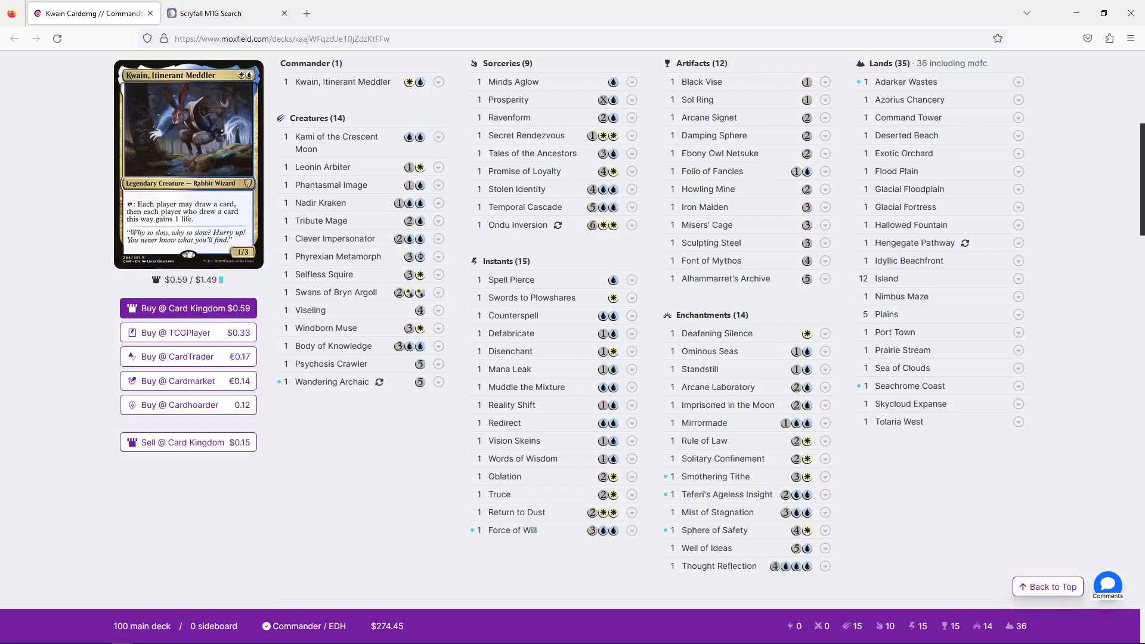
mouse_move(466, 563)
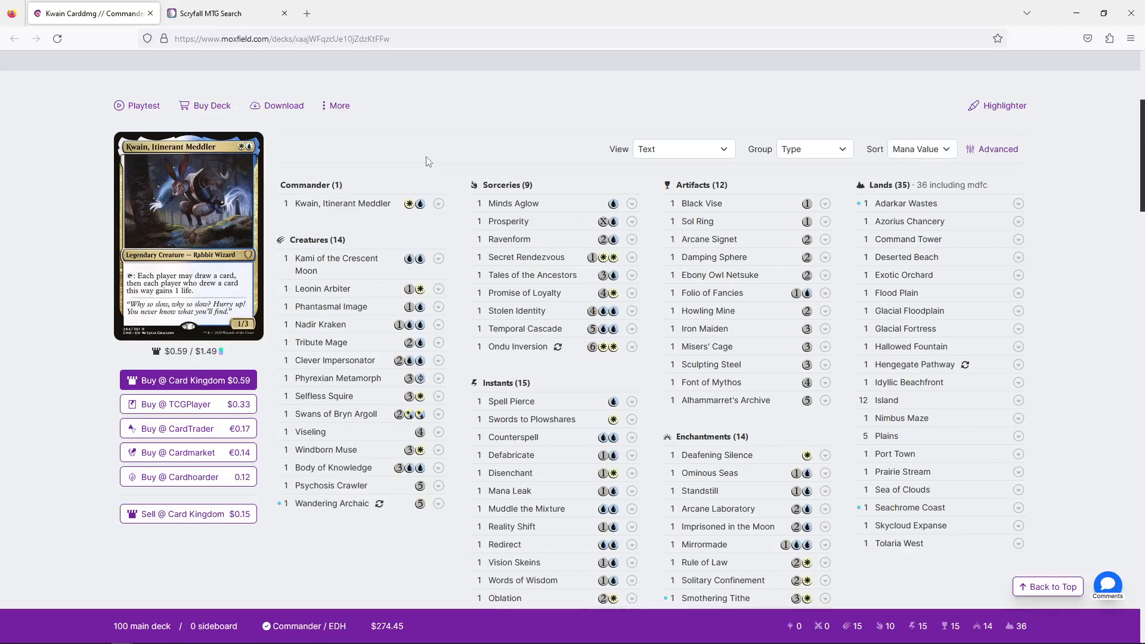
mouse_move(680, 166)
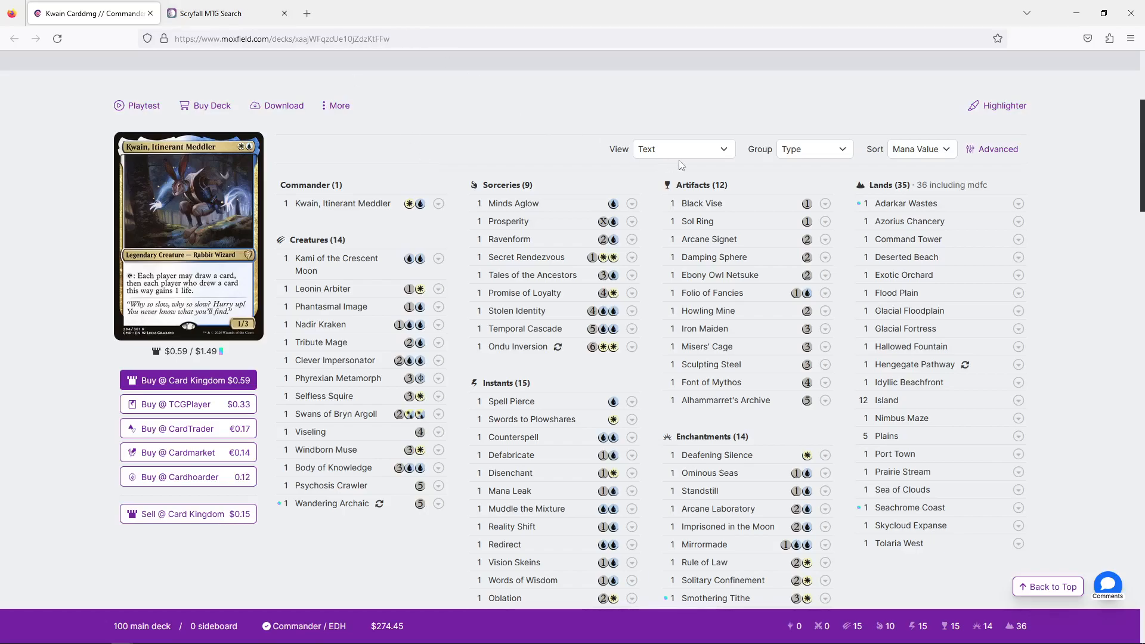
mouse_move(699, 203)
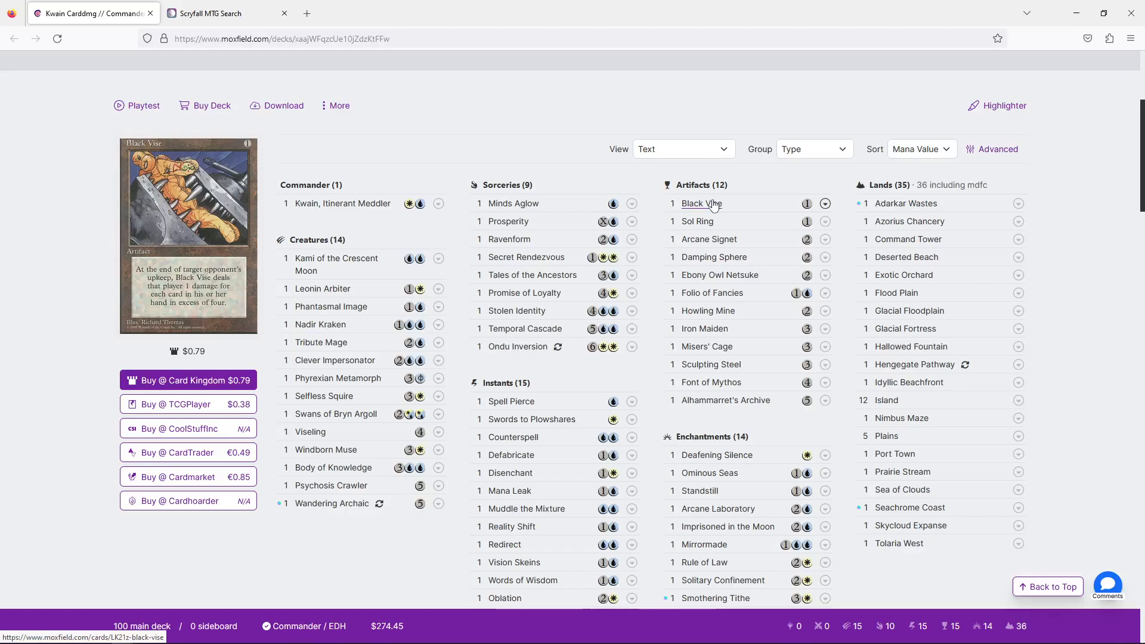
mouse_move(713, 257)
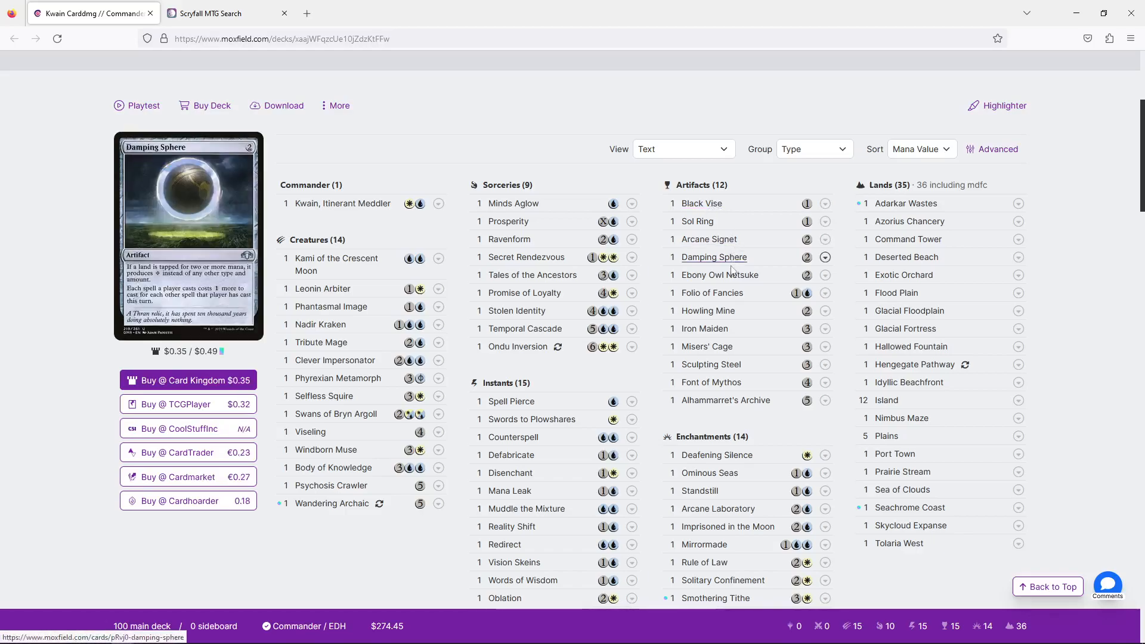
mouse_move(718, 275)
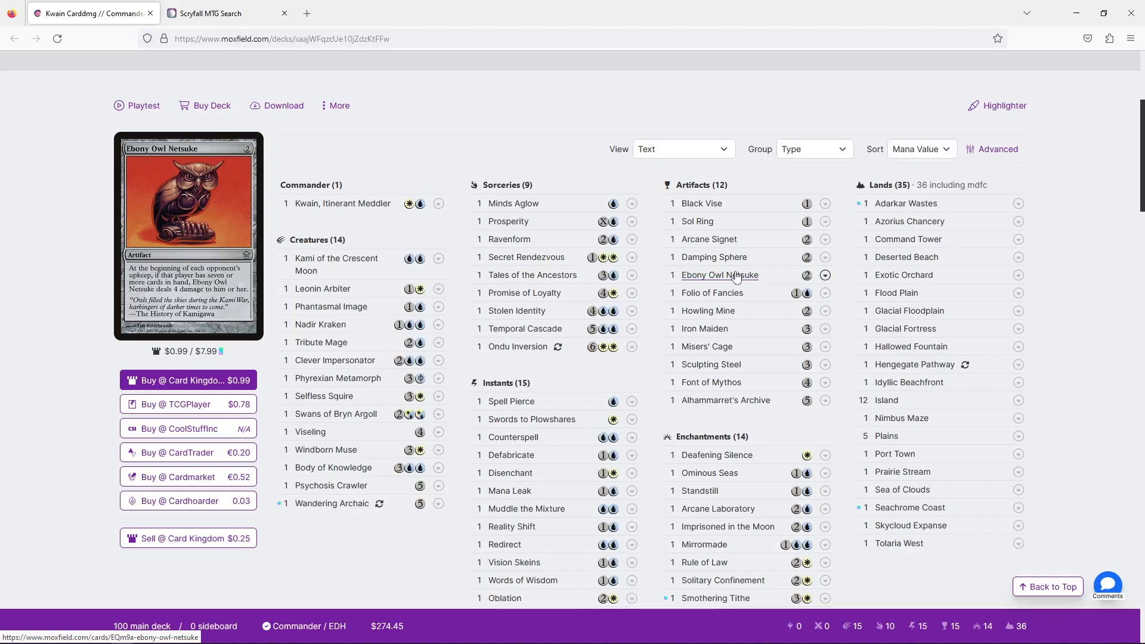
mouse_move(704, 328)
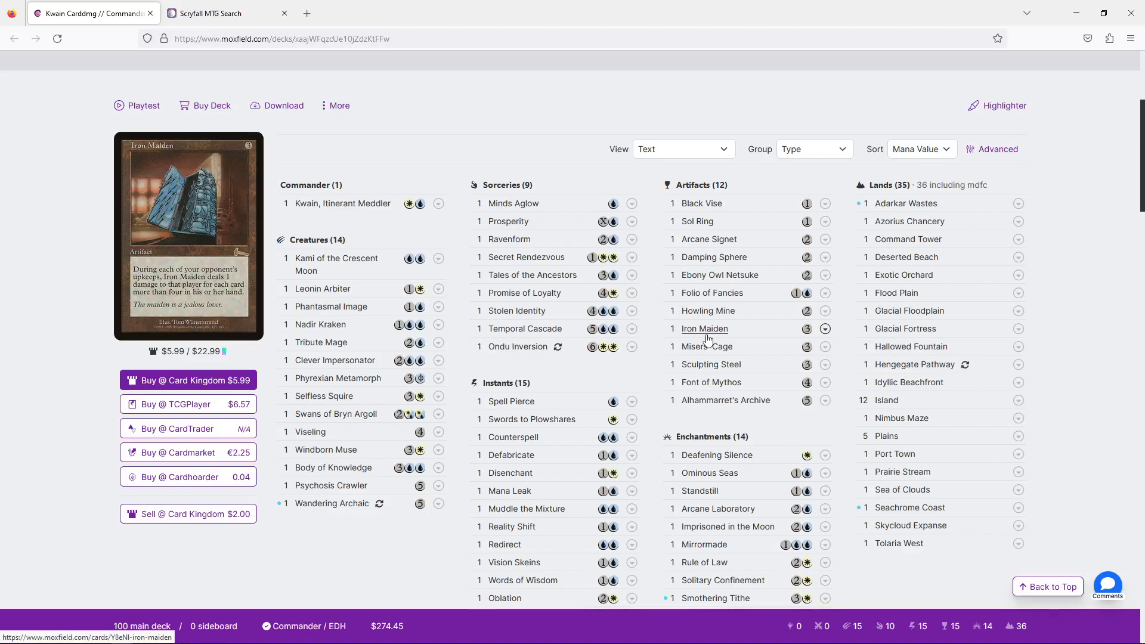
mouse_move(706, 346)
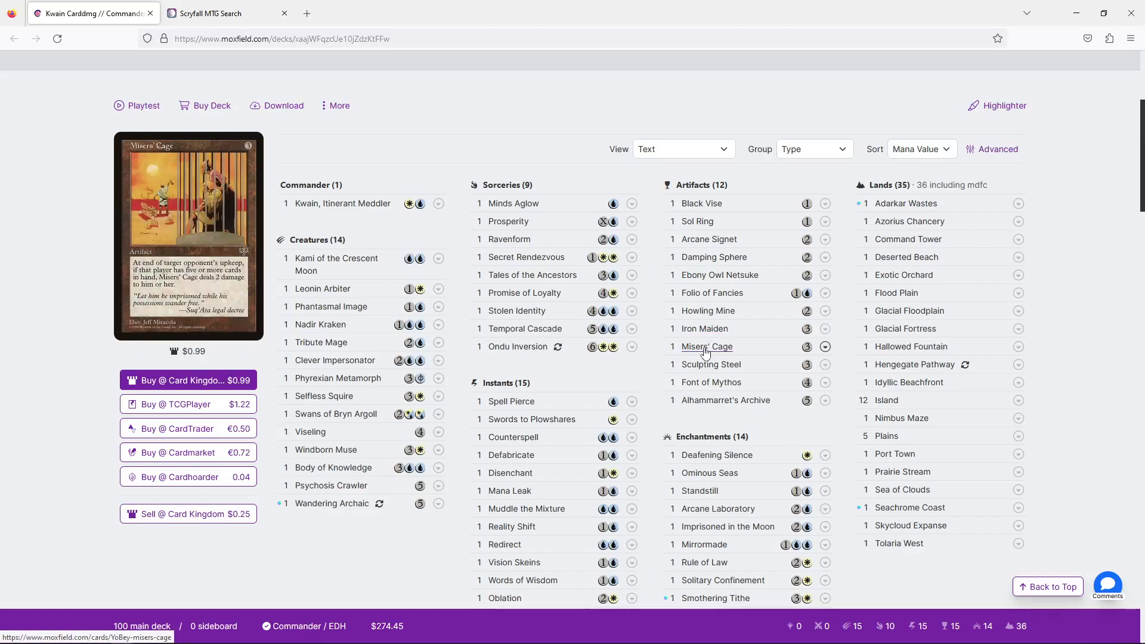
mouse_move(704, 352)
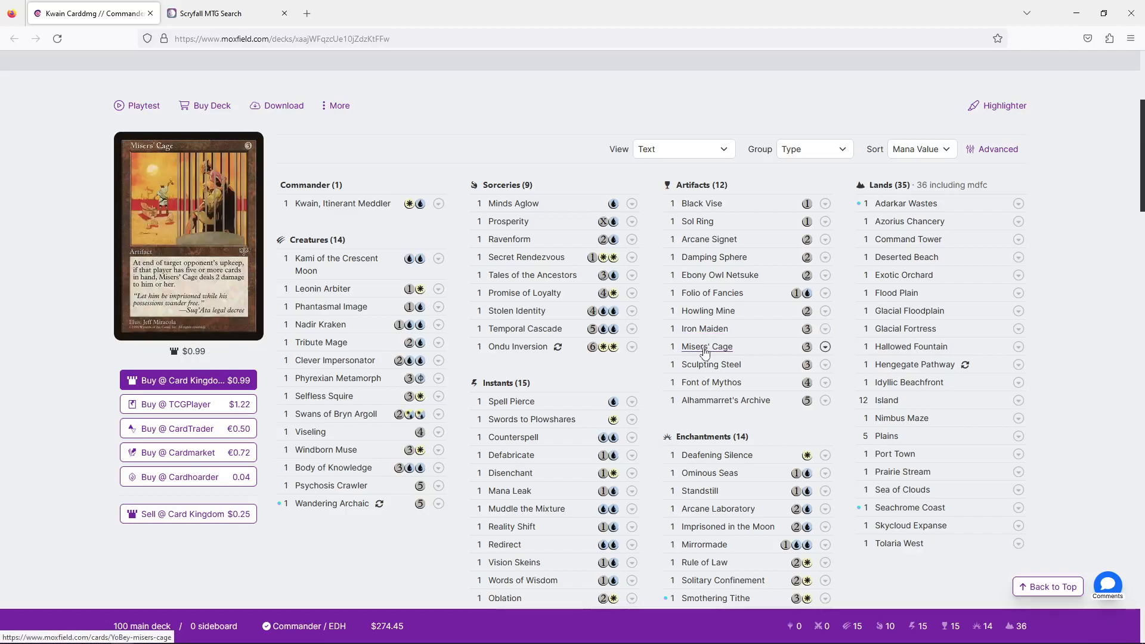
mouse_move(710, 364)
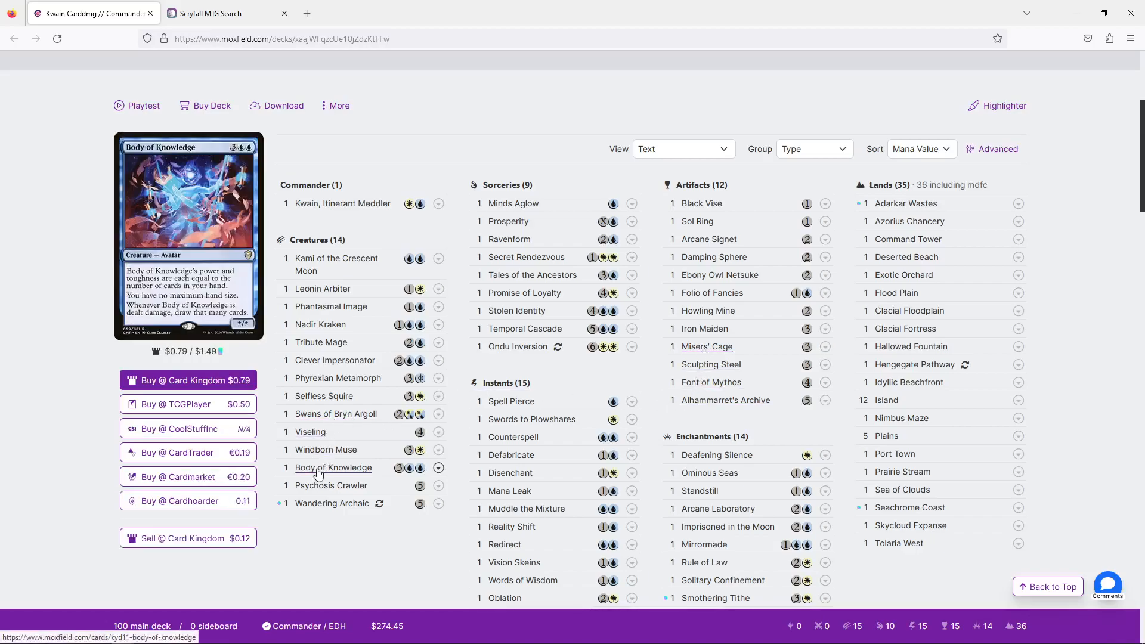
mouse_move(335, 413)
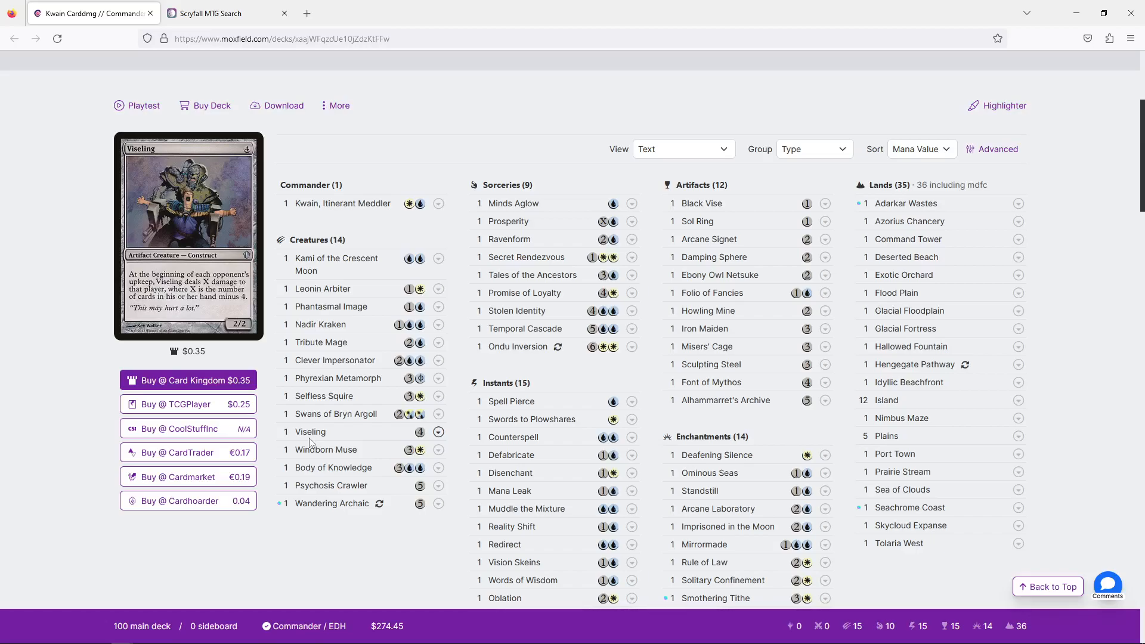
mouse_move(320, 342)
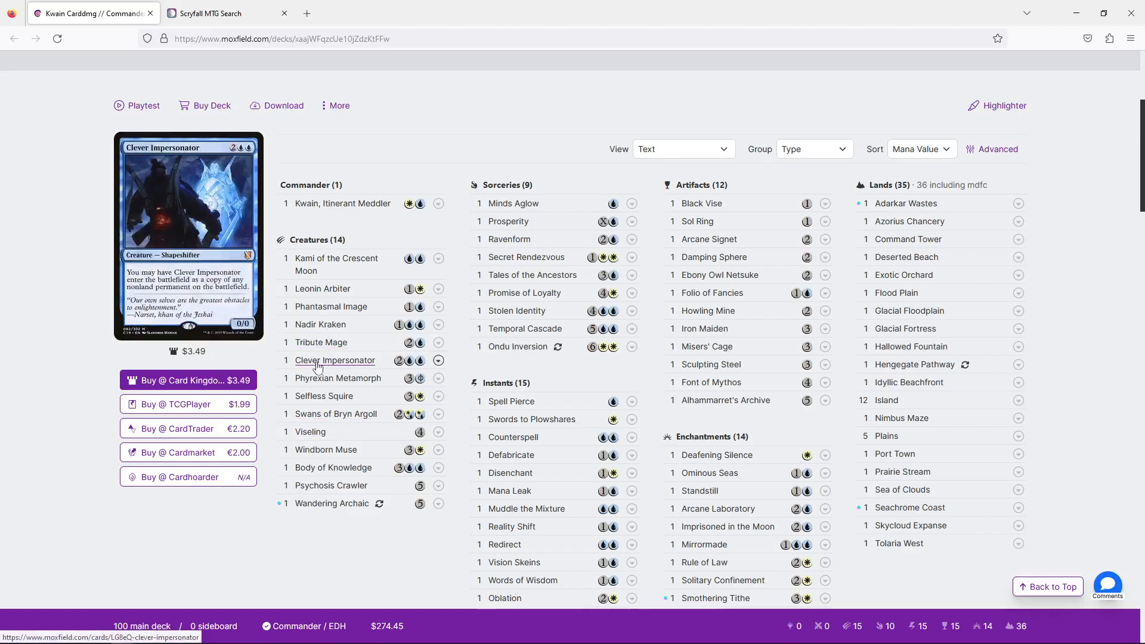
mouse_move(337, 378)
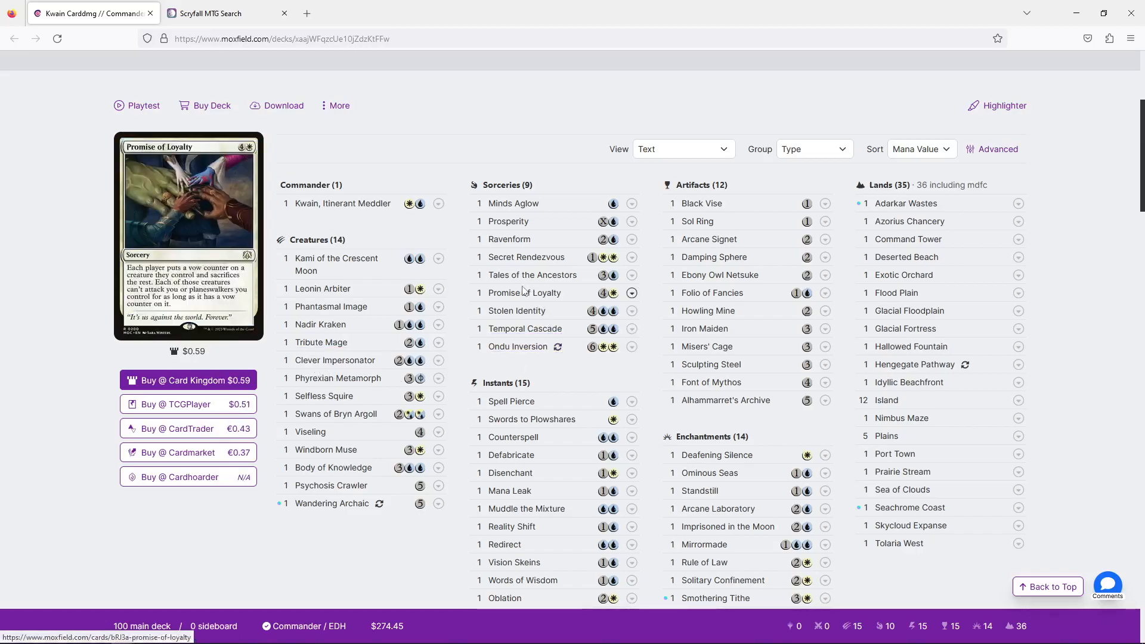
mouse_move(514, 310)
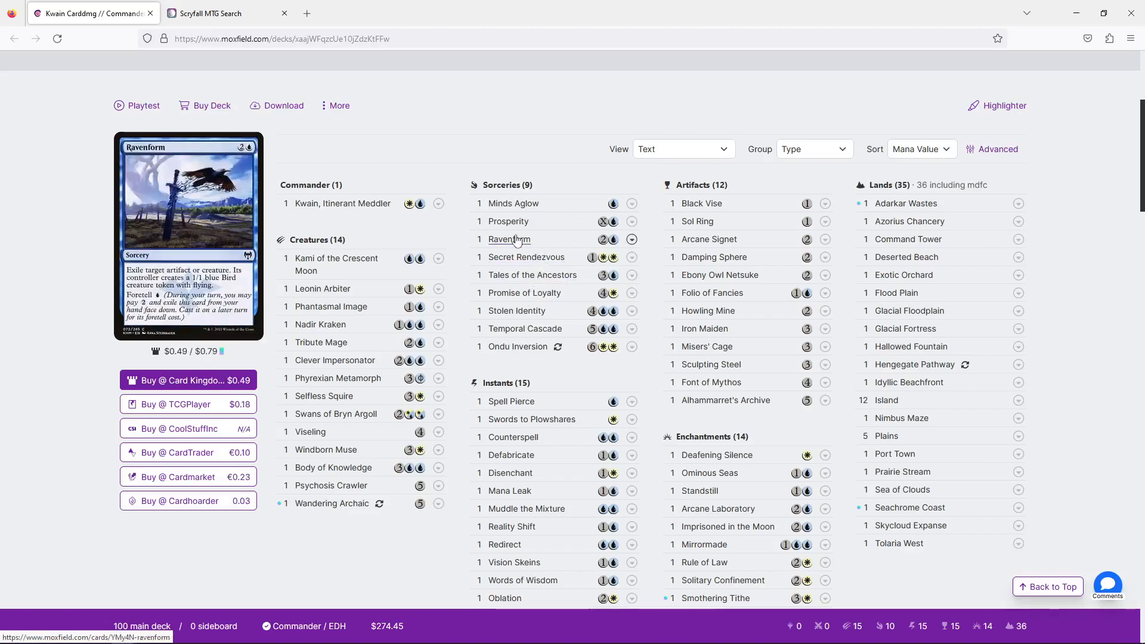
mouse_move(718, 274)
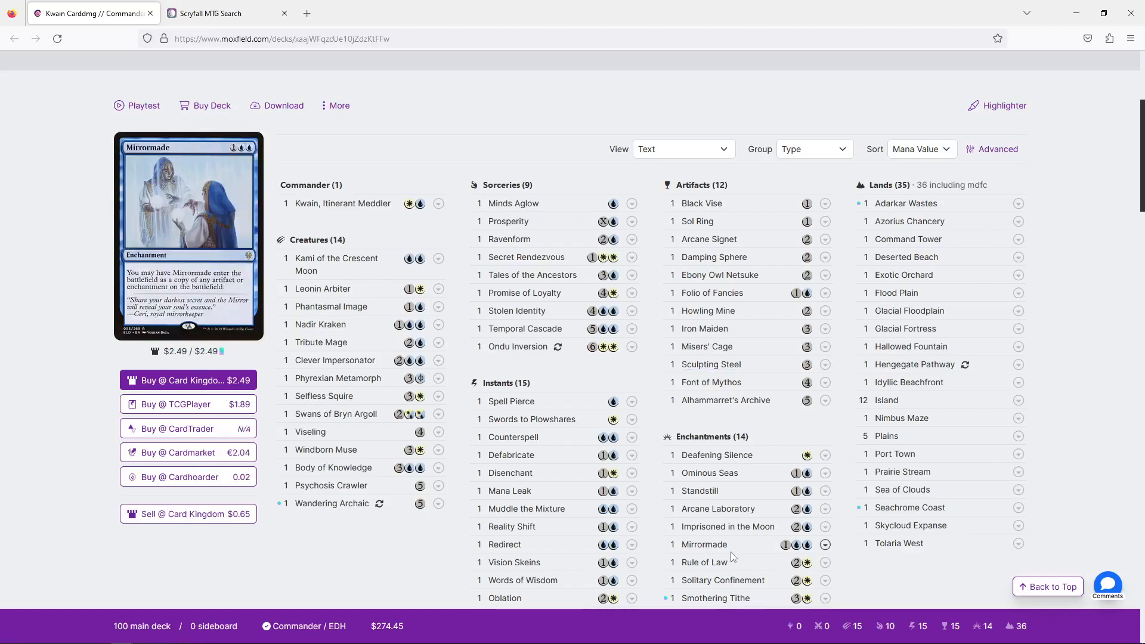
mouse_move(703, 544)
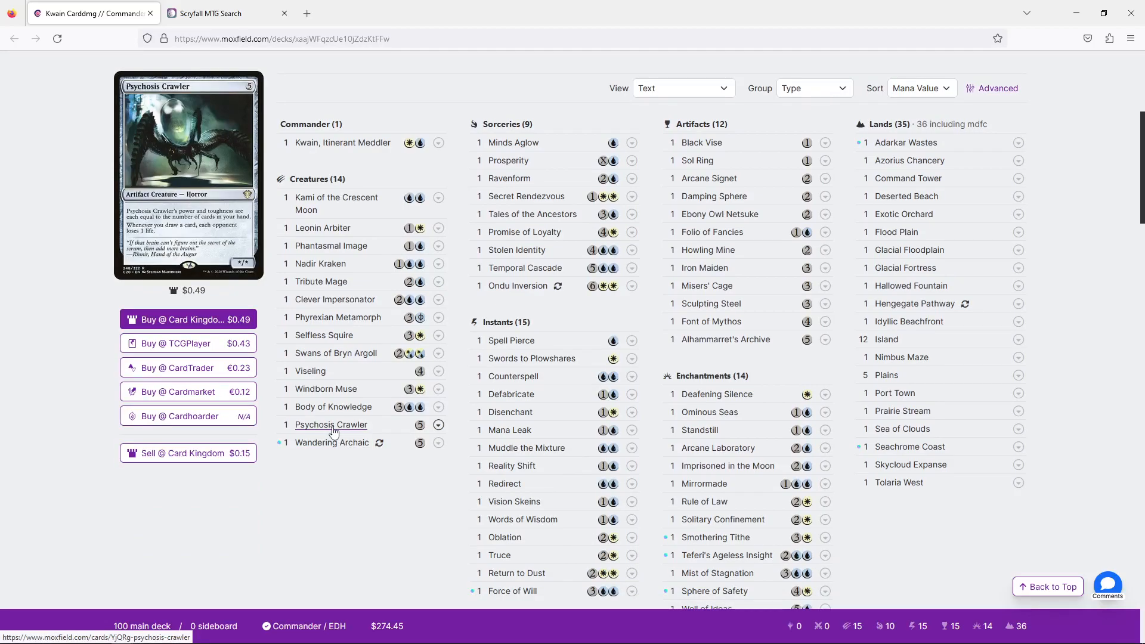
mouse_move(717, 448)
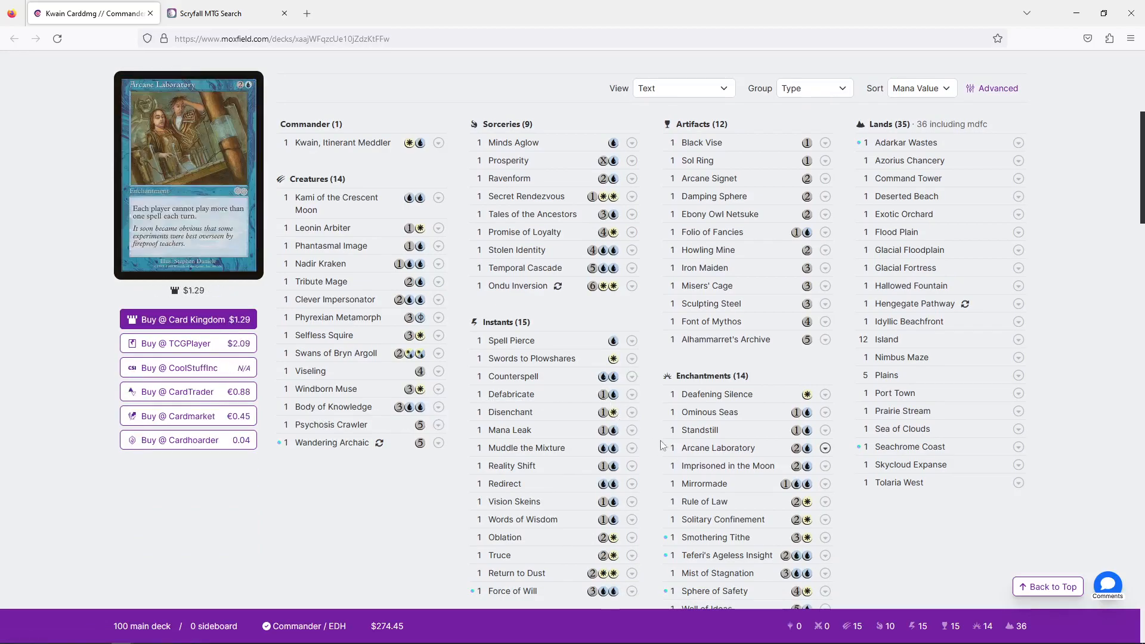
mouse_move(711, 231)
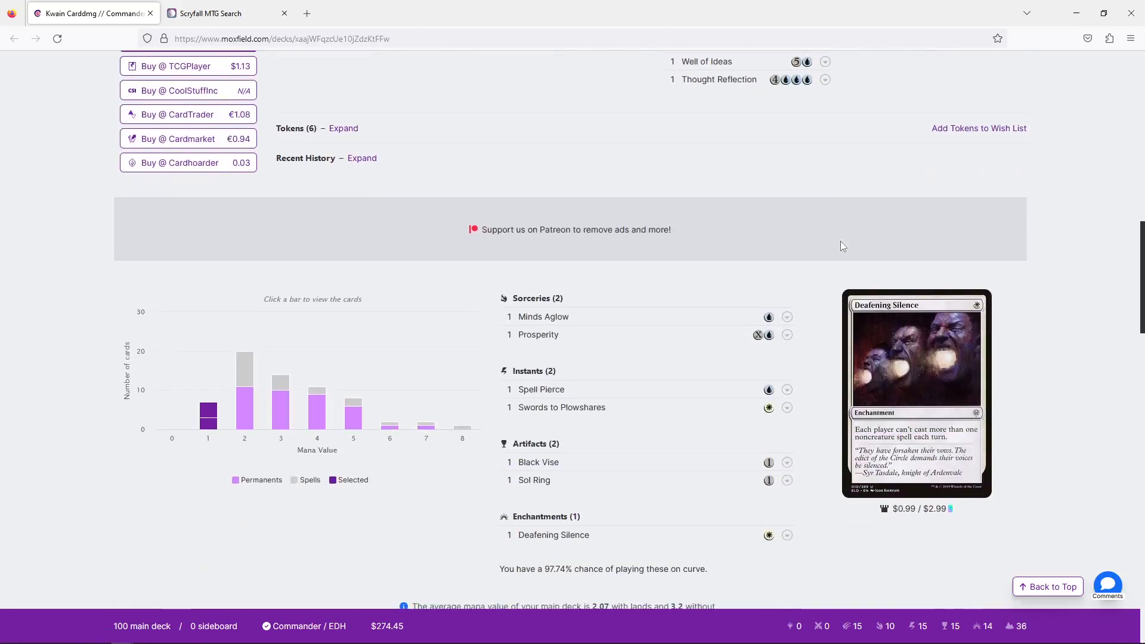
mouse_move(207, 413)
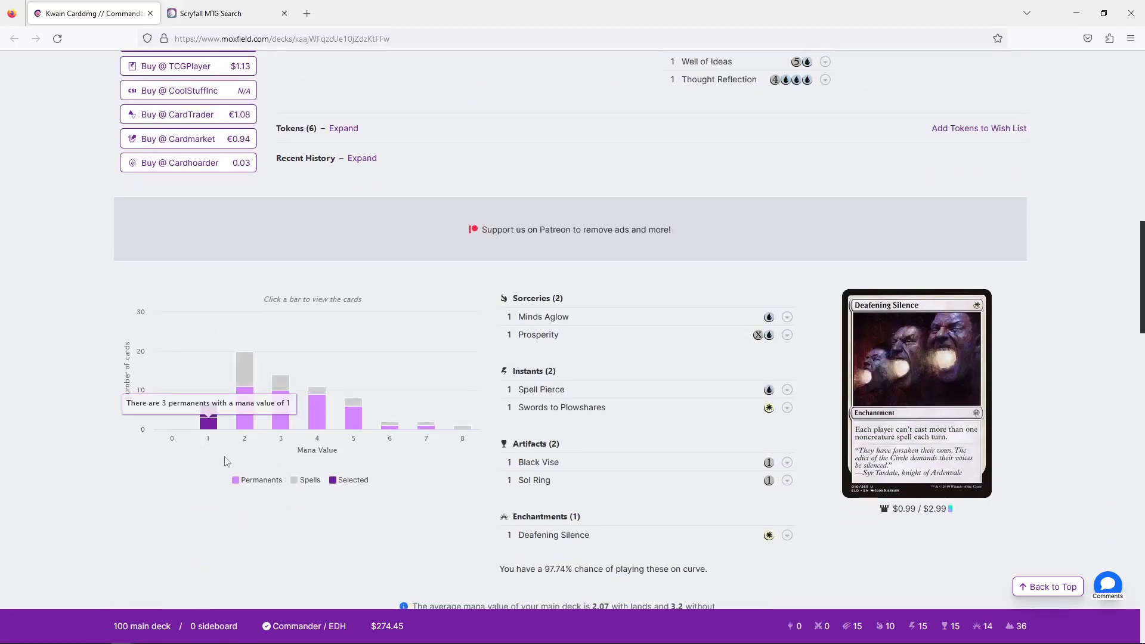
Select the mana value 8 bar in the mana curve to list Ondu Inversion
click(462, 429)
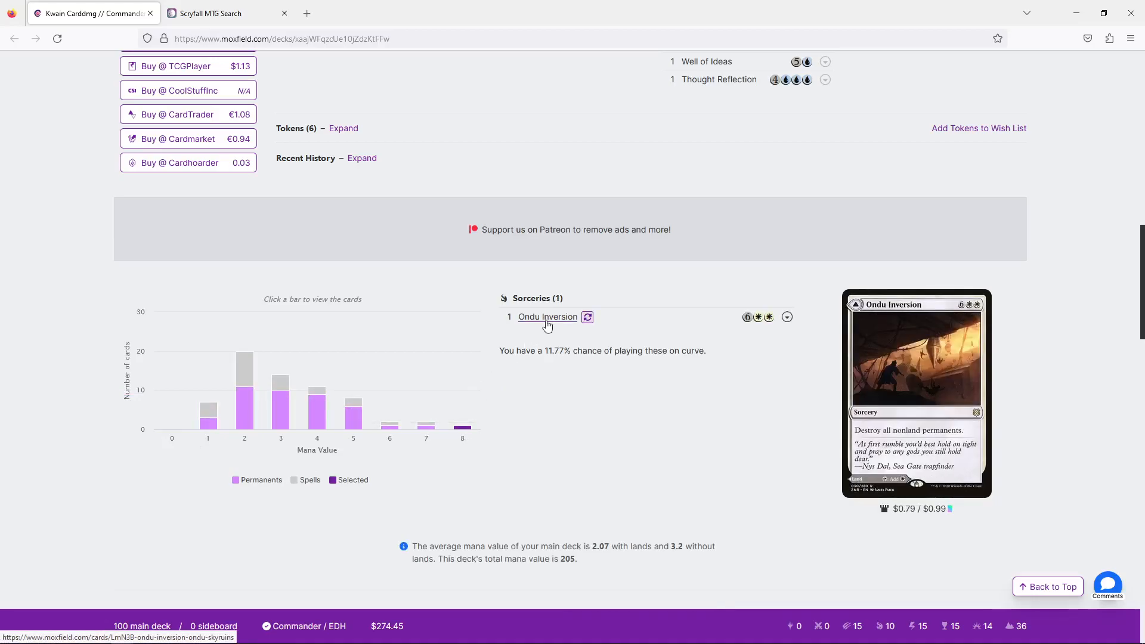
mouse_move(449, 419)
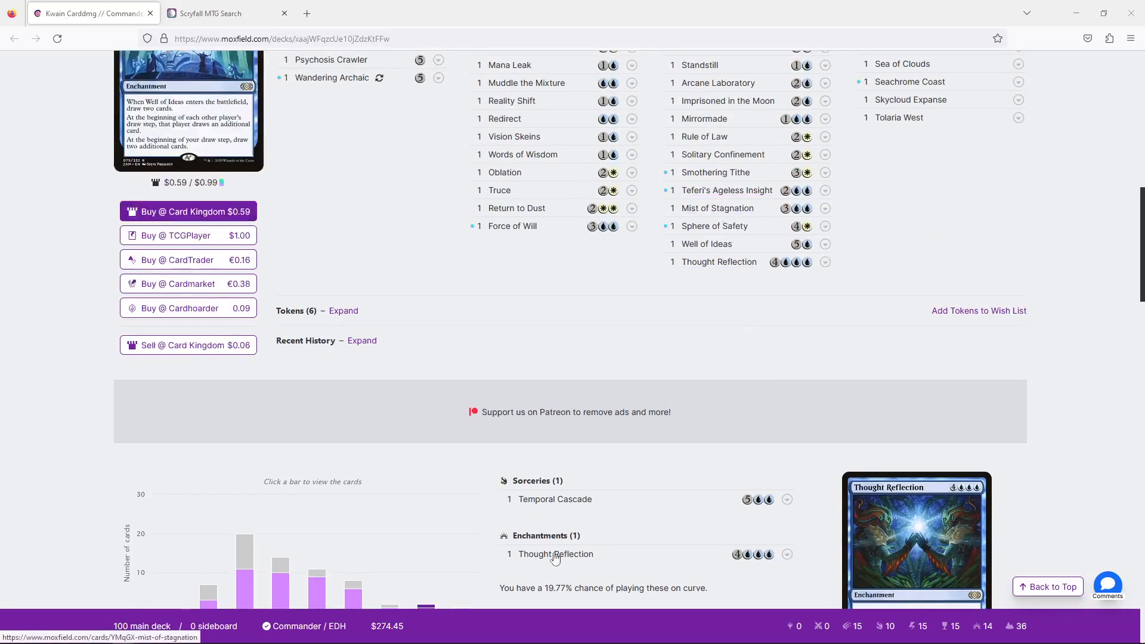
scroll(down, 3)
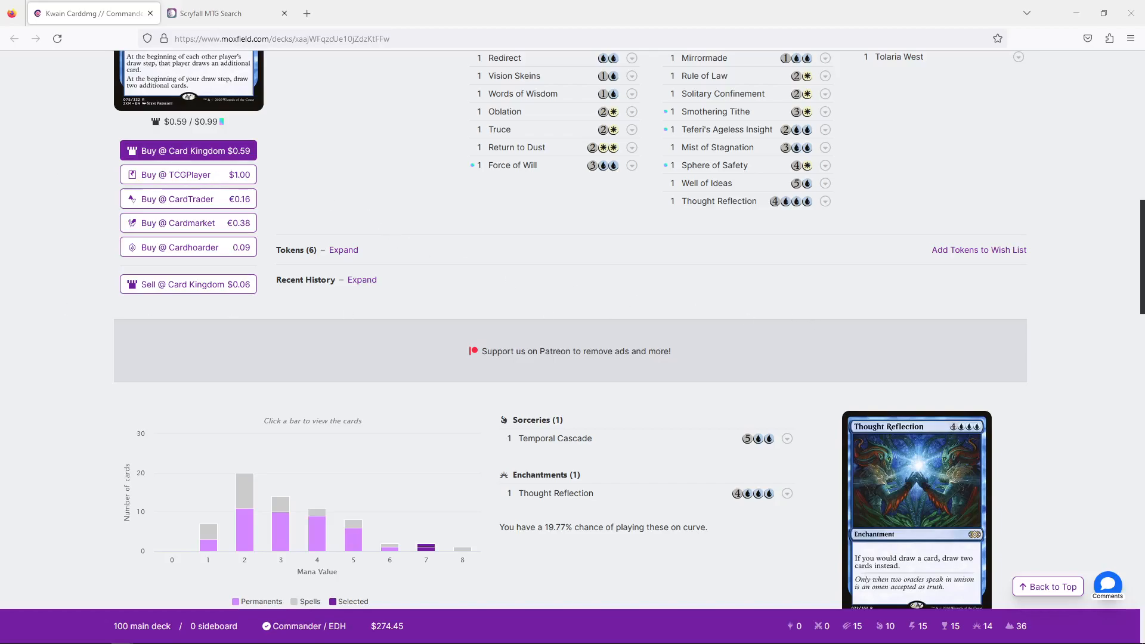
mouse_move(575, 351)
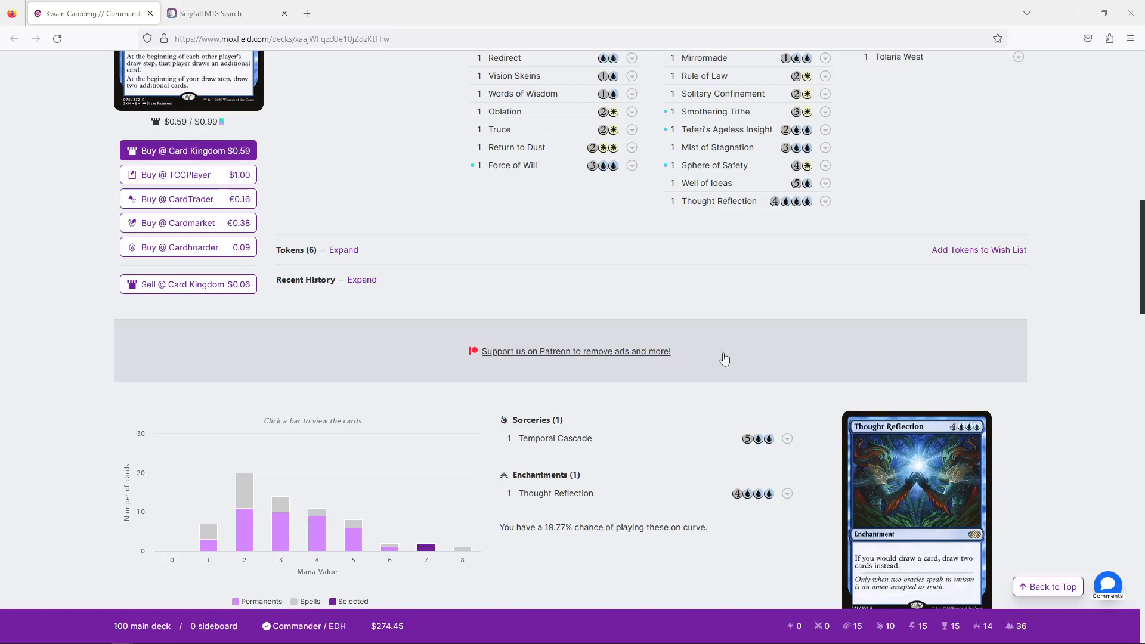
scroll(down, 3)
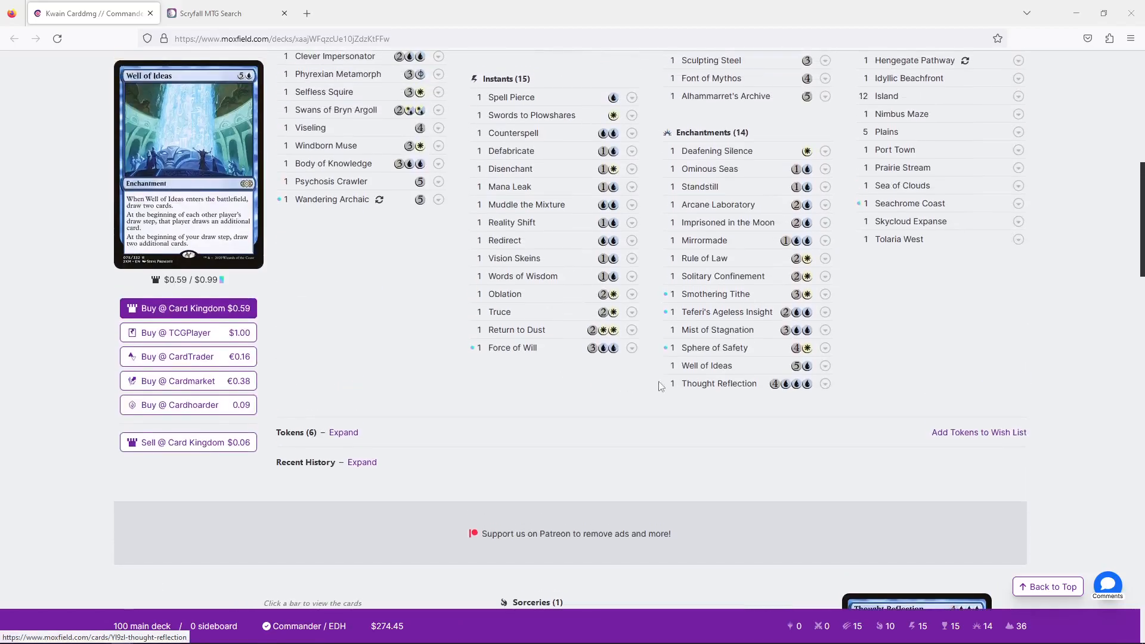
scroll(up, 3)
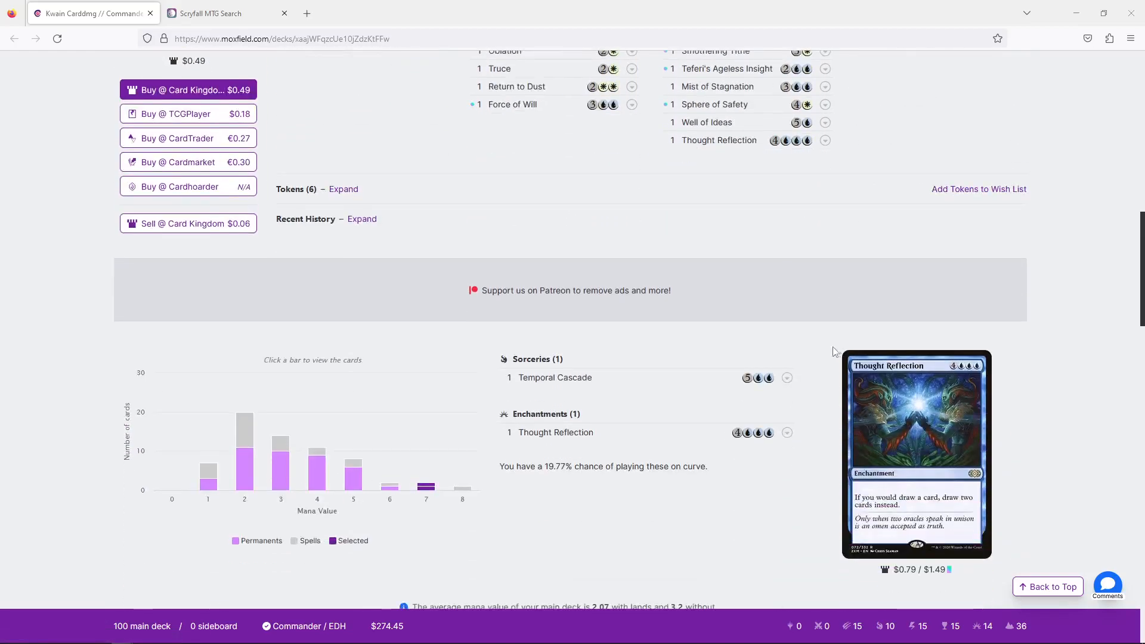
mouse_move(555, 432)
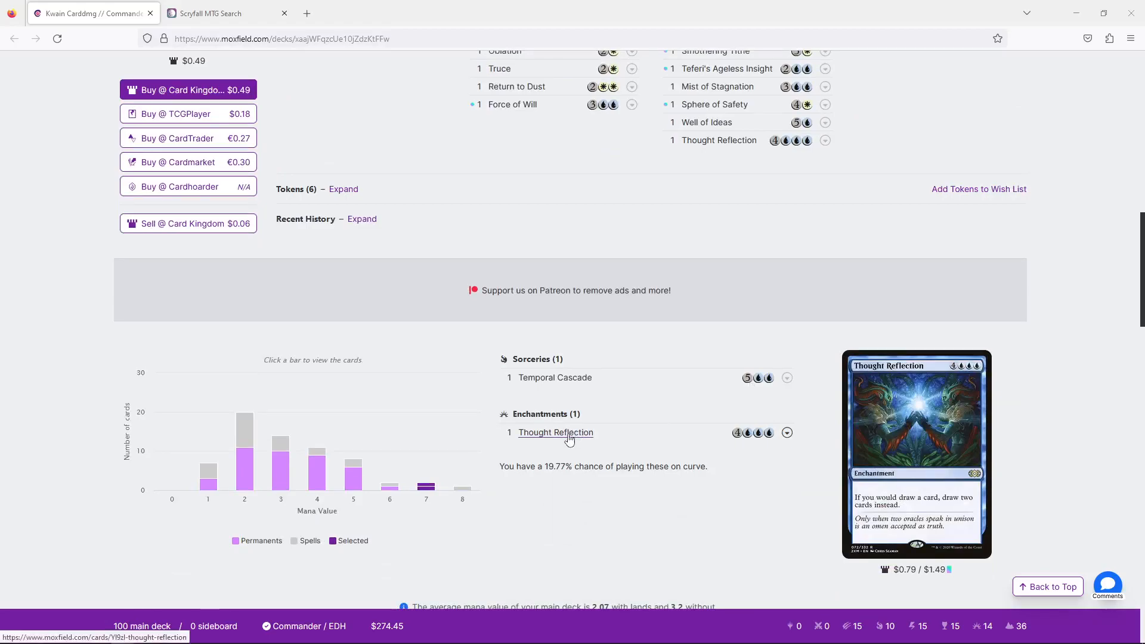
mouse_move(563, 390)
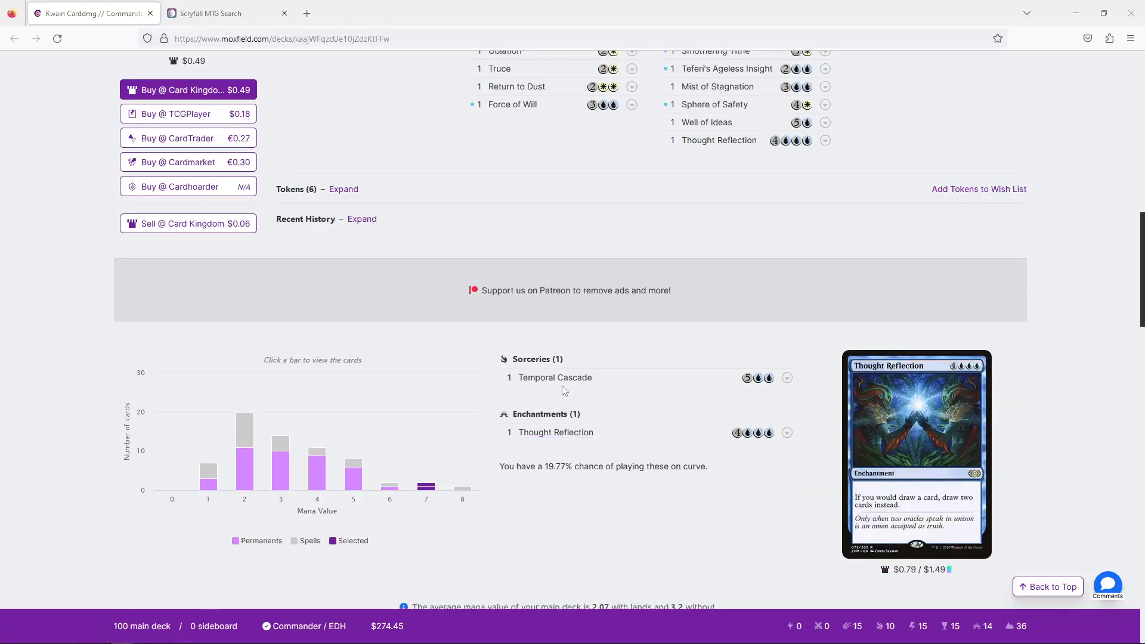
mouse_move(554, 378)
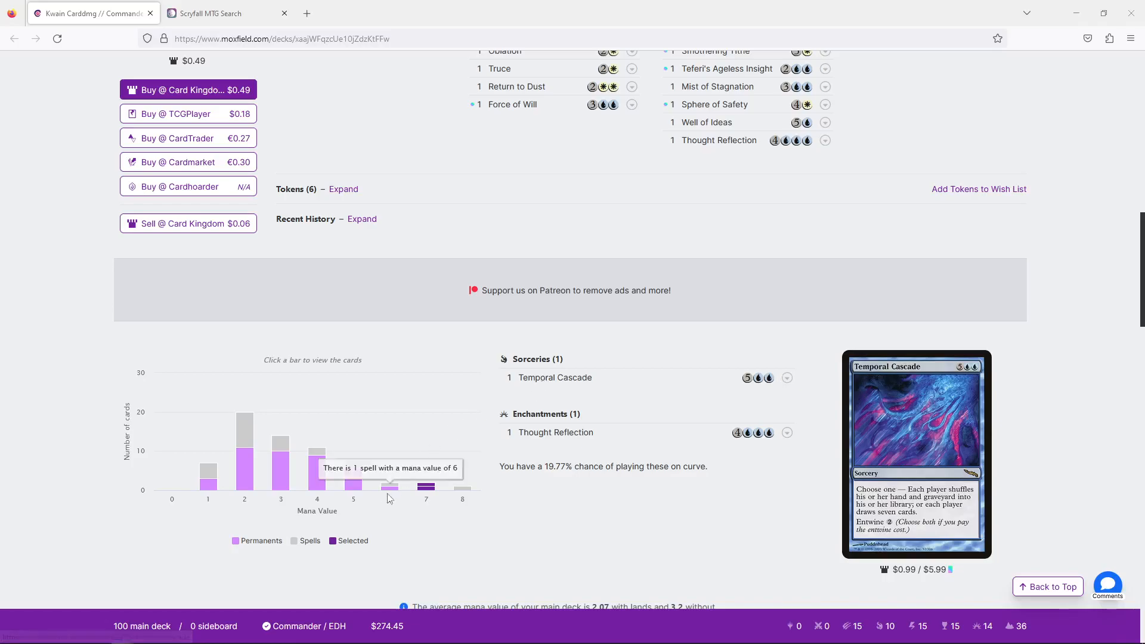
Select the 6 bar to list Stolen Identity and Well of Ideas (31.12% on curve)
click(389, 486)
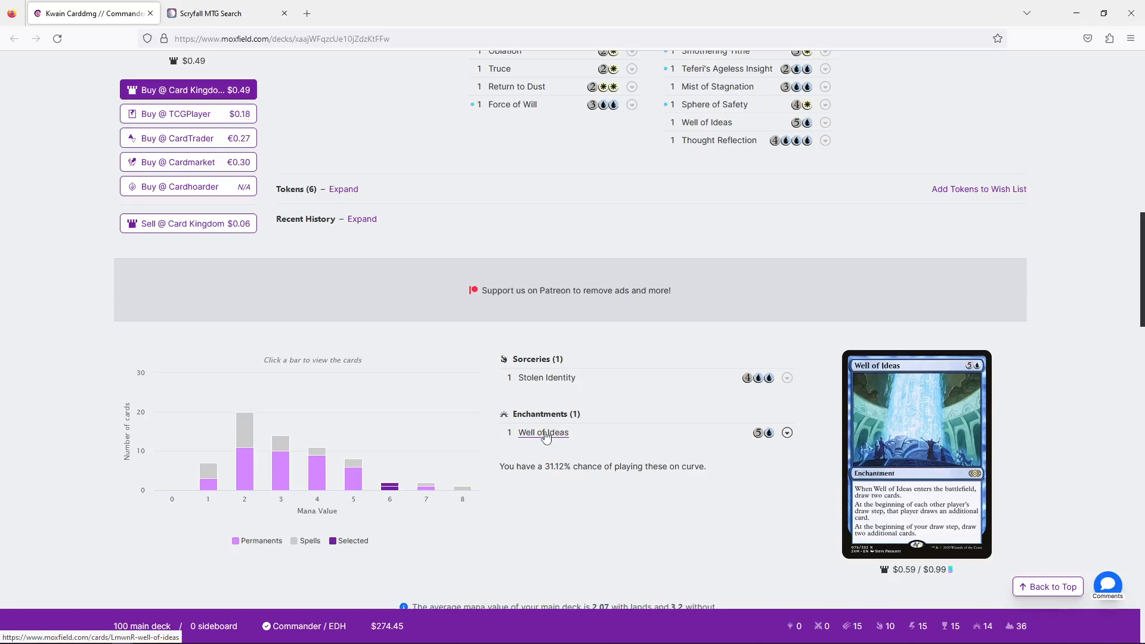
Select the 5 bar to list Body of Knowledge, Force of Will and Alhammarret's Archive
click(354, 478)
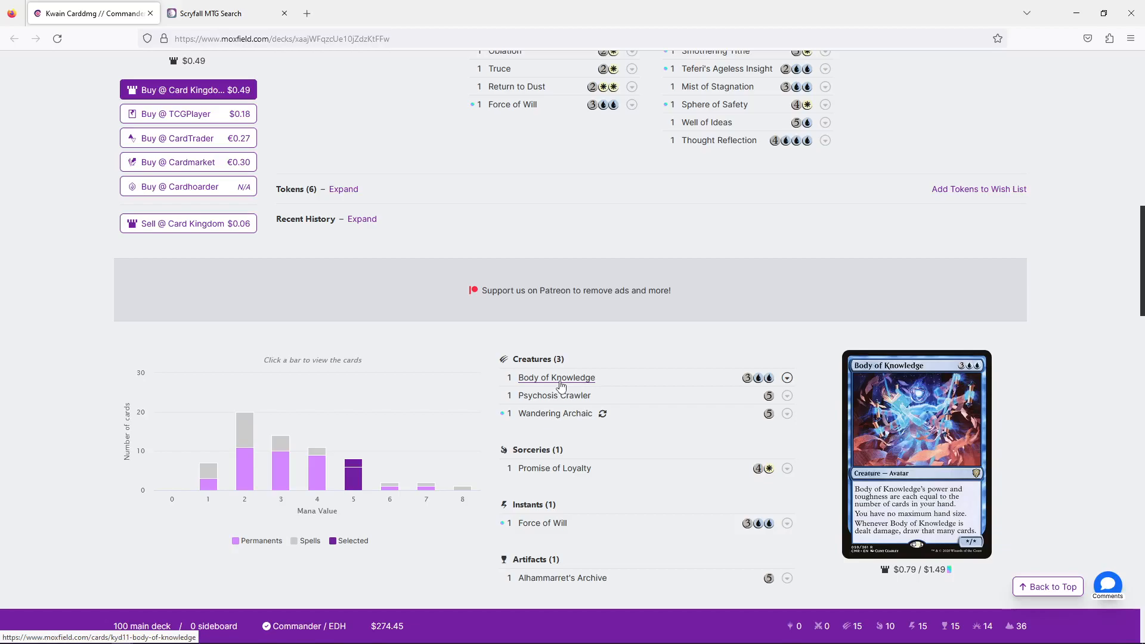
mouse_move(591, 384)
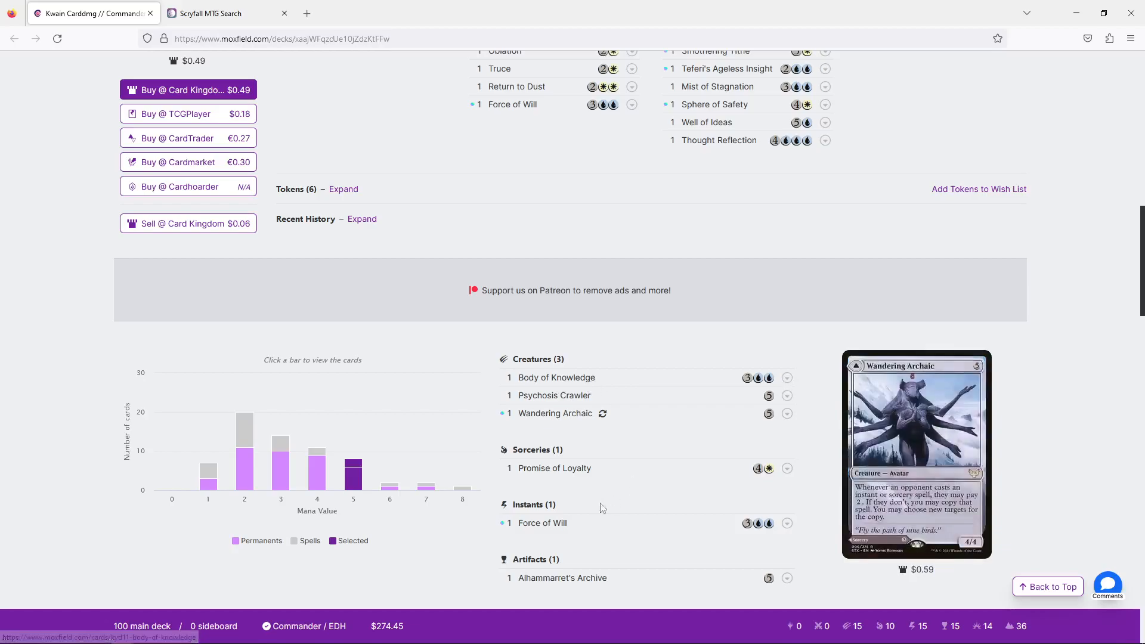
mouse_move(553, 468)
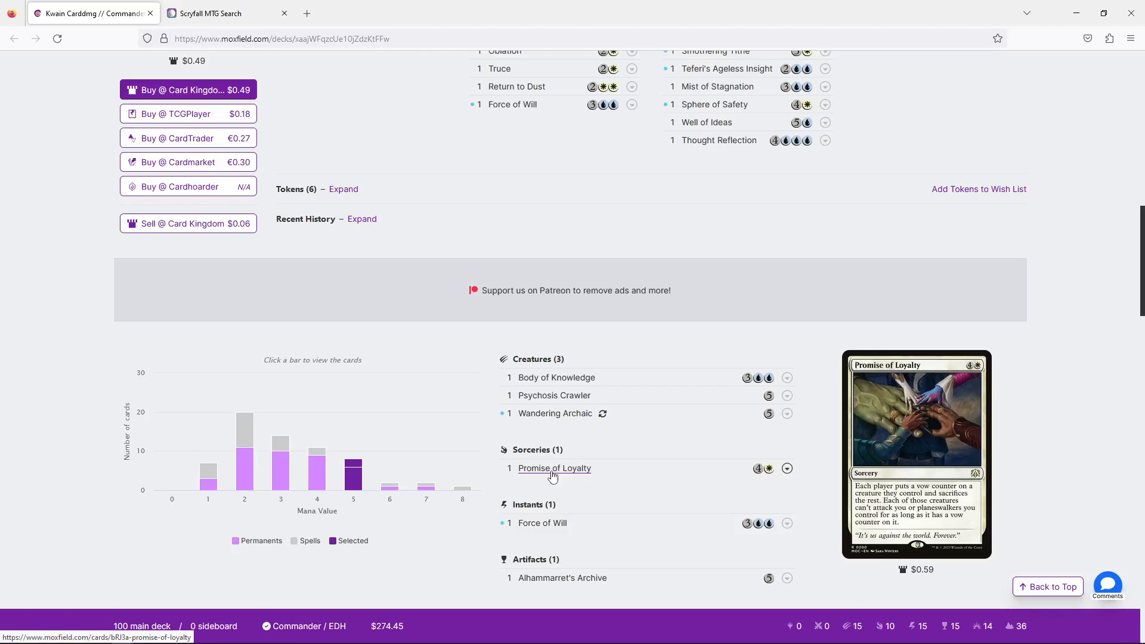
mouse_move(562, 577)
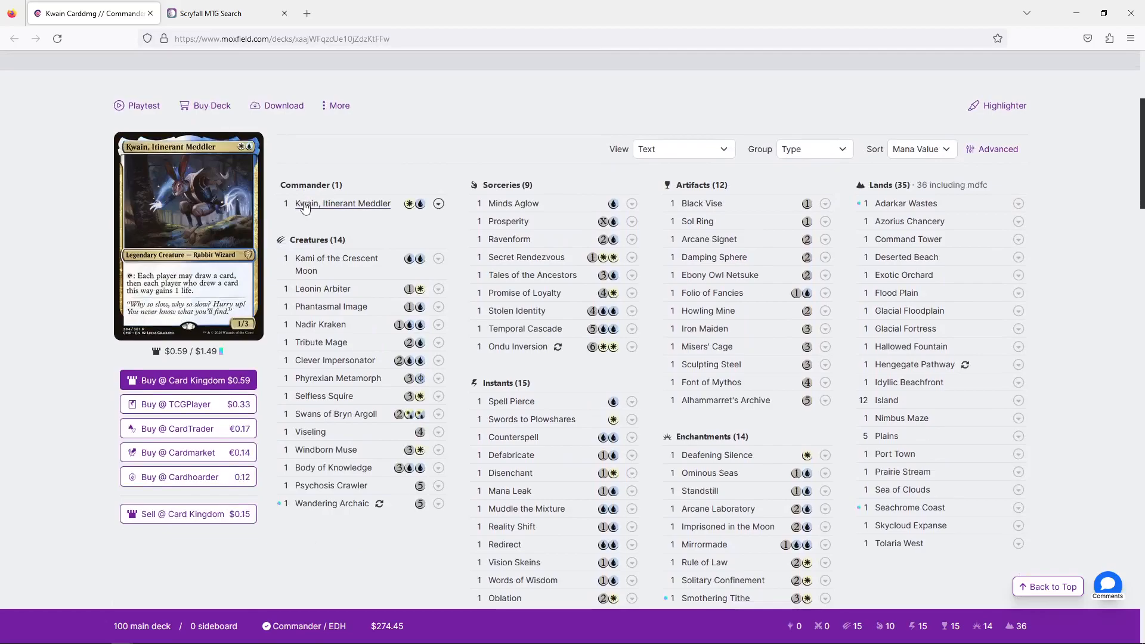
mouse_move(344, 202)
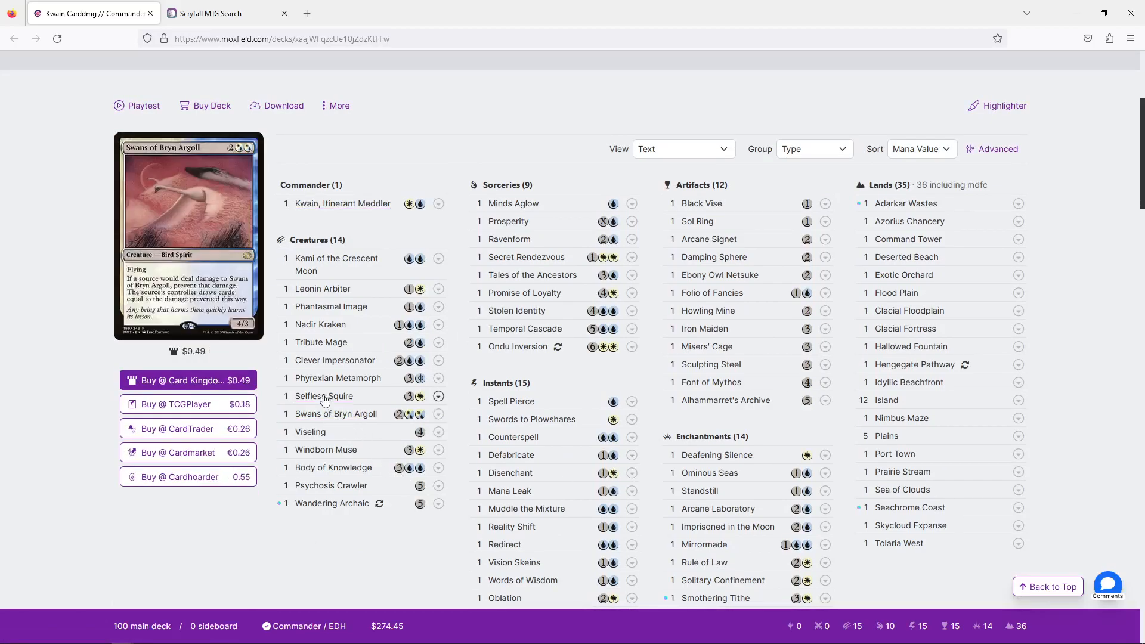
mouse_move(322, 395)
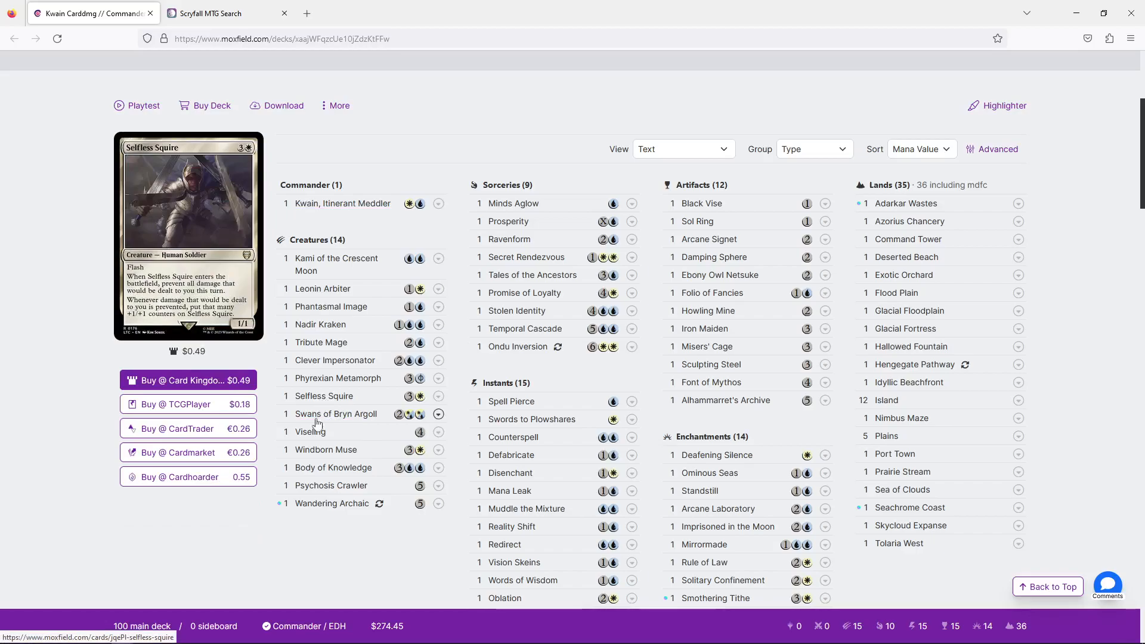
scroll(down, 3)
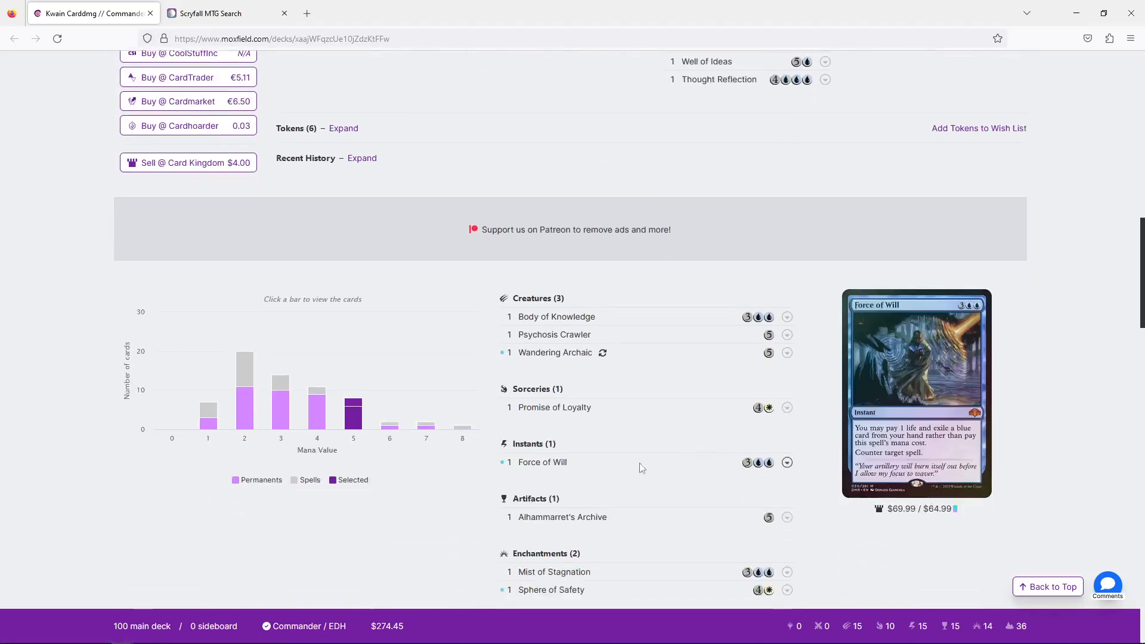
scroll(down, 3)
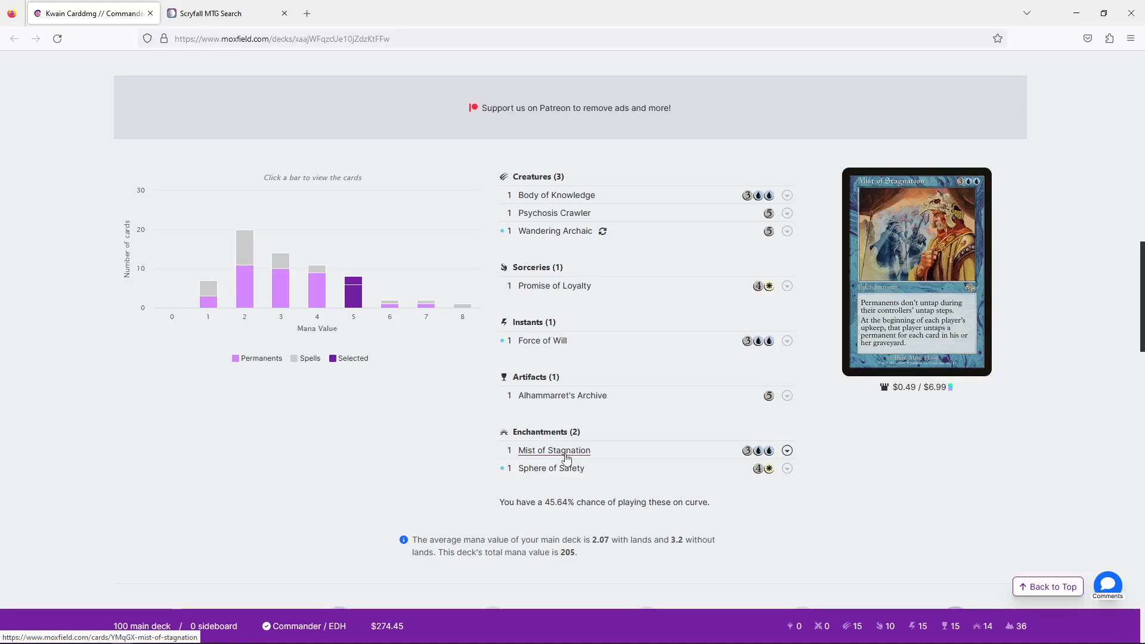
mouse_move(566, 460)
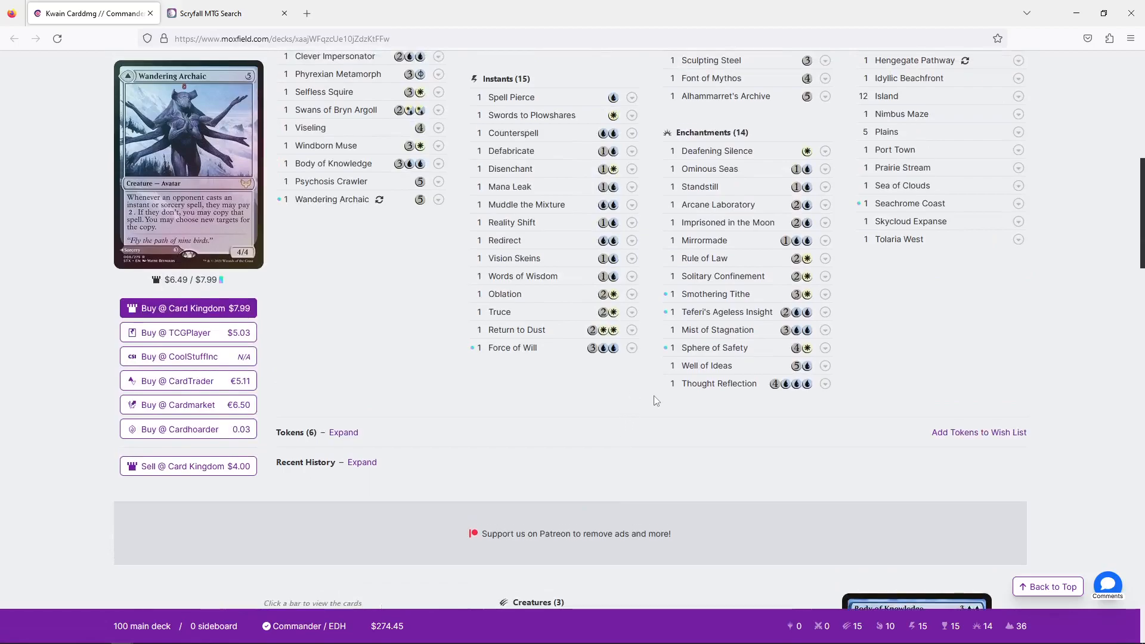
scroll(down, 3)
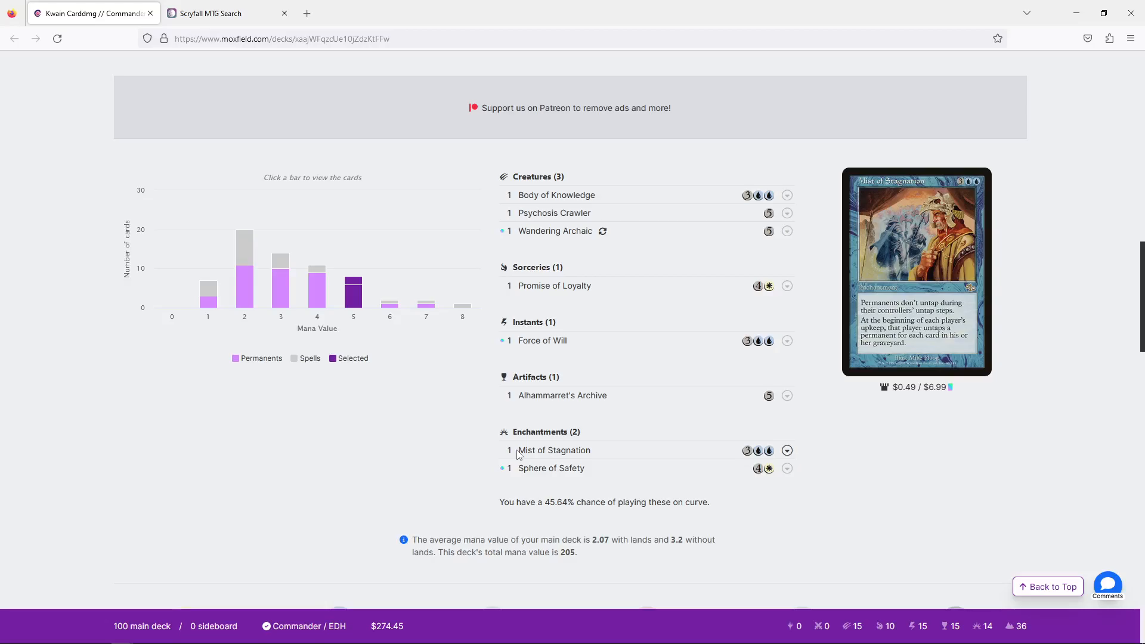
mouse_move(509, 459)
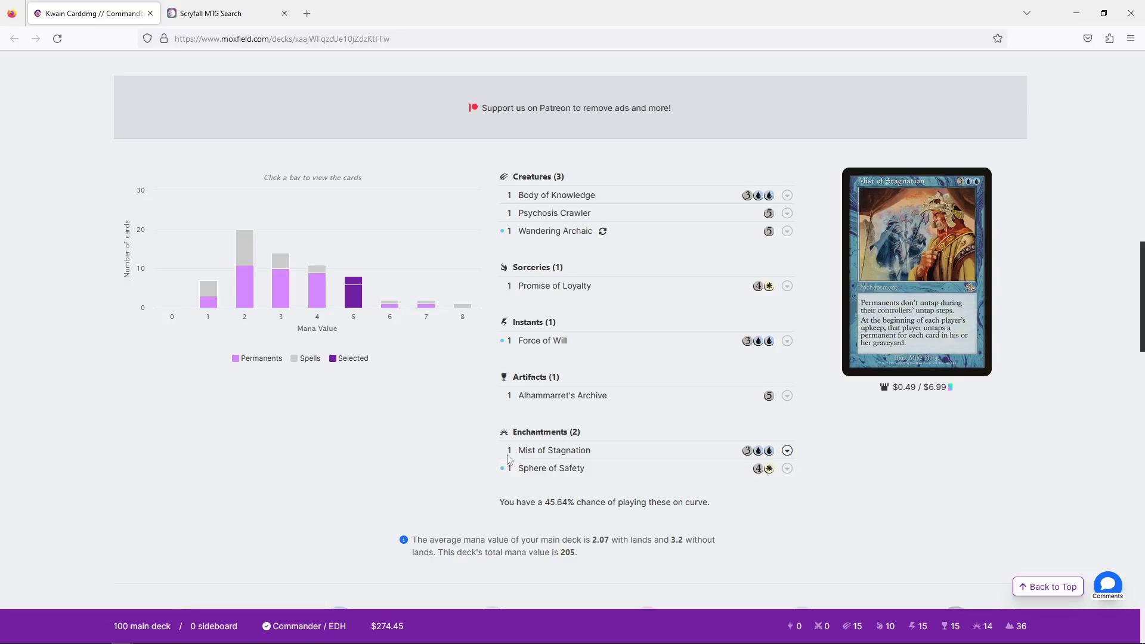
mouse_move(550, 468)
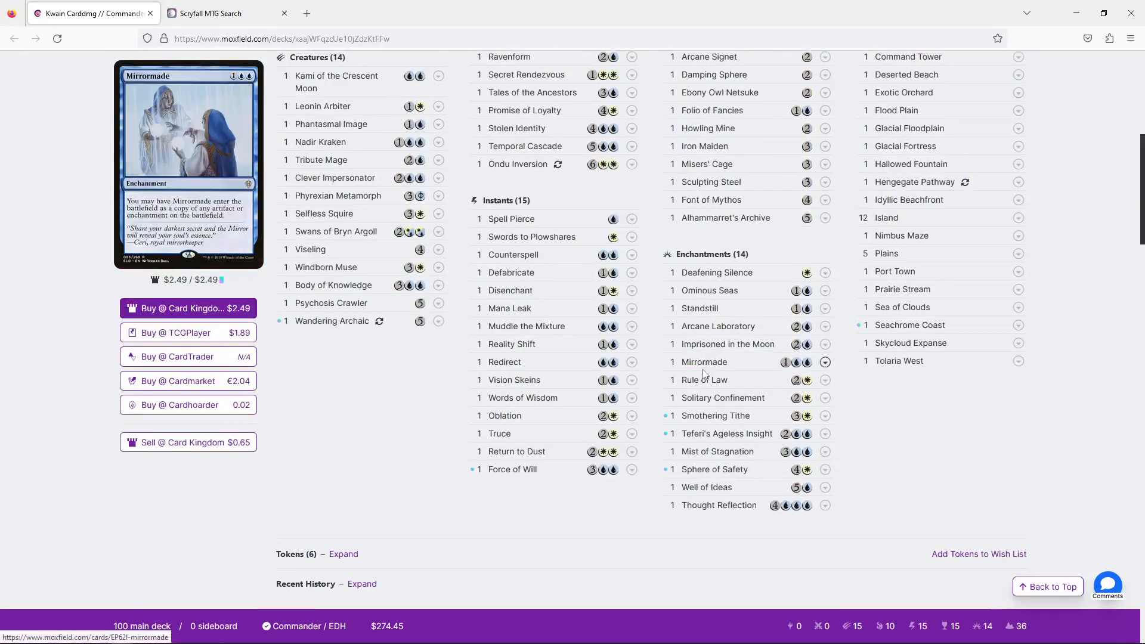
scroll(down, 3)
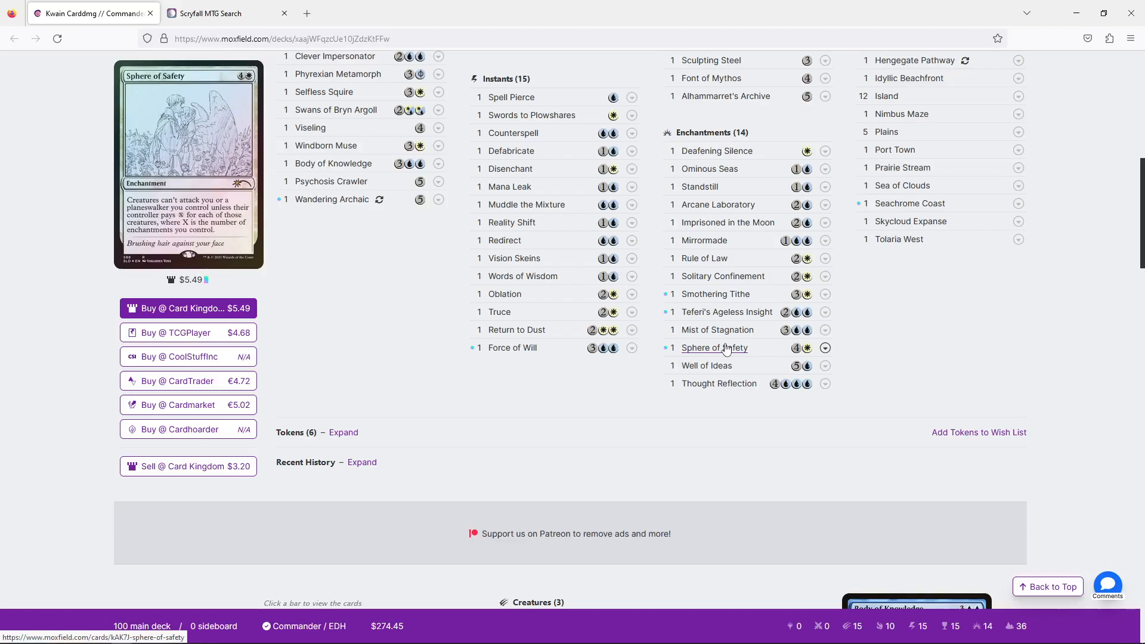
mouse_move(725, 351)
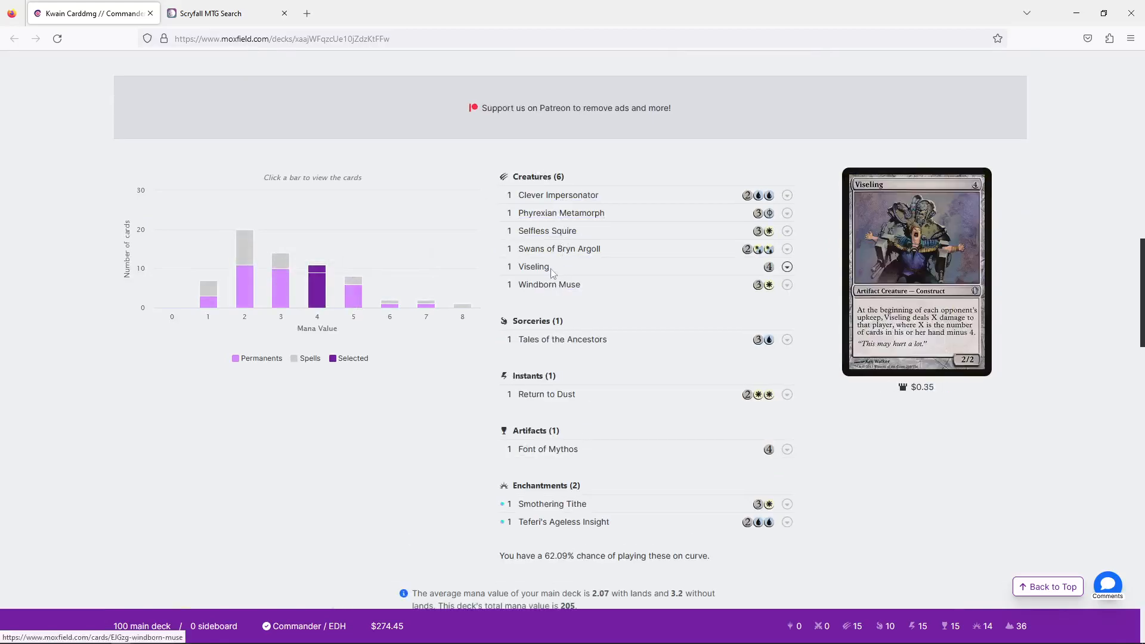
mouse_move(546, 231)
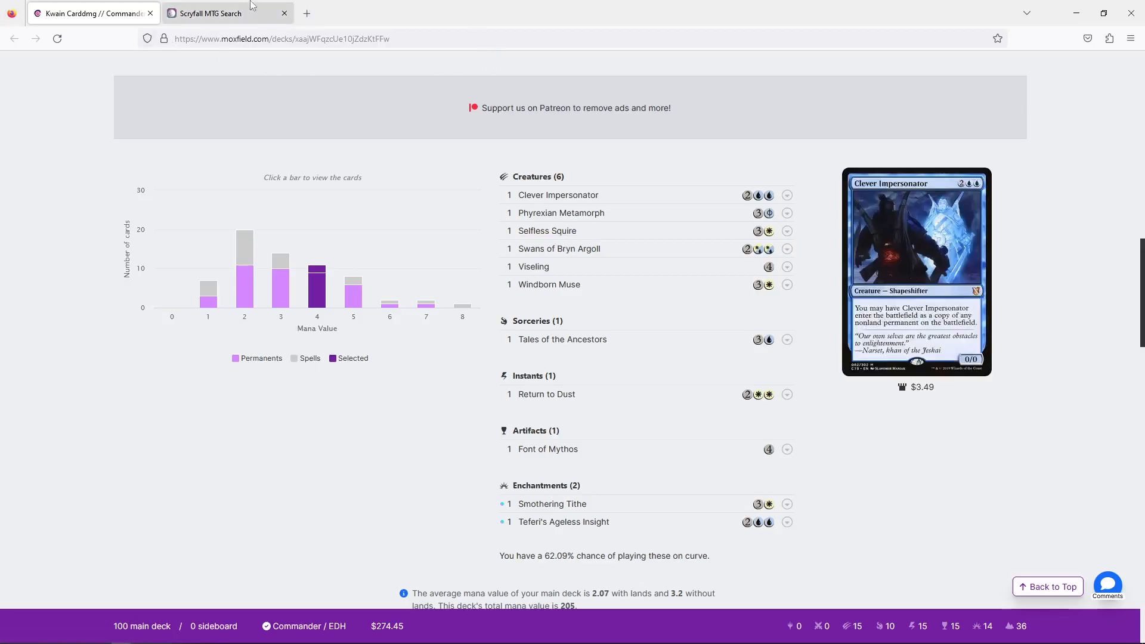
Open Scryfall's Holy Day card page from the suggestions, then return to the Kwain deck
click(219, 13)
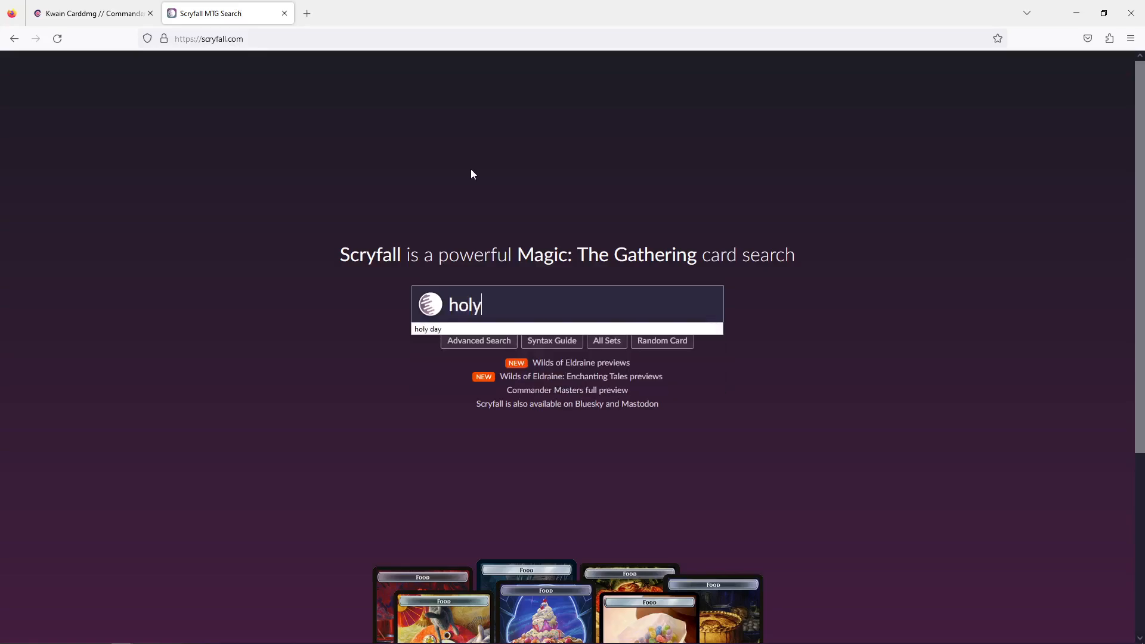
click(426, 328)
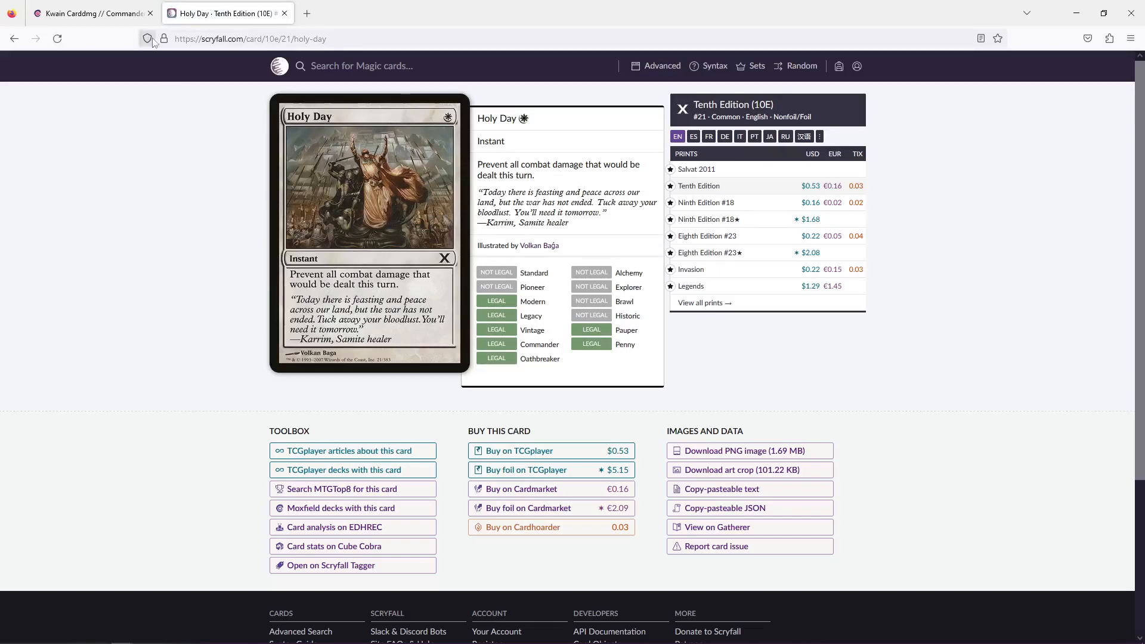
click(91, 13)
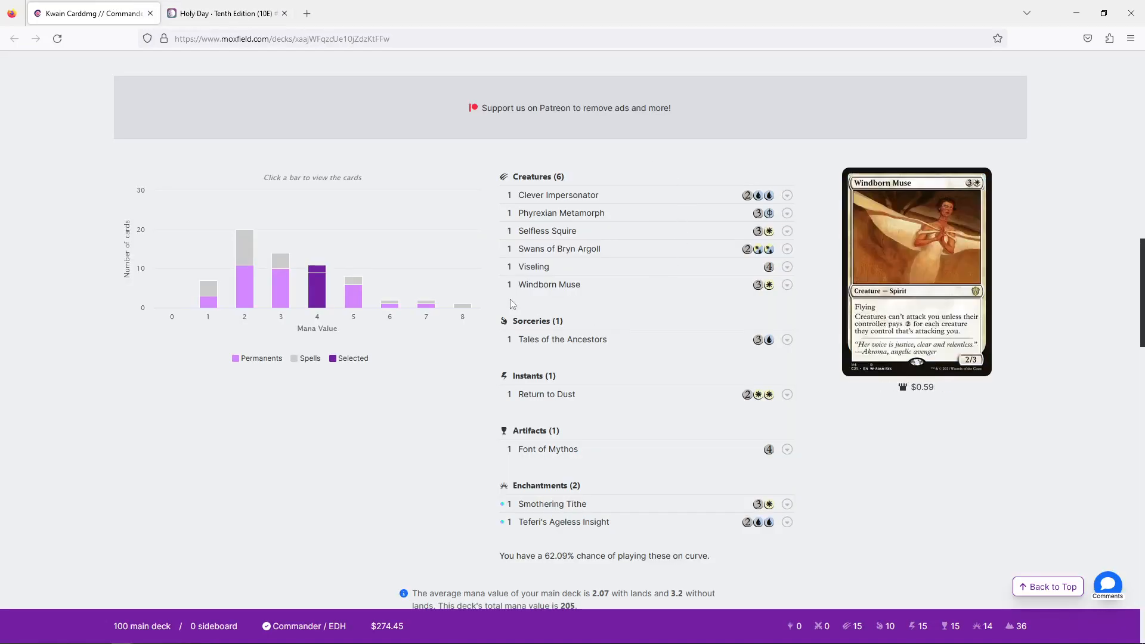
mouse_move(547, 449)
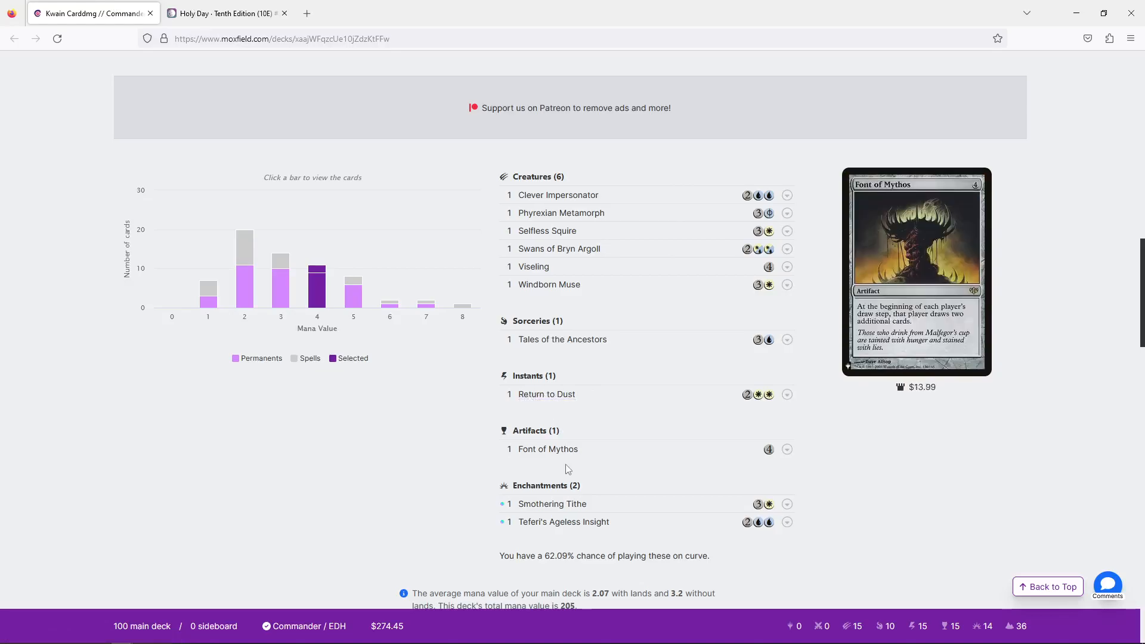
mouse_move(562, 339)
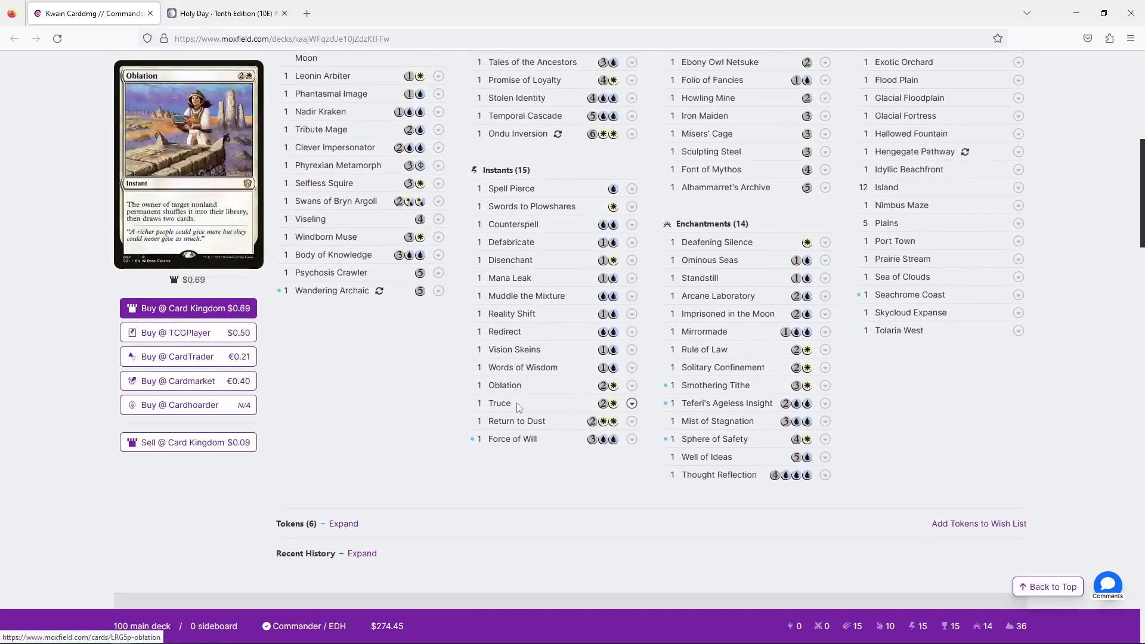
Scroll the Moxfield page to the four-mana breakdown of the mana curve
scroll(up, 3)
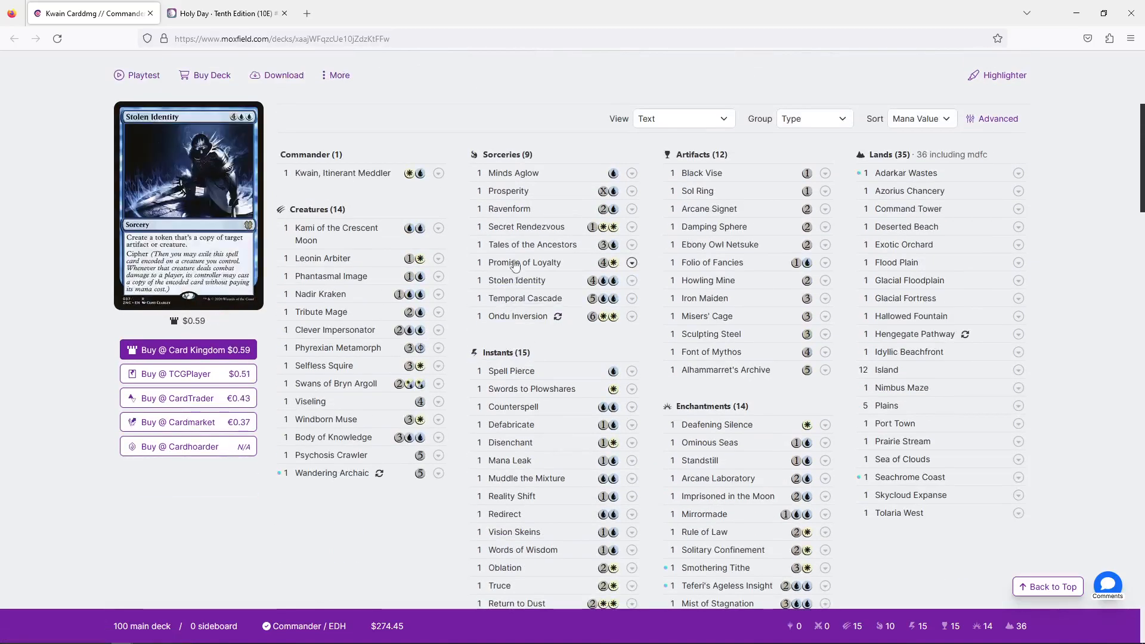
mouse_move(508, 209)
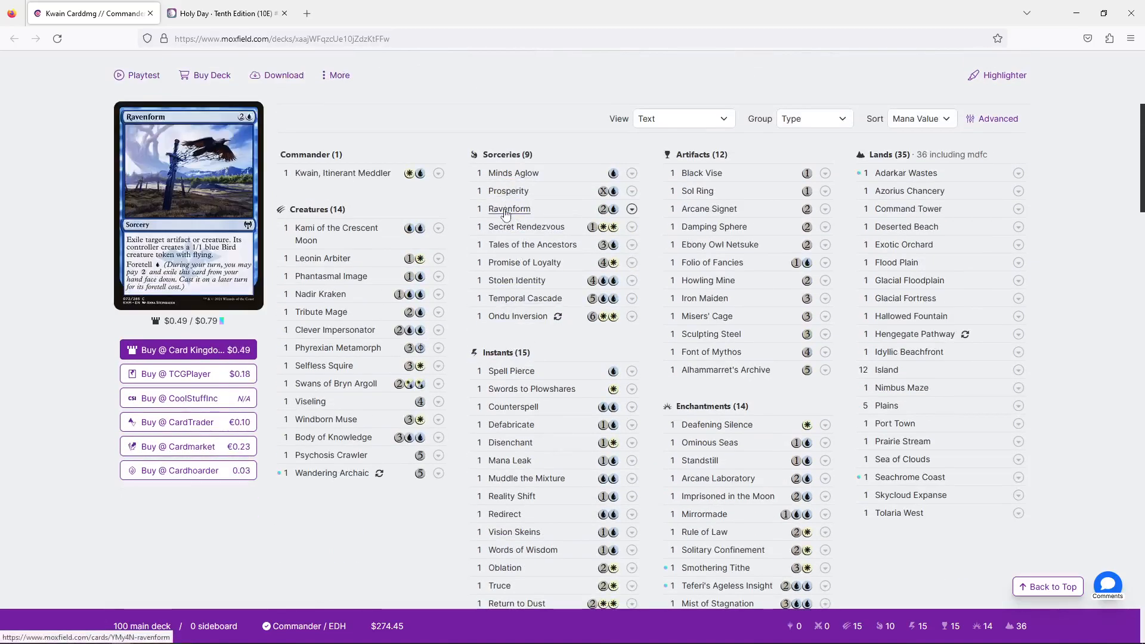
mouse_move(508, 191)
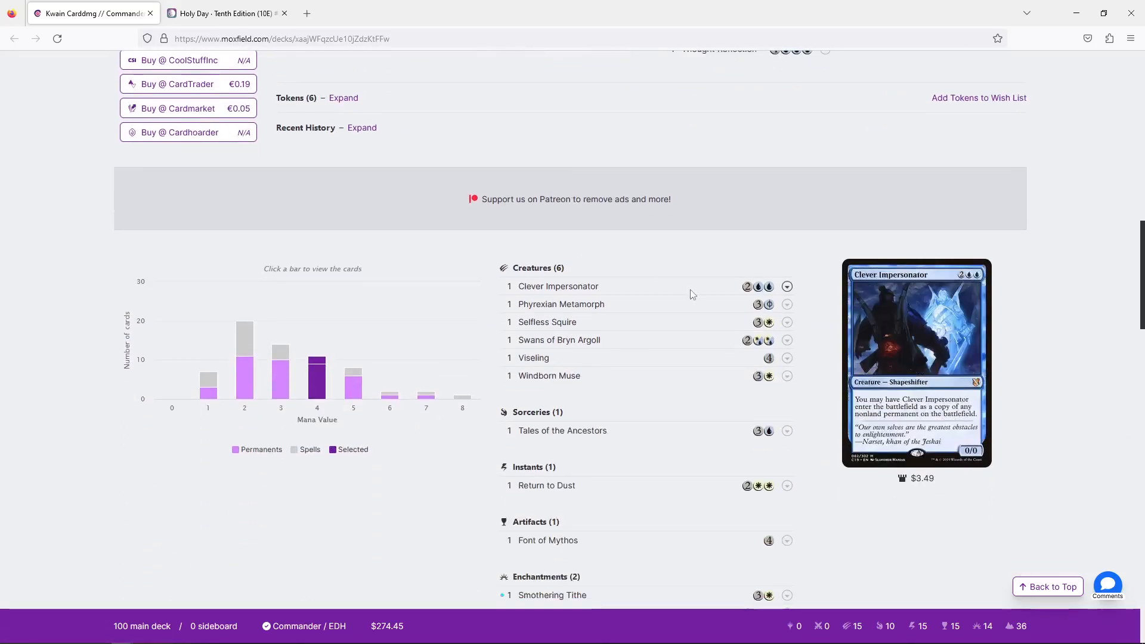
scroll(down, 3)
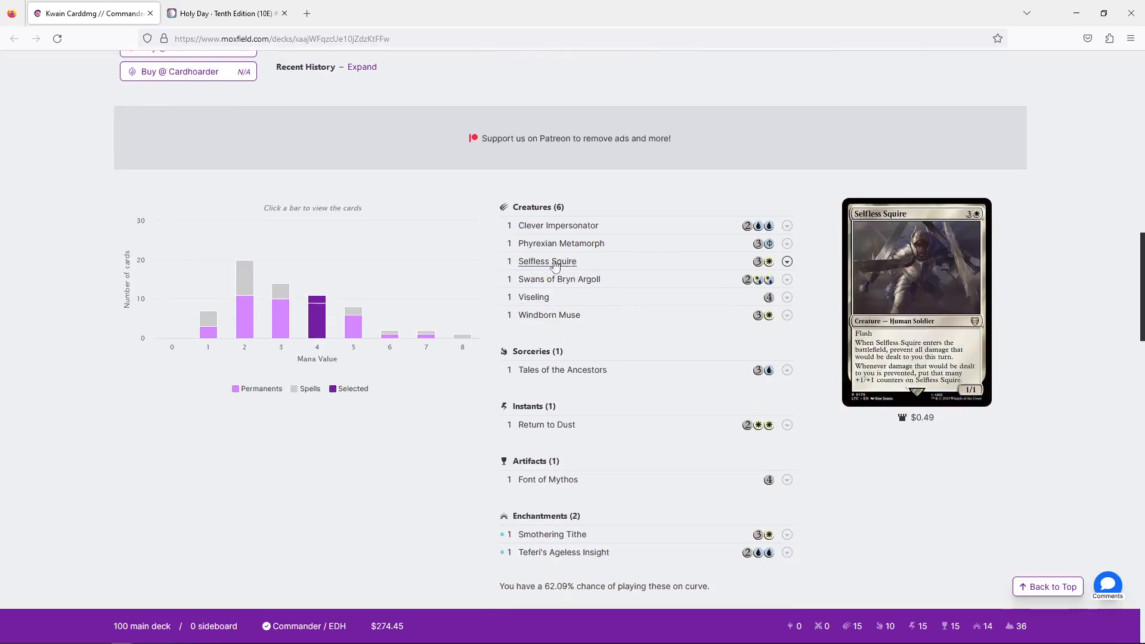
mouse_move(546, 424)
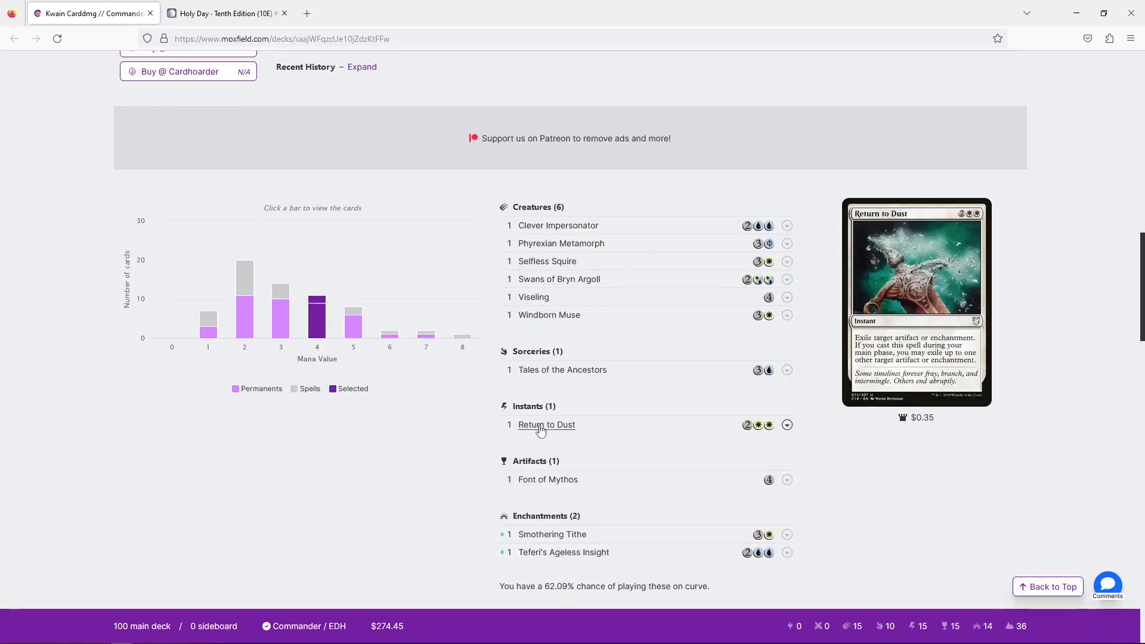
mouse_move(562, 370)
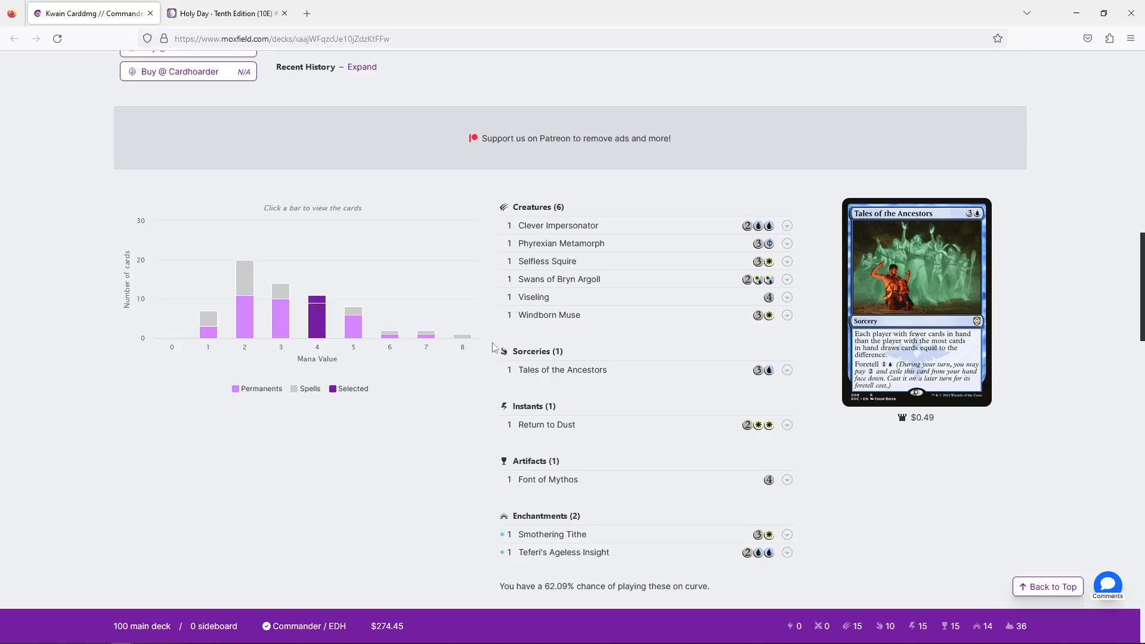
Scroll up to the Mana Value chart to reach the three-mana cards like Tribute Mage
scroll(up, 3)
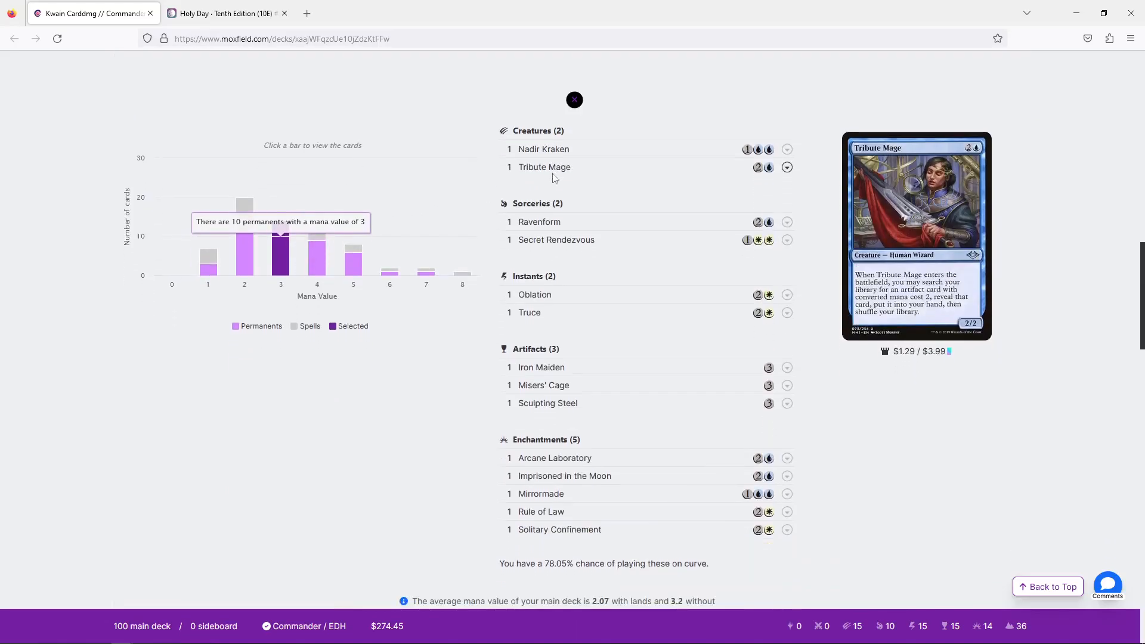
mouse_move(543, 149)
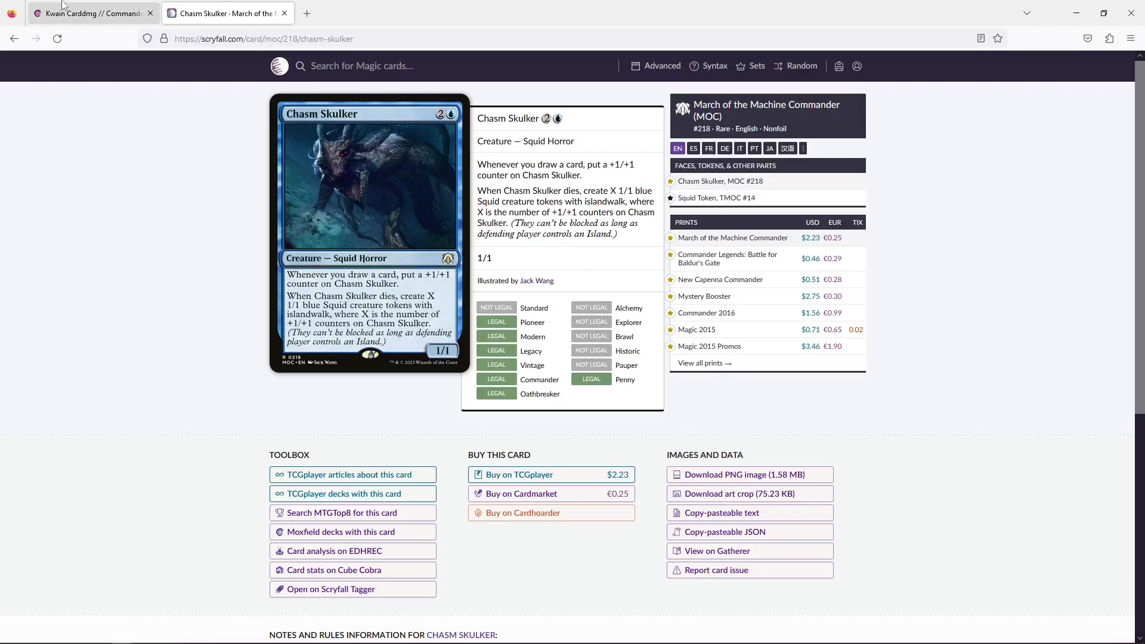
Return to the Kwain deck on Moxfield and scroll down the decklist
click(92, 13)
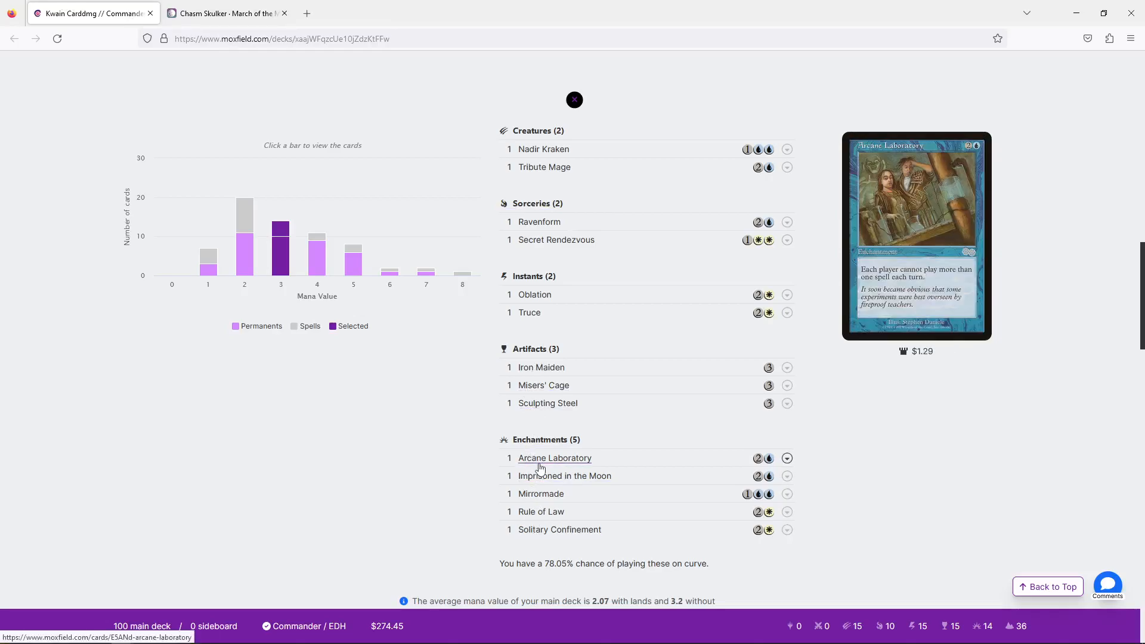
mouse_move(565, 475)
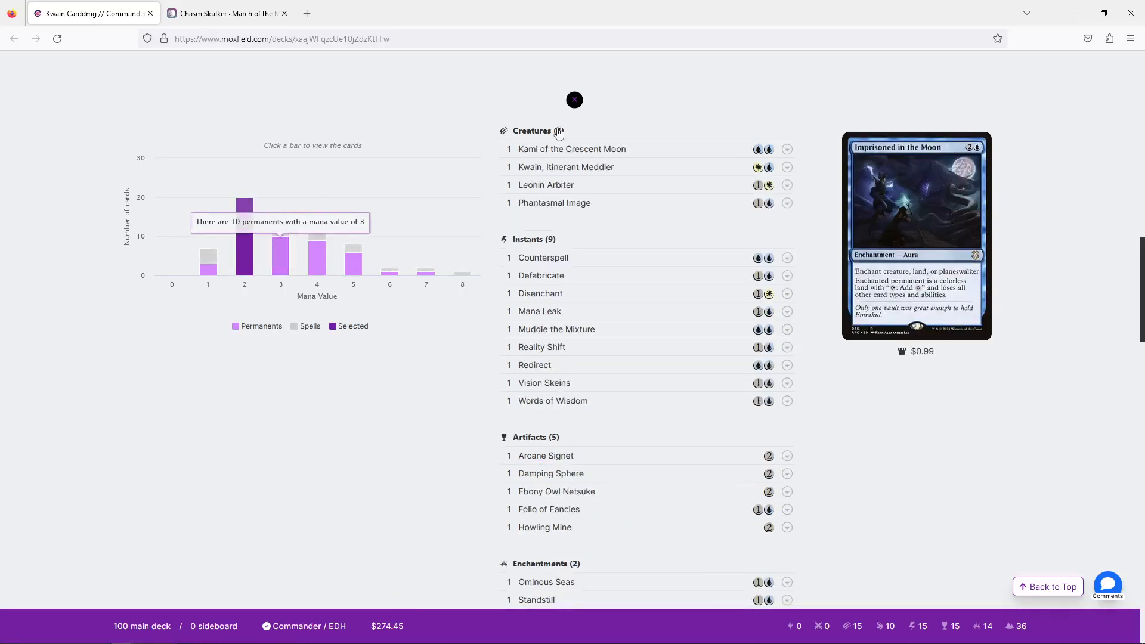
mouse_move(543, 383)
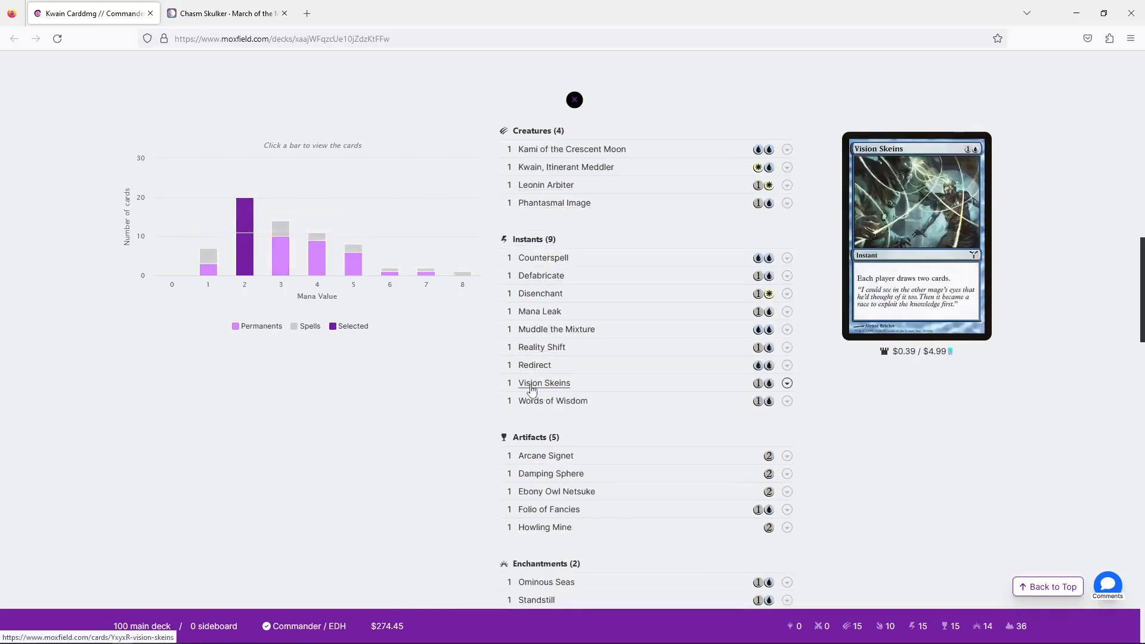
mouse_move(539, 292)
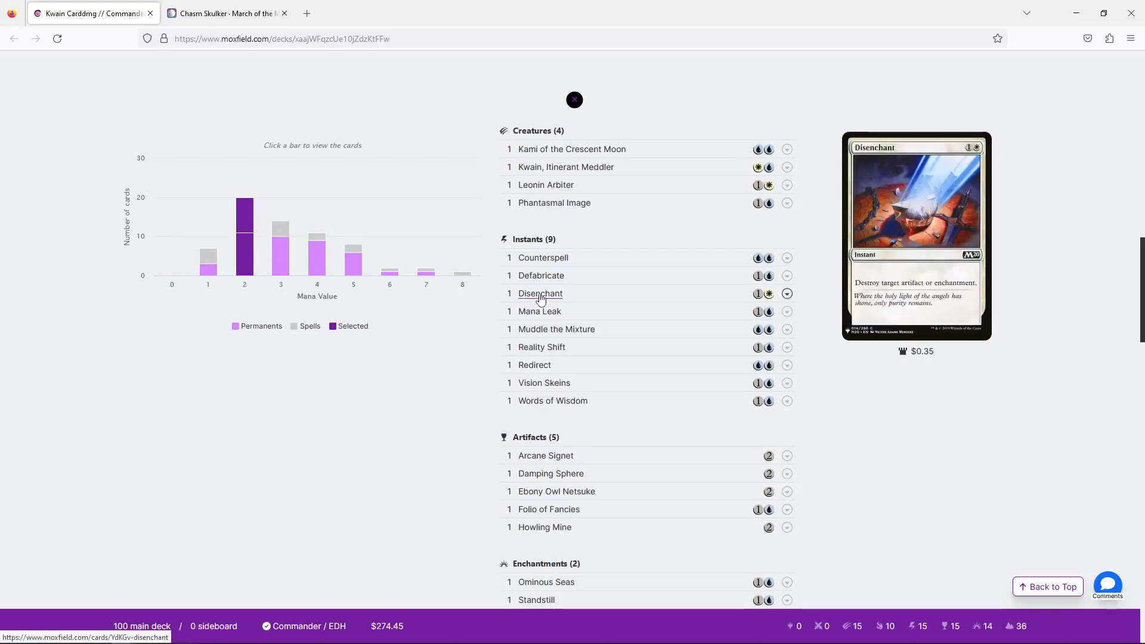
scroll(down, 3)
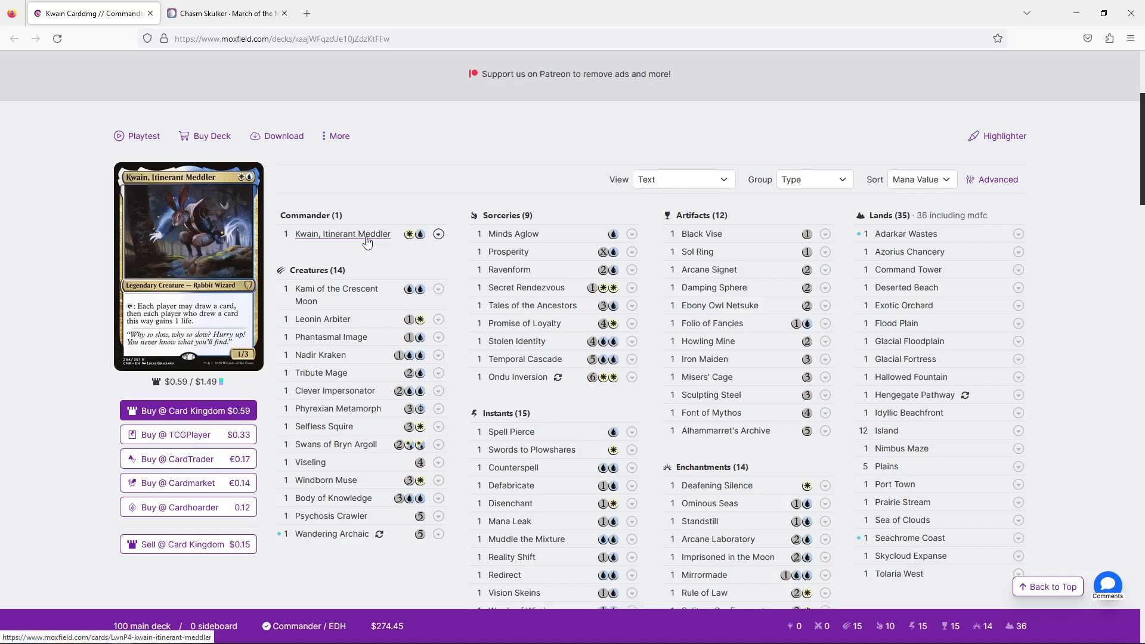
mouse_move(407, 148)
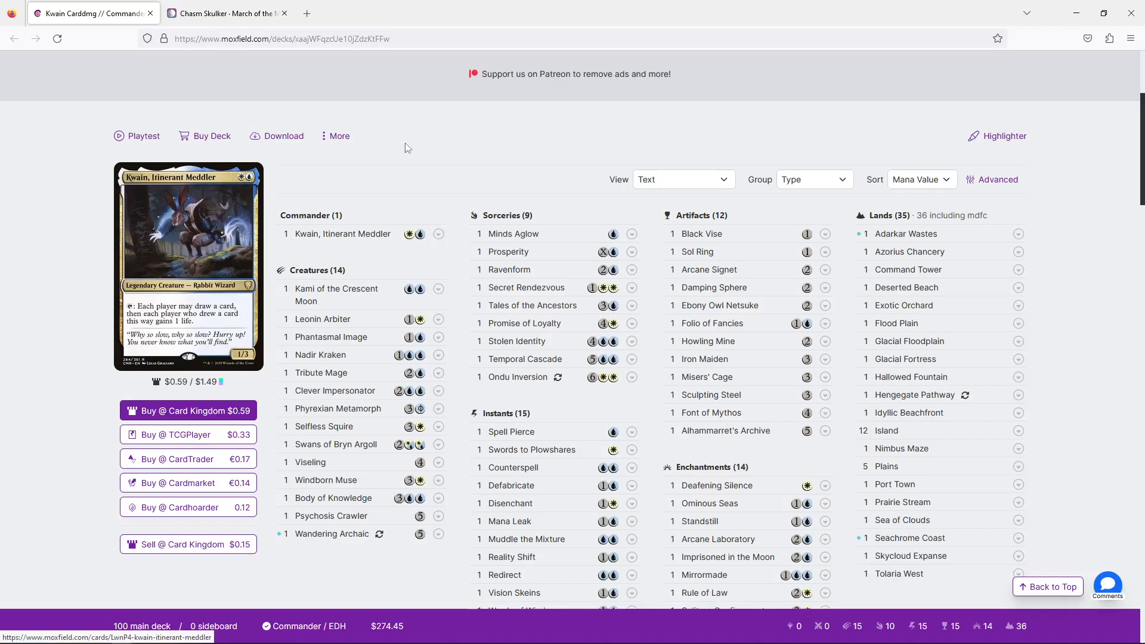
mouse_move(310, 462)
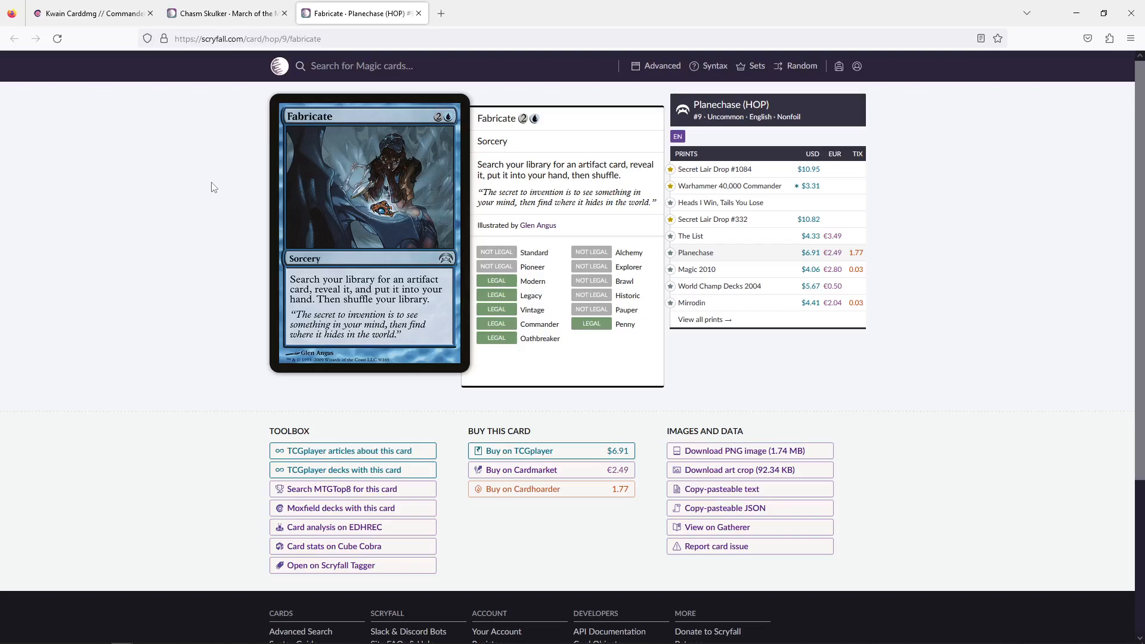
View Enlightened Tutor on Scryfall, go back to Fabricate, then return to the Kwain decklist
text(e)
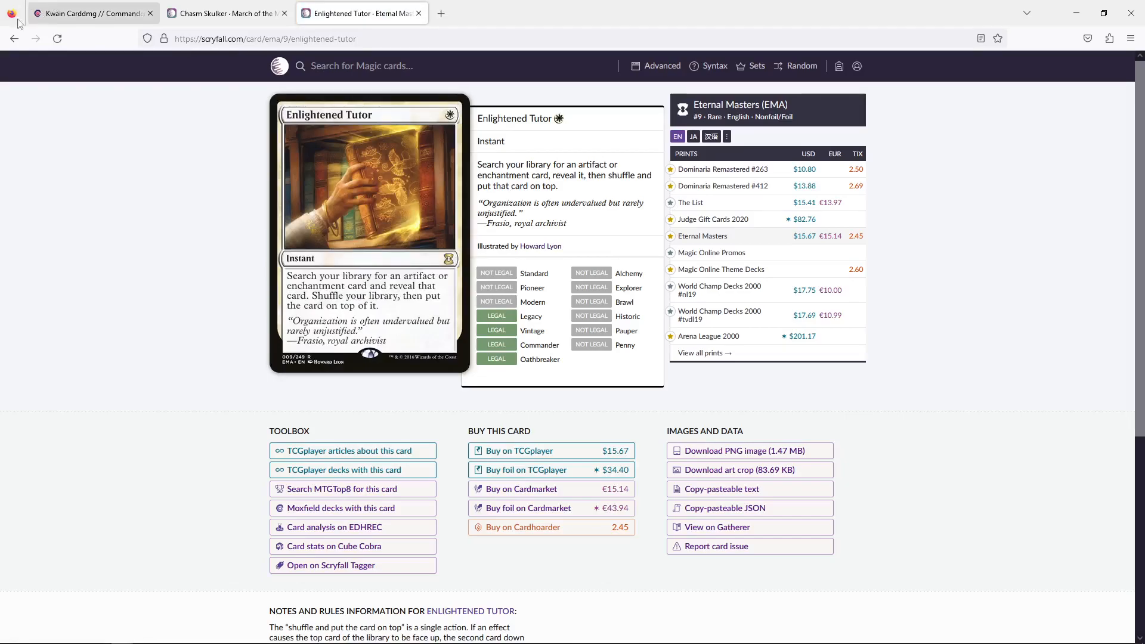
click(13, 39)
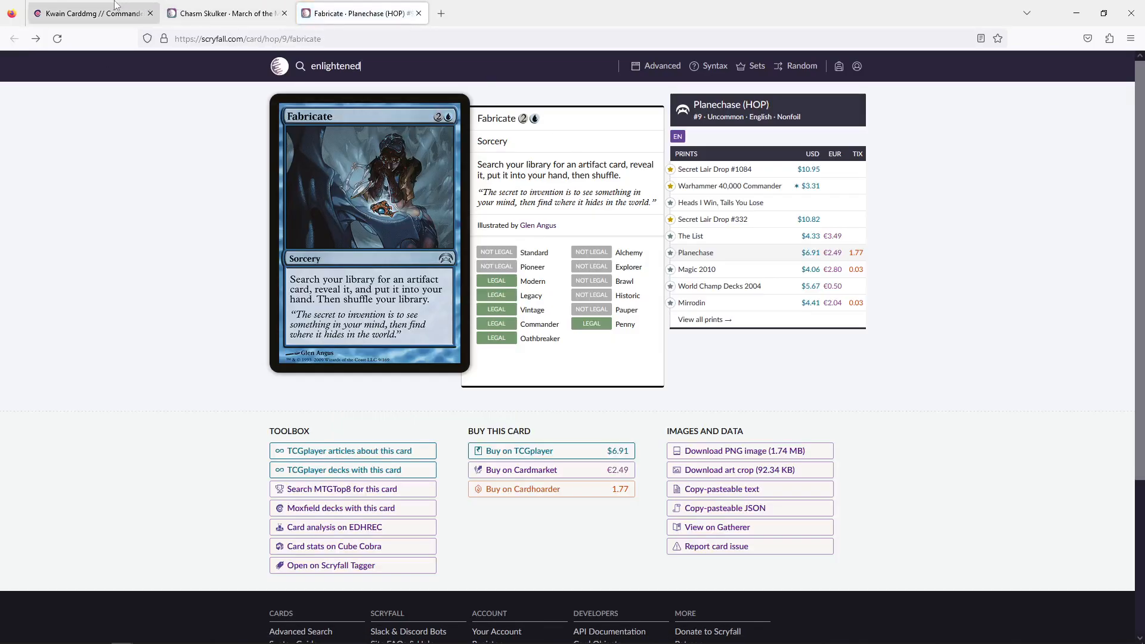
click(88, 13)
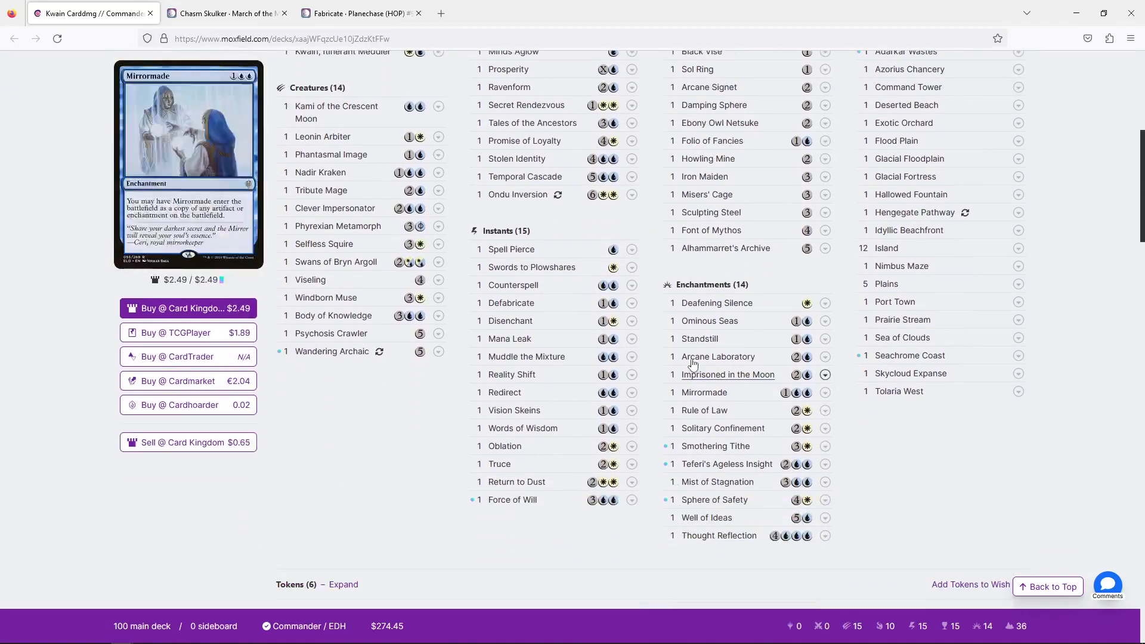
Scroll down the Moxfield decklist to reach Azorius Signet
scroll(down, 3)
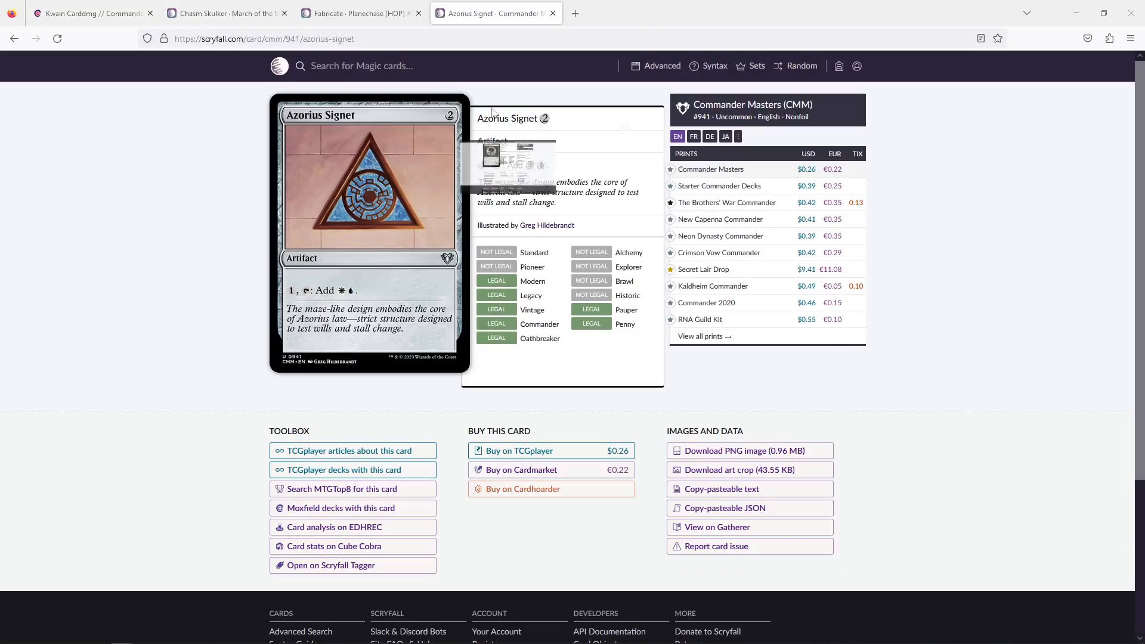
Duplicate the Talisman of Progress tab and open Fellwar Stone from the search suggestions
right_click(606, 13)
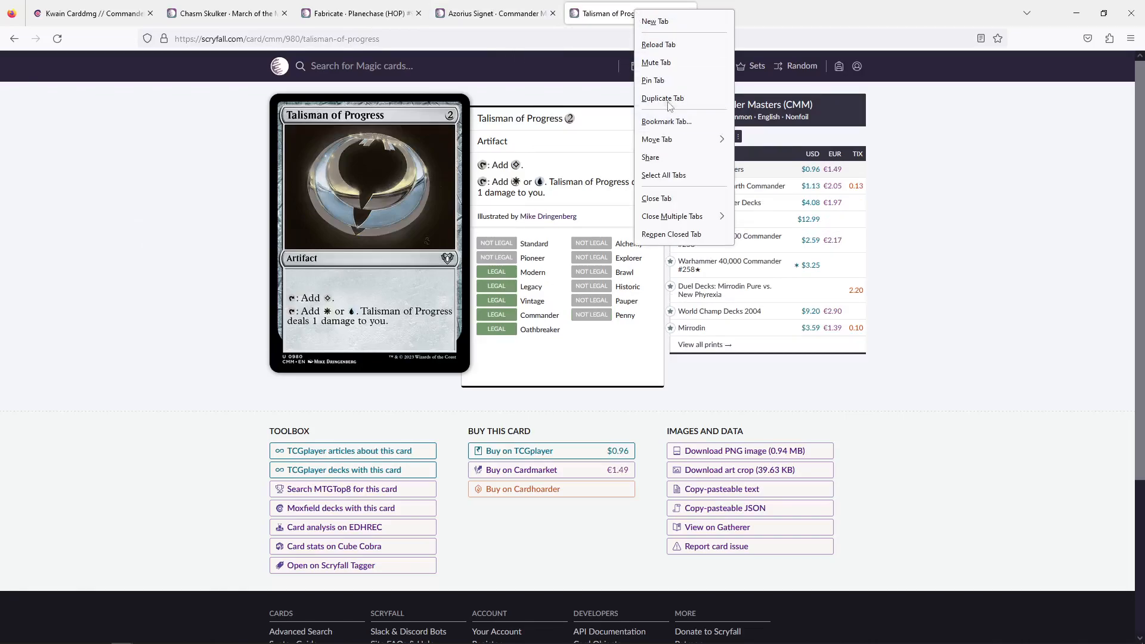
click(662, 98)
text(fel)
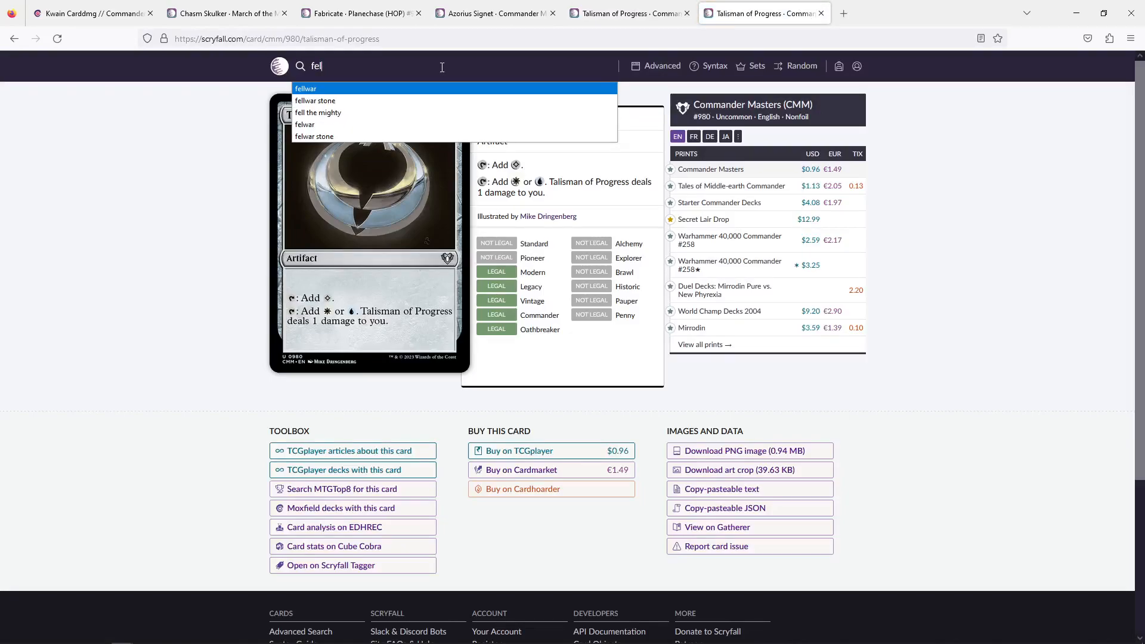
click(315, 100)
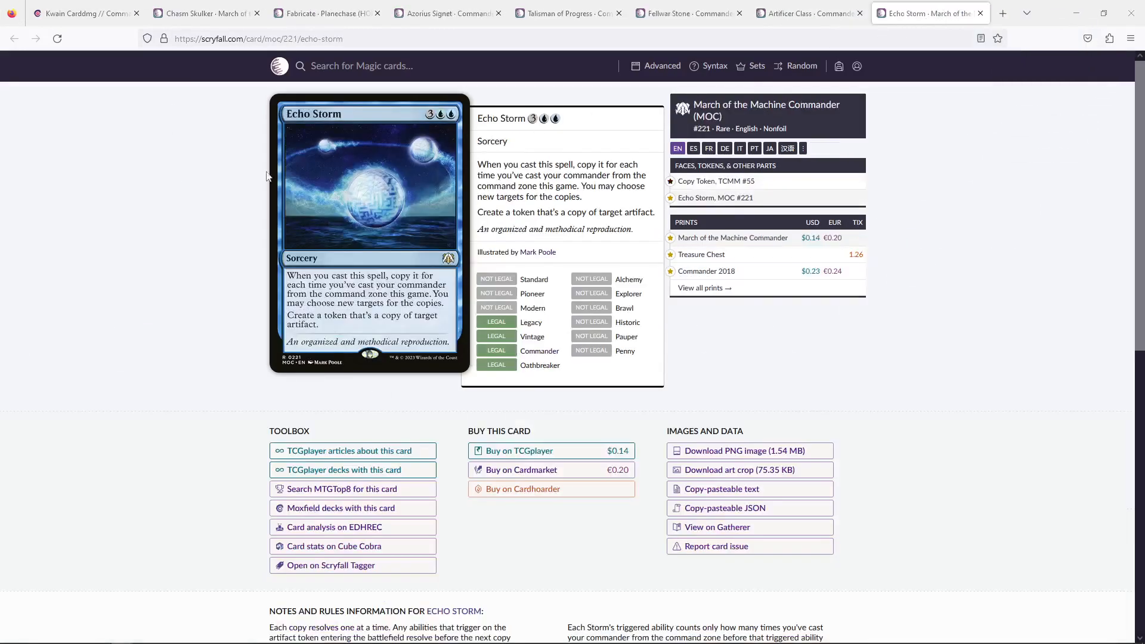
mouse_move(204, 180)
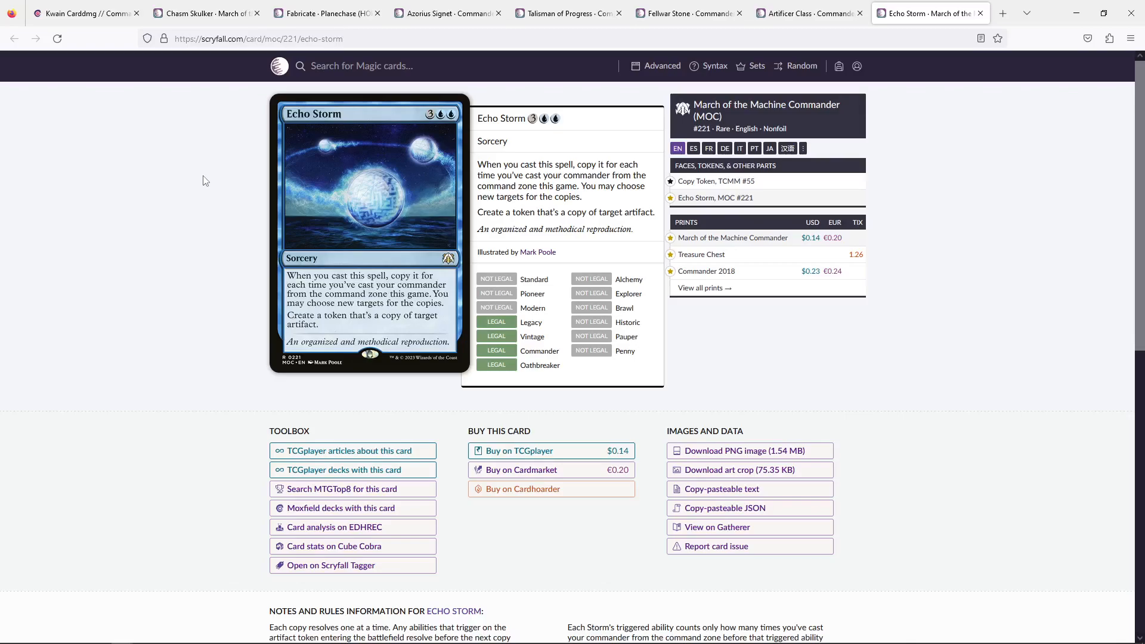
mouse_move(107, 143)
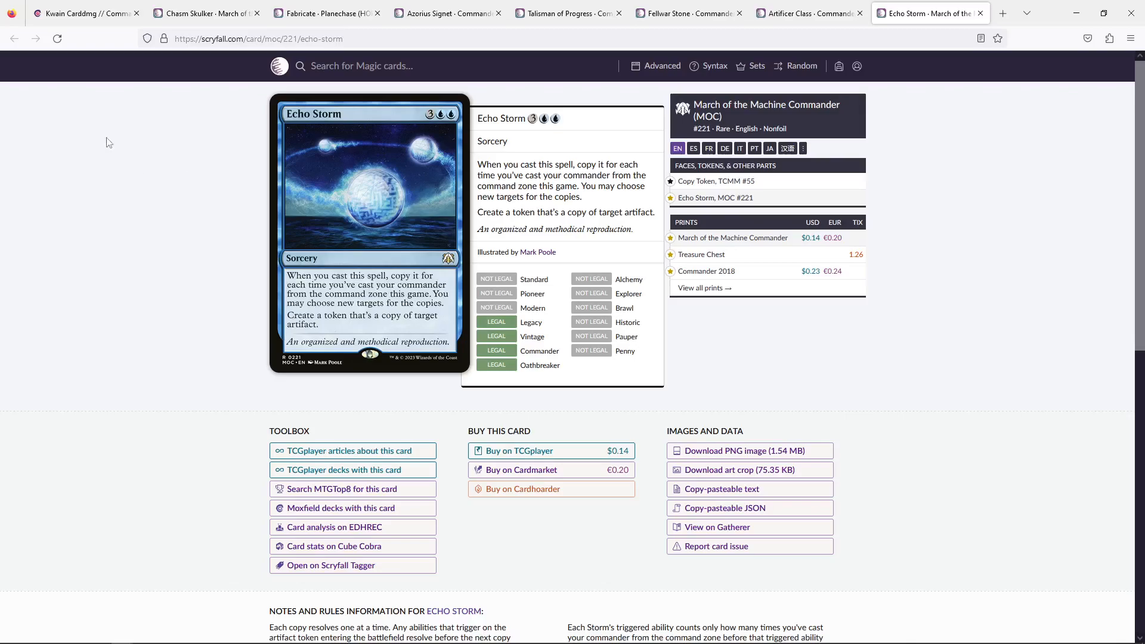
Open Scryfall's Advanced Search page in a new ninth tab
right_click(927, 13)
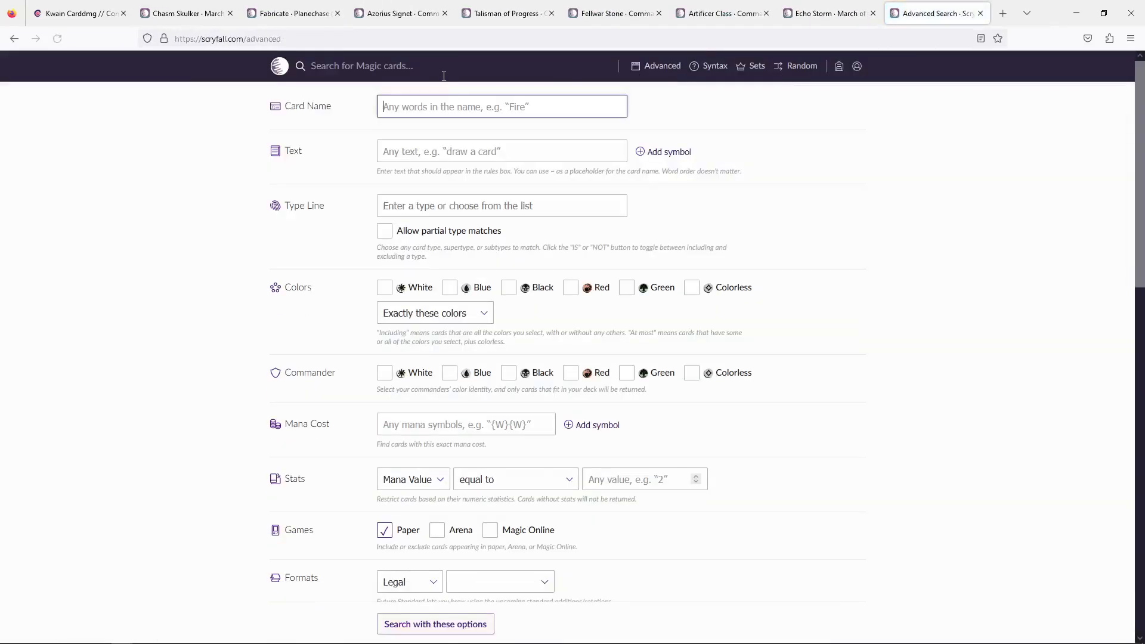
Abandon the 'archae' name search and return to the Advanced Search form
text(archaeno)
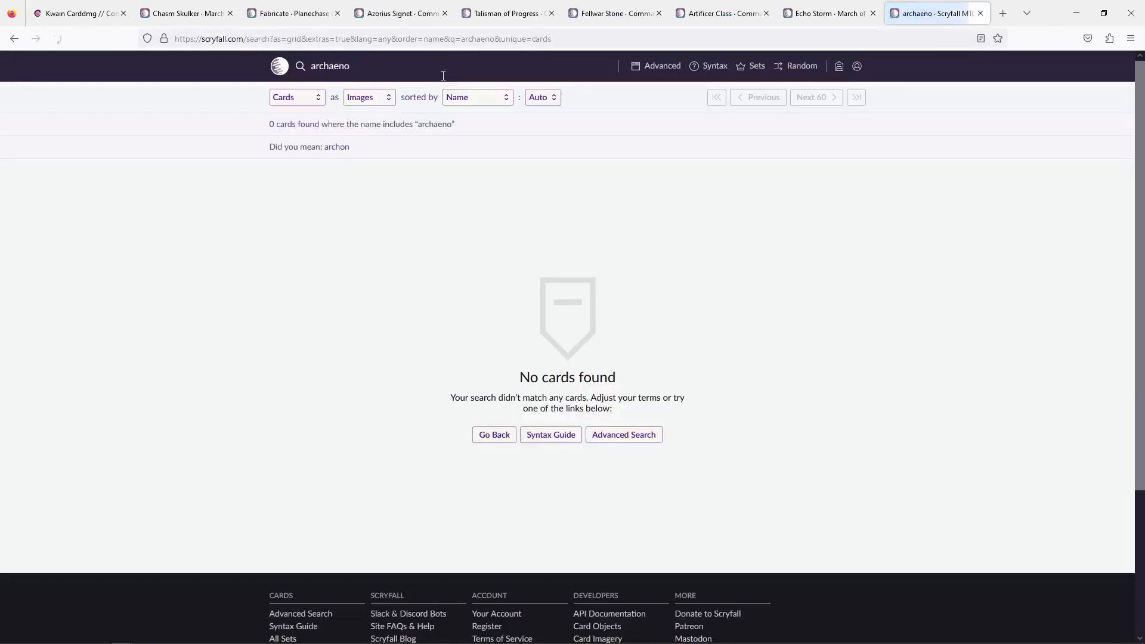
click(13, 38)
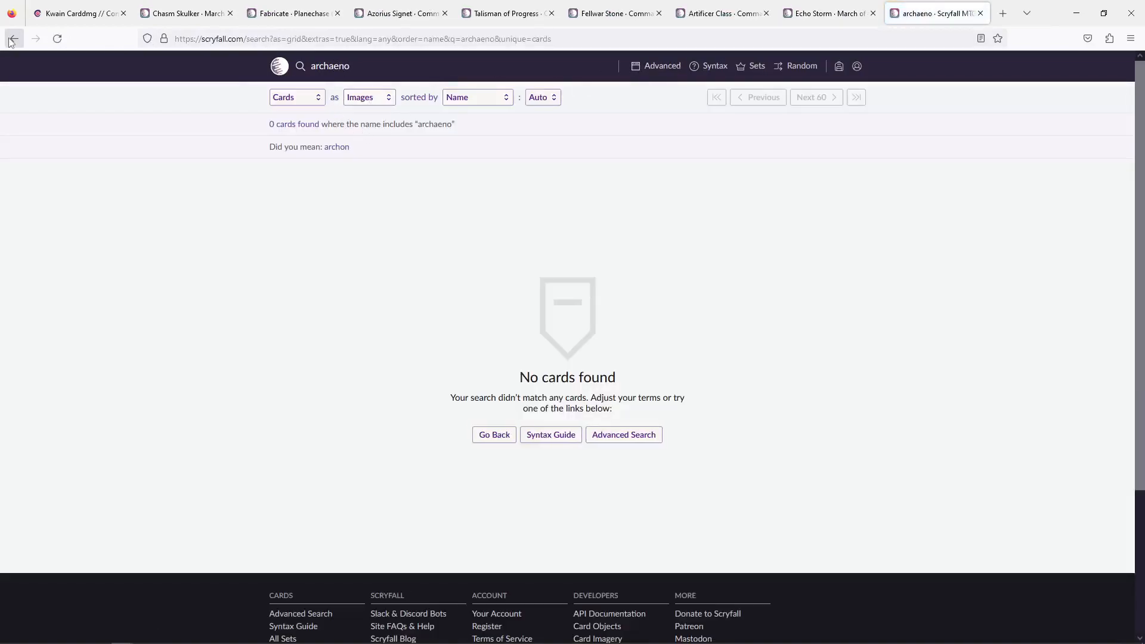
click(623, 435)
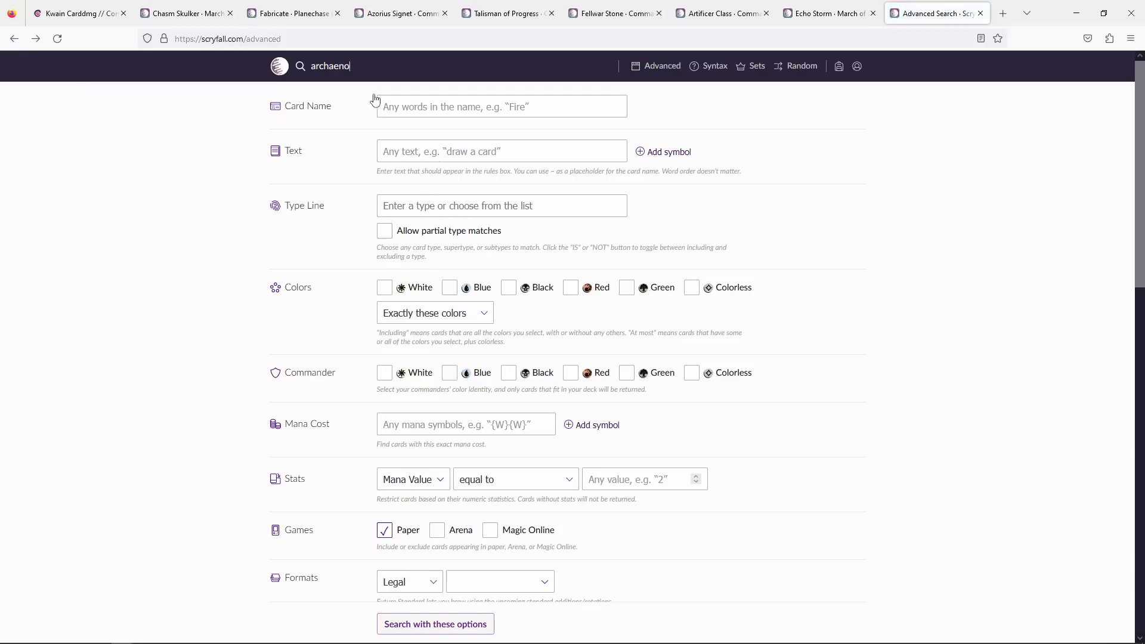
Search for mana value 4 Wizards with text 'return instant sorcery', finding Archaeomancer
click(501, 151)
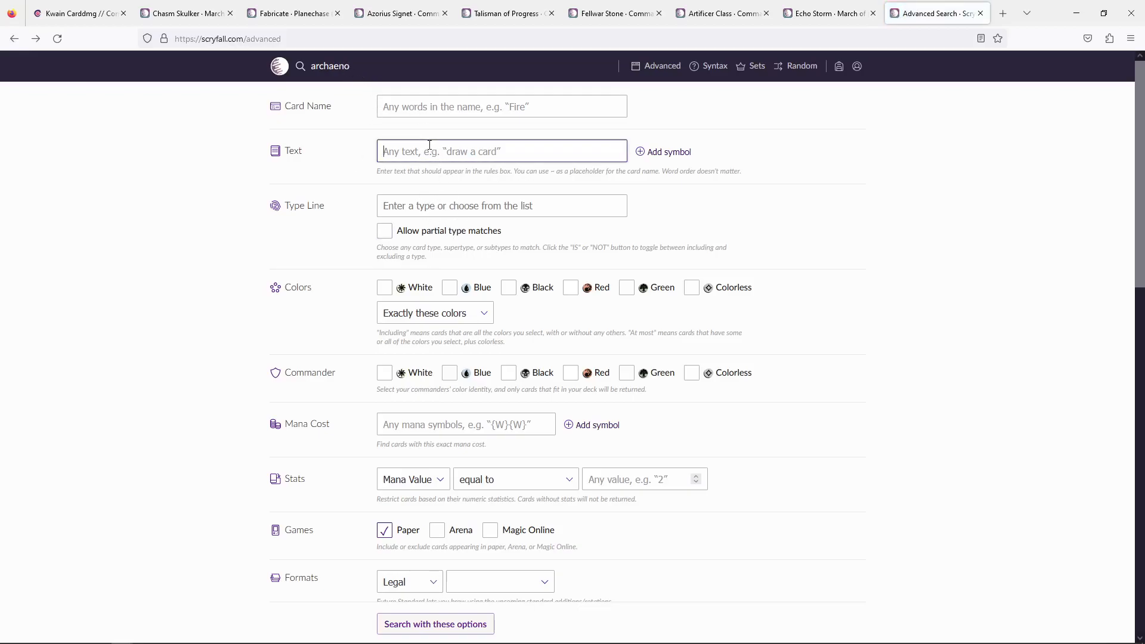
text(reutrn)
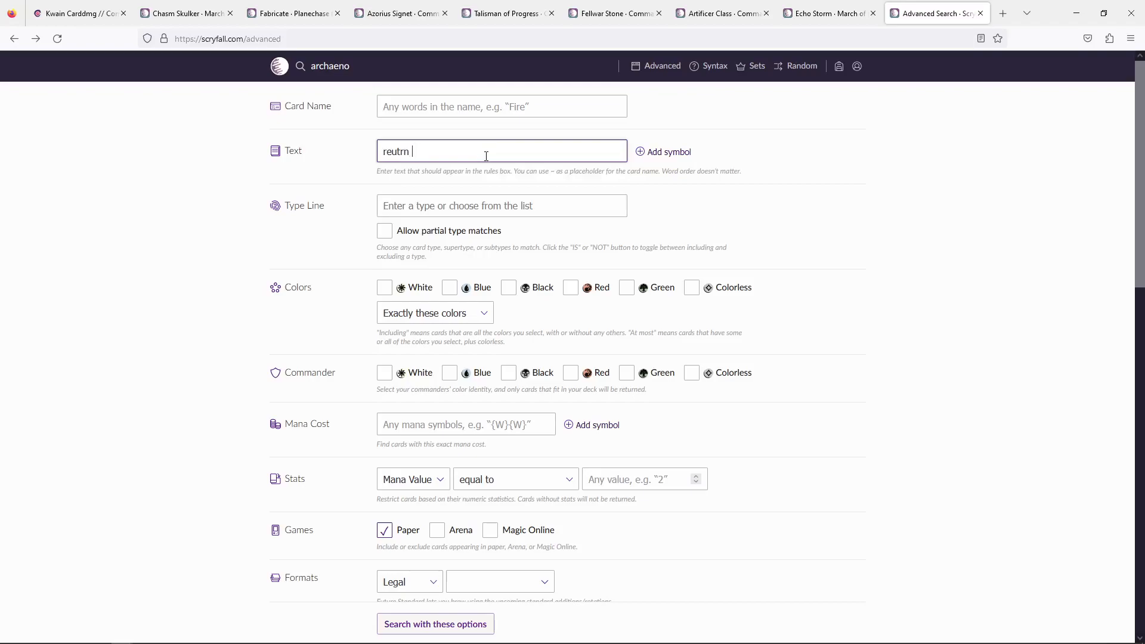
text(retrun)
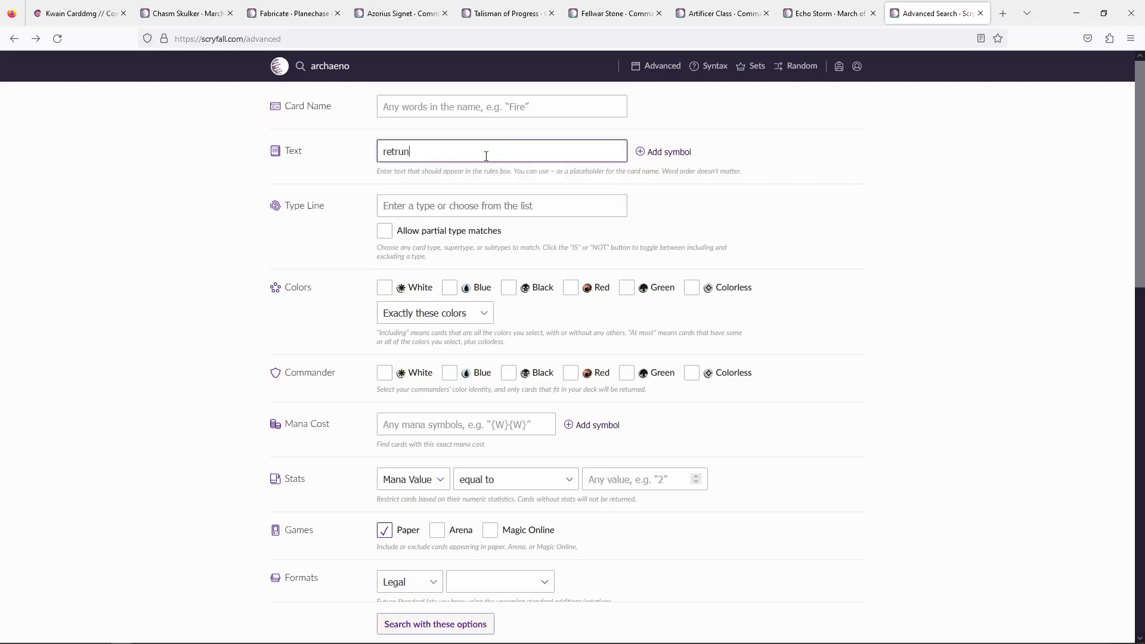
text(return instant sorcery)
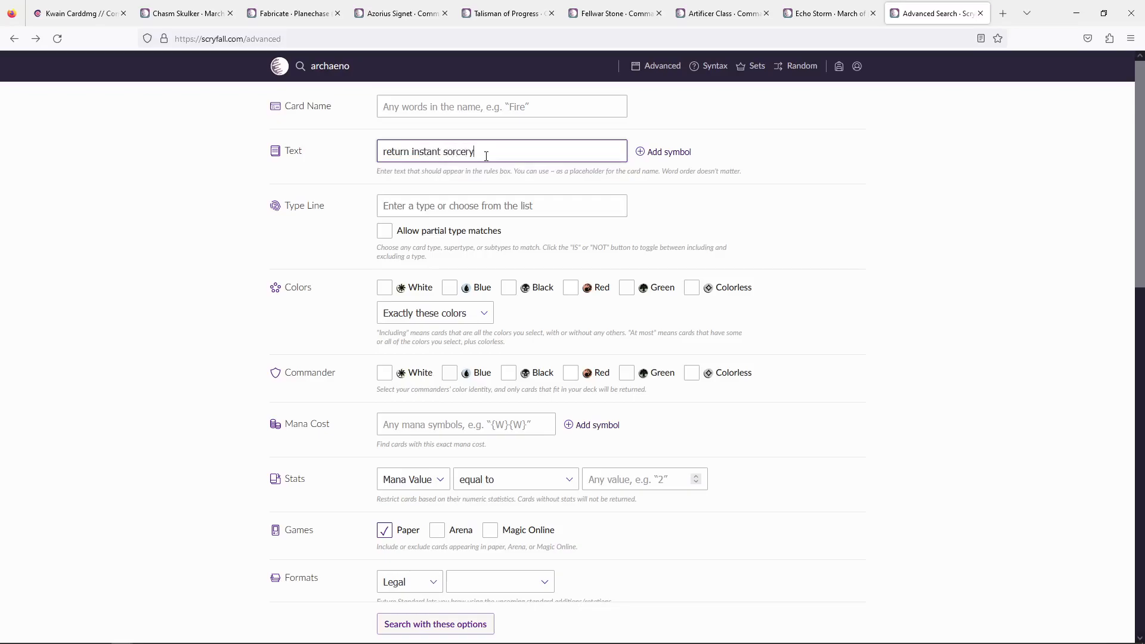
text(wiz)
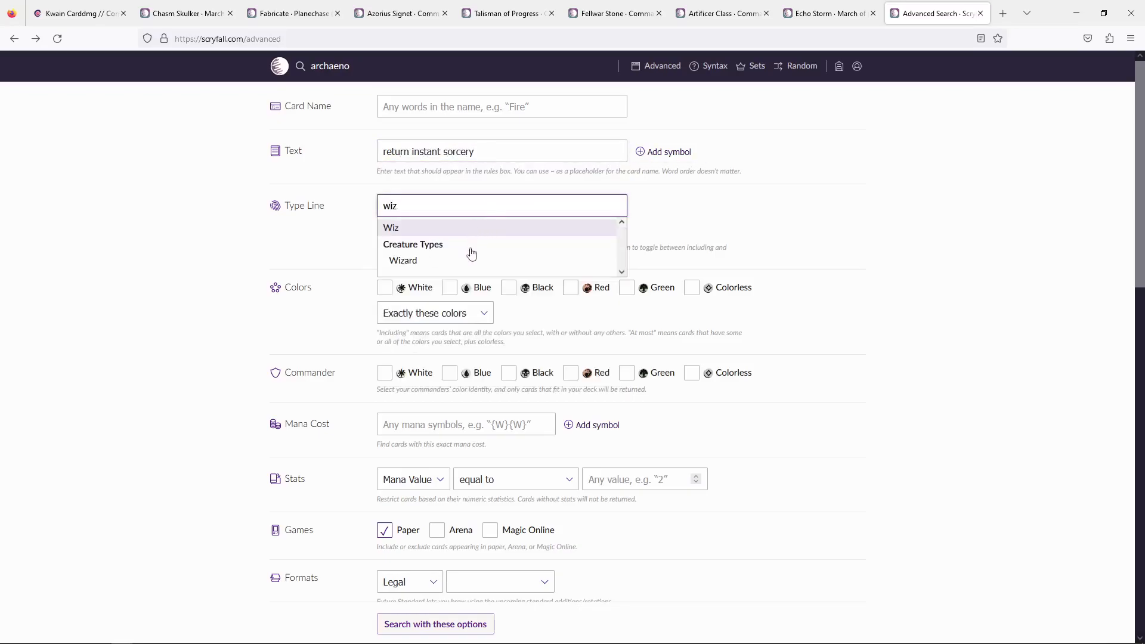
click(403, 261)
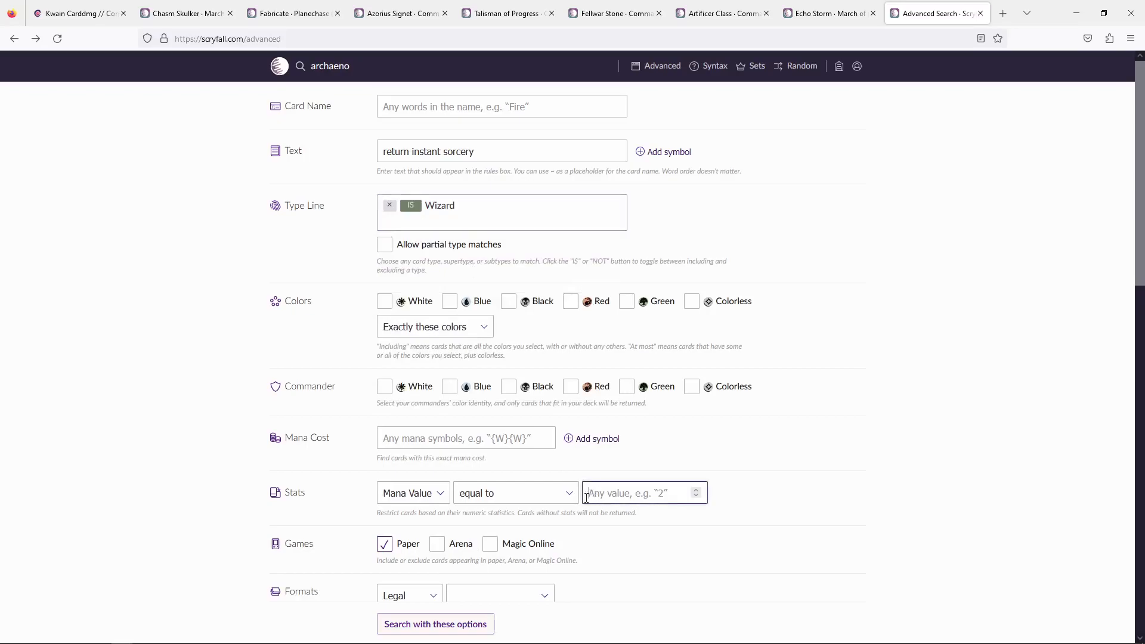
click(435, 623)
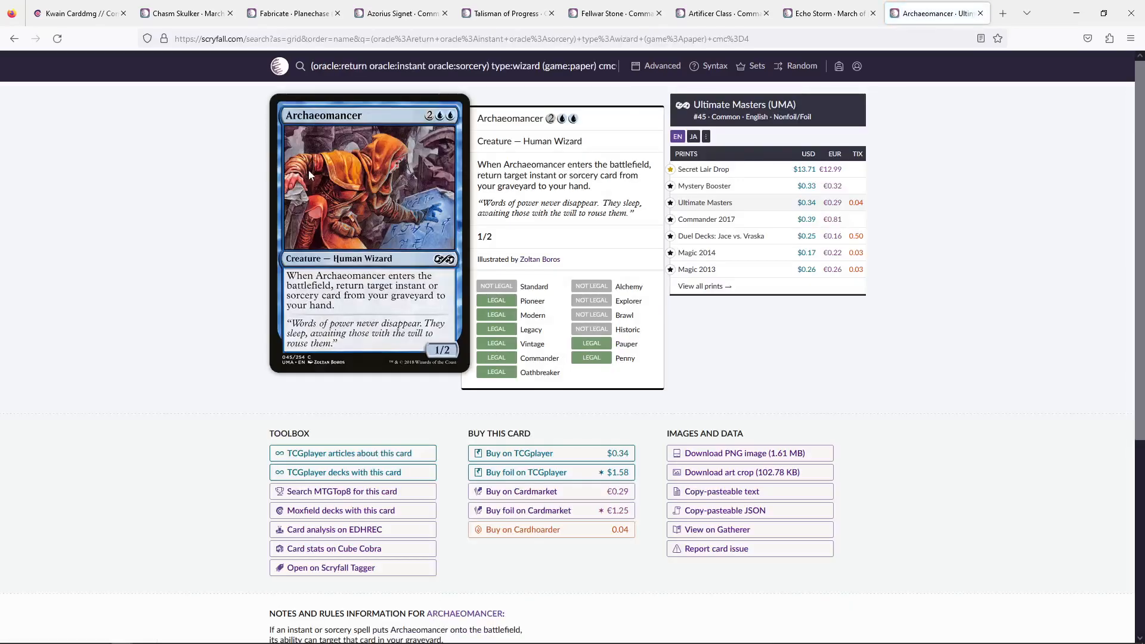
mouse_move(321, 124)
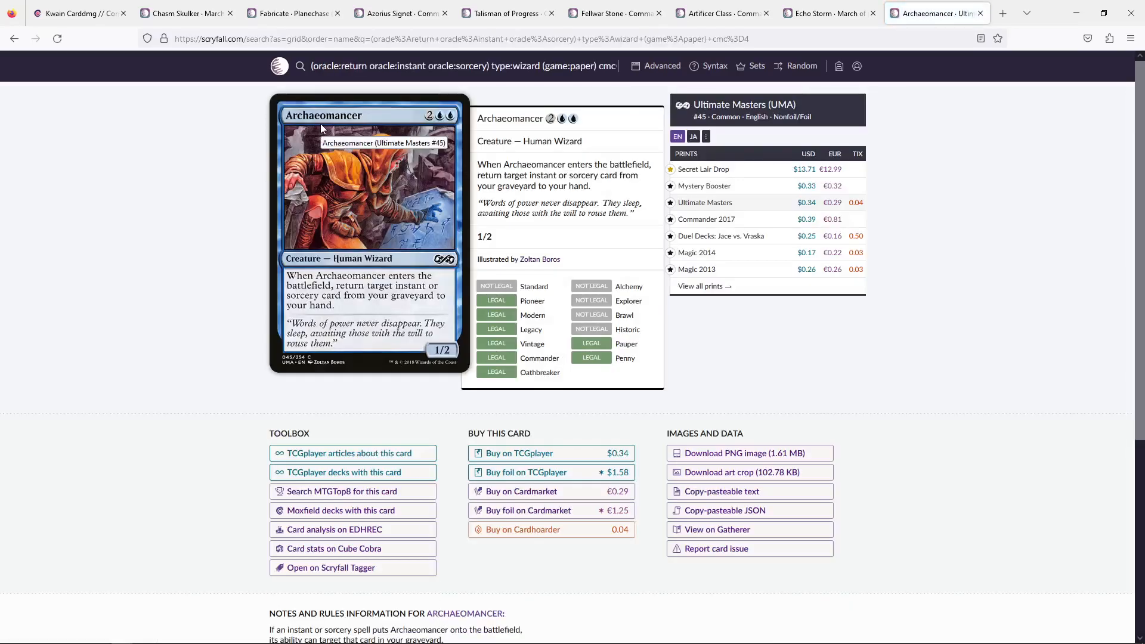
mouse_move(204, 165)
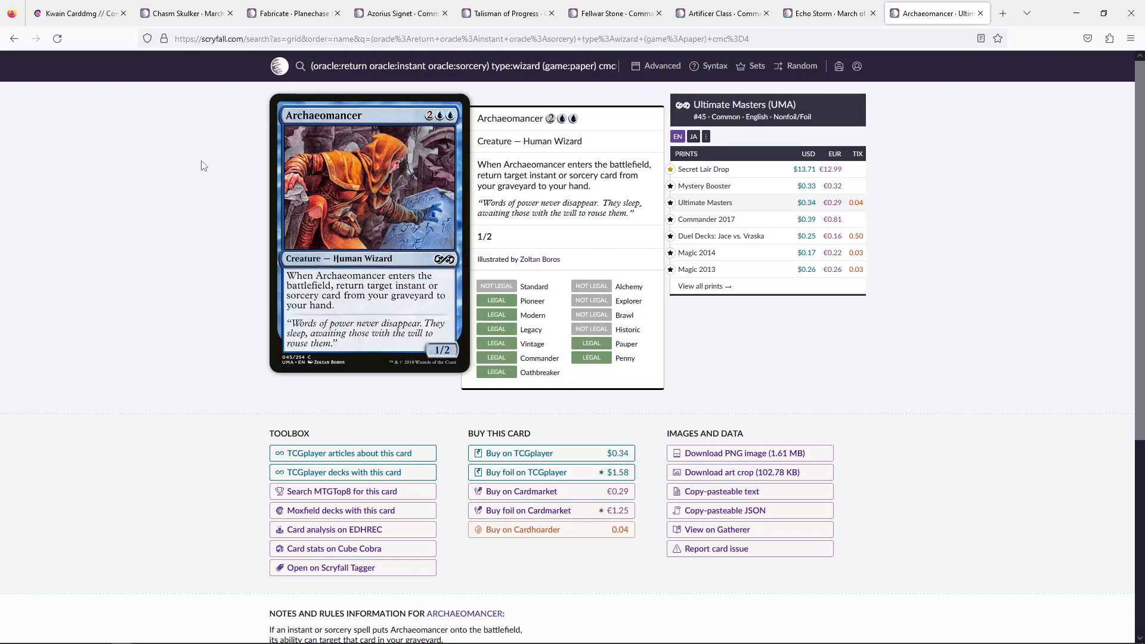
Open Saheeli's Artistry from March of the Machine Commander in a tenth tab
click(829, 13)
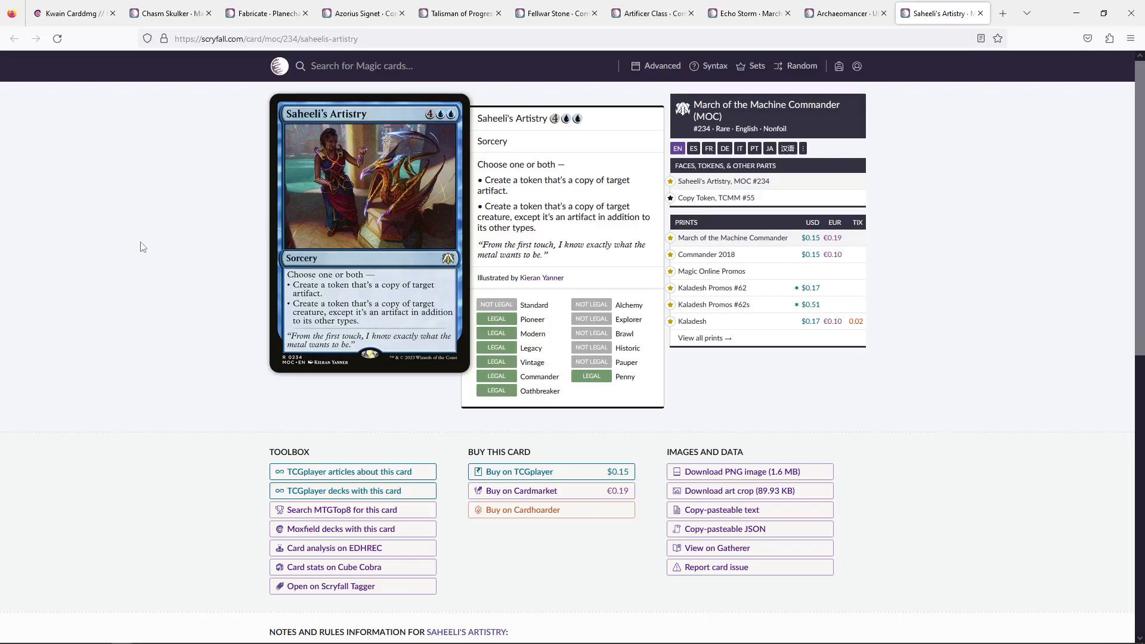
Switch back to the Moxfield Kwain decklist tab, previewing Howling Mine
click(69, 13)
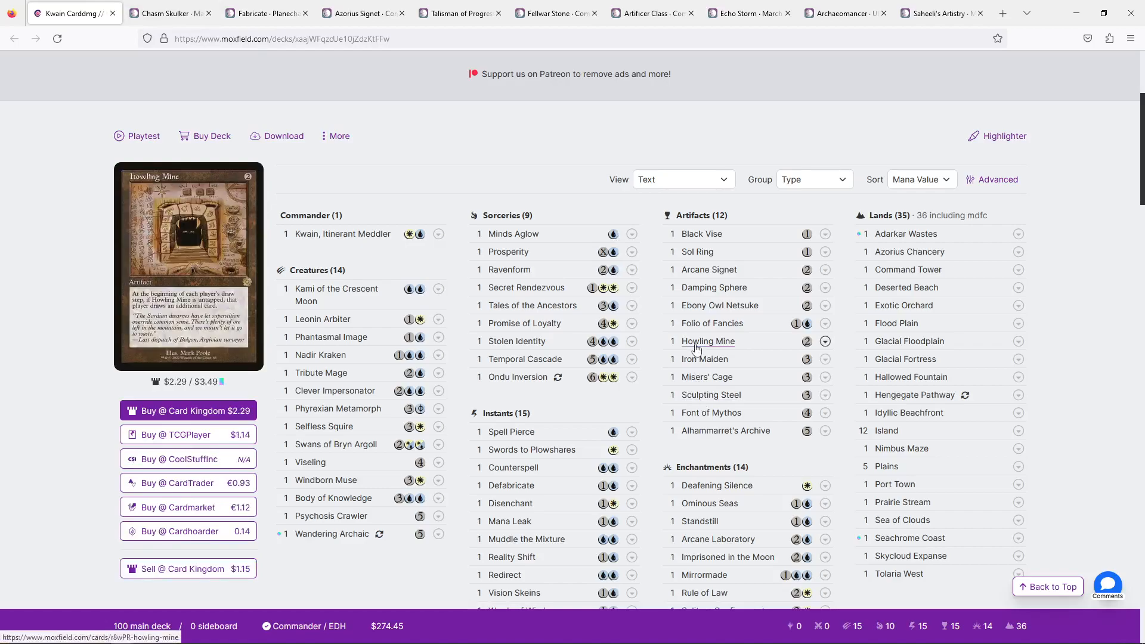
mouse_move(703, 358)
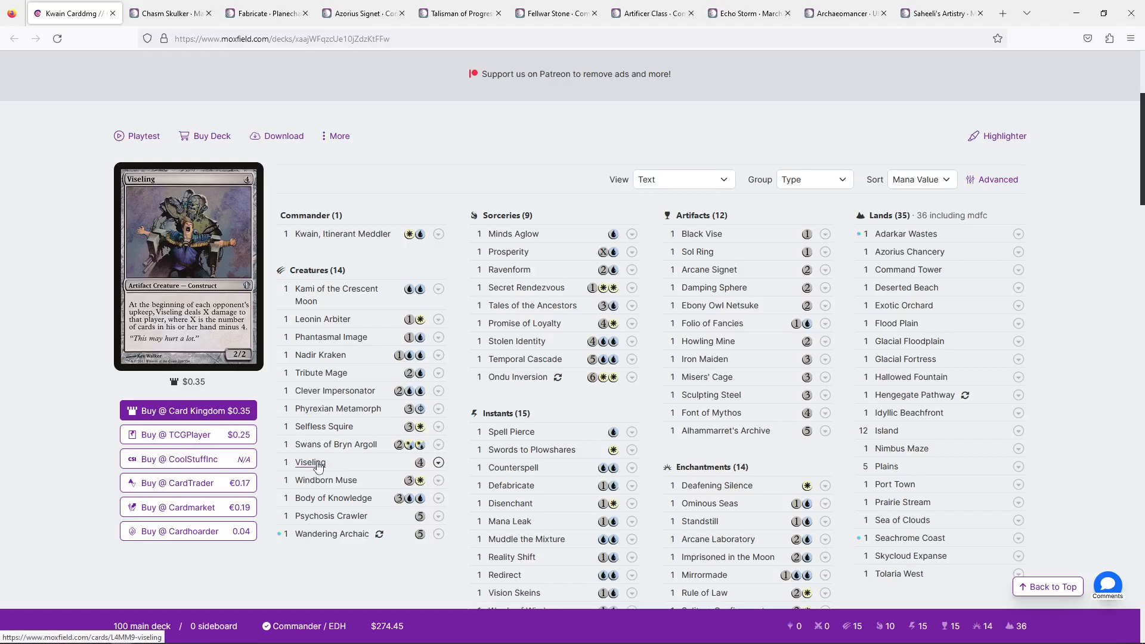
Revisit the Saheeli's Artistry tab, then return to the Kwain decklist
click(939, 13)
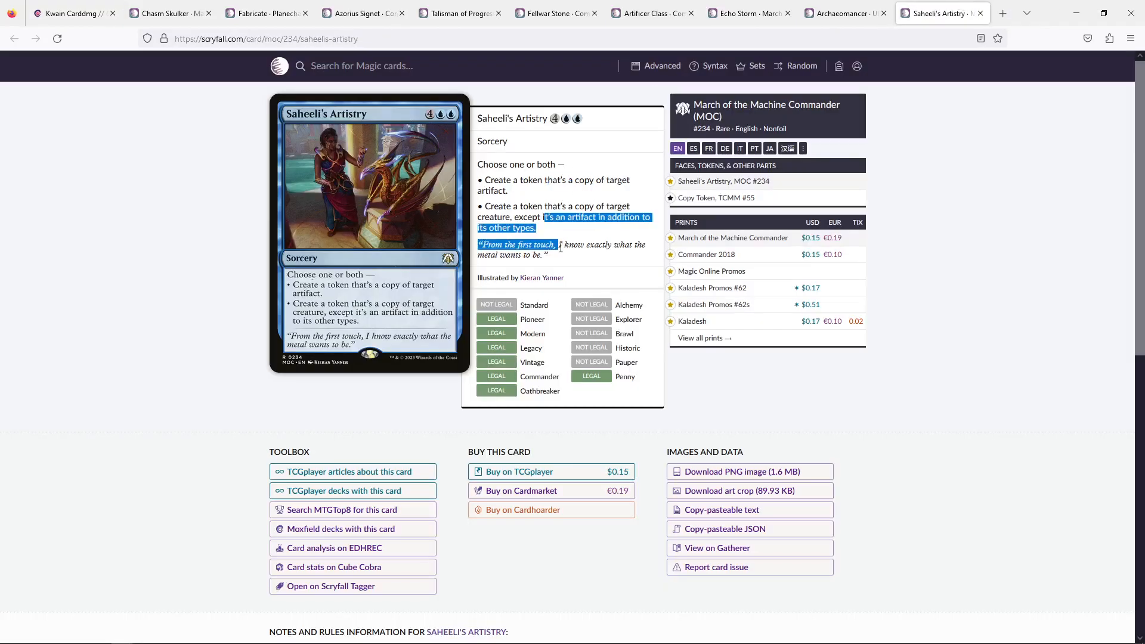
click(69, 13)
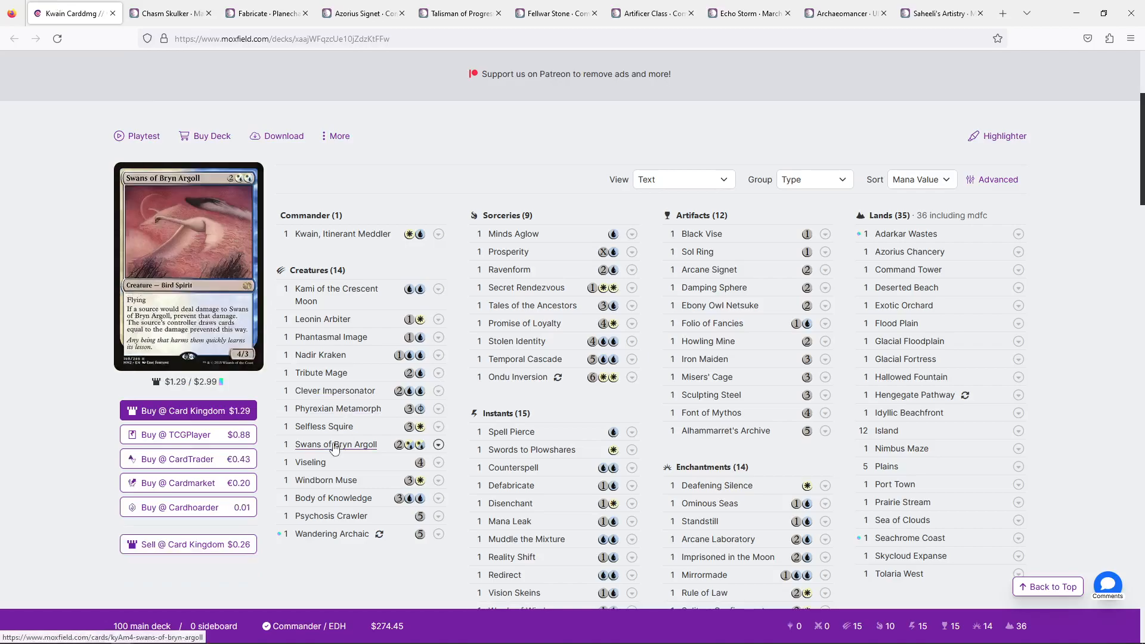
mouse_move(309, 461)
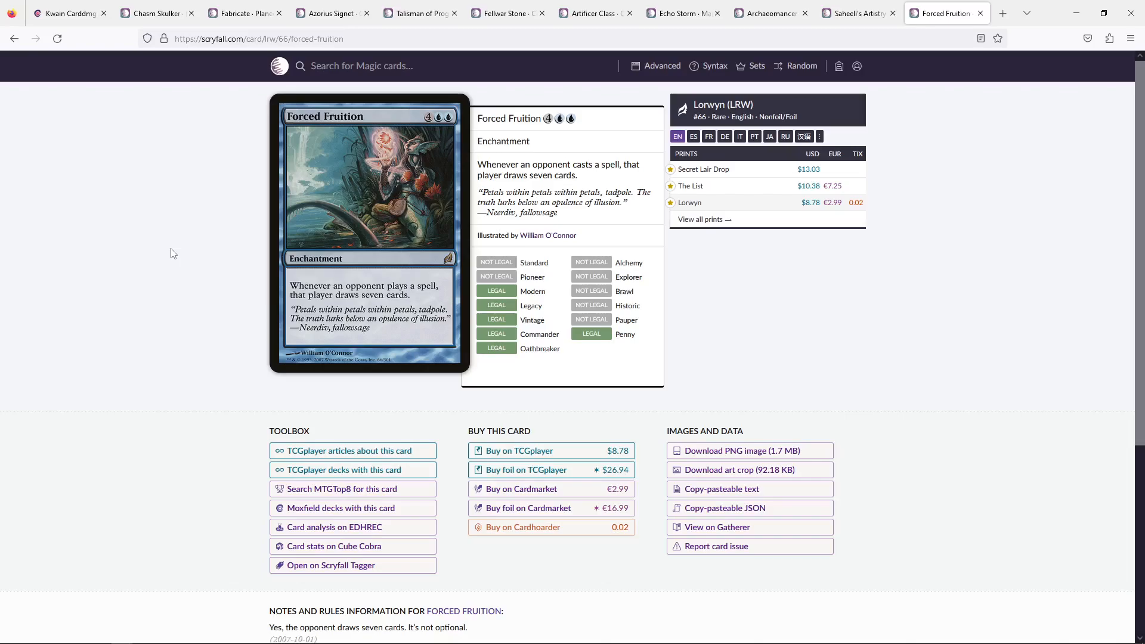
mouse_move(80, 140)
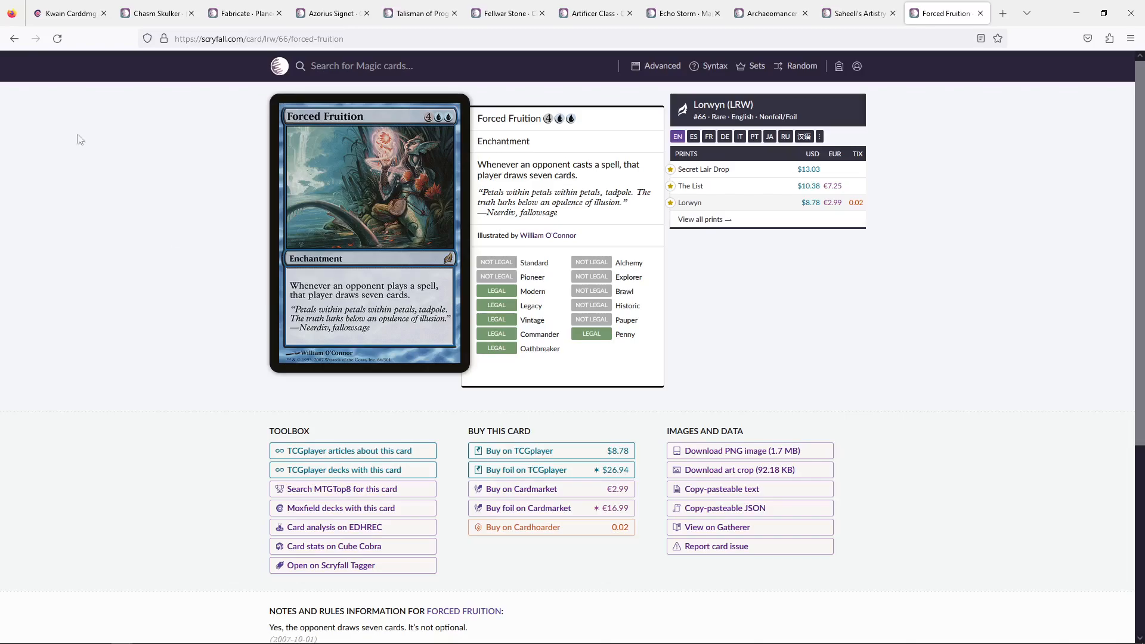
Return to the Moxfield Kwain decklist after reviewing Forced Fruition
click(65, 13)
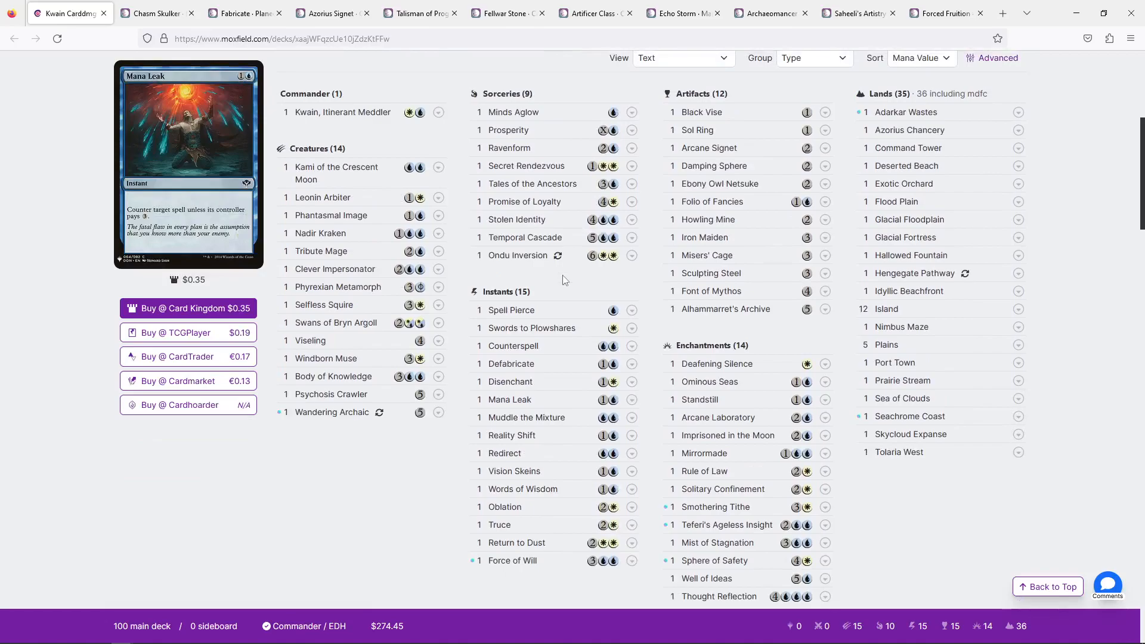
Revisit the Scryfall tab and Moxfield decklist, then focus Scryfall's search bar
click(942, 13)
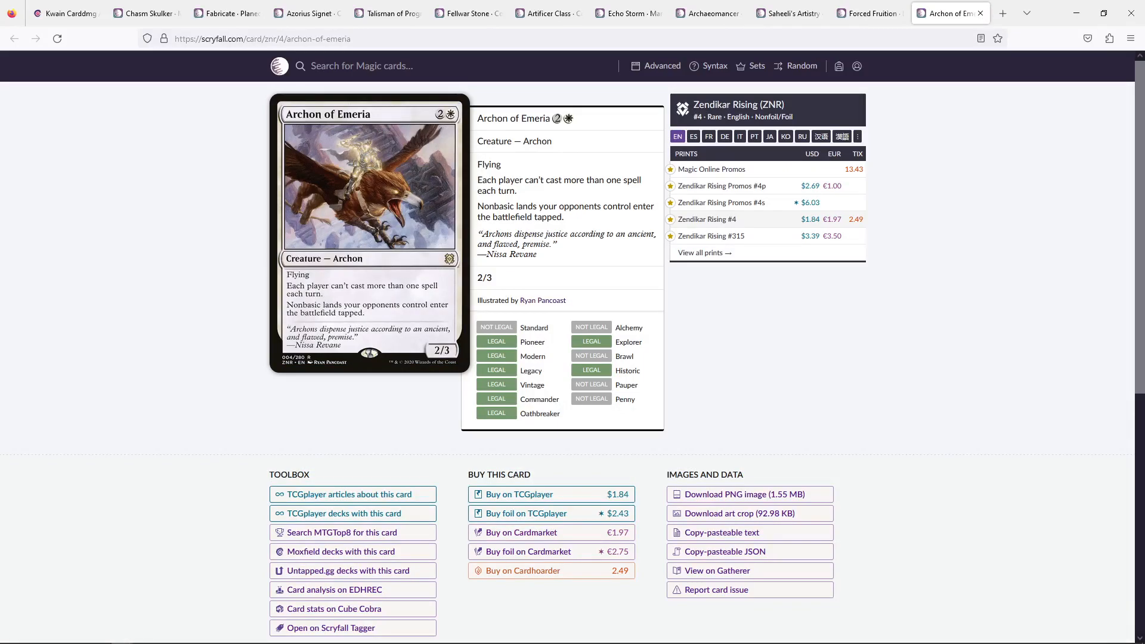
click(66, 13)
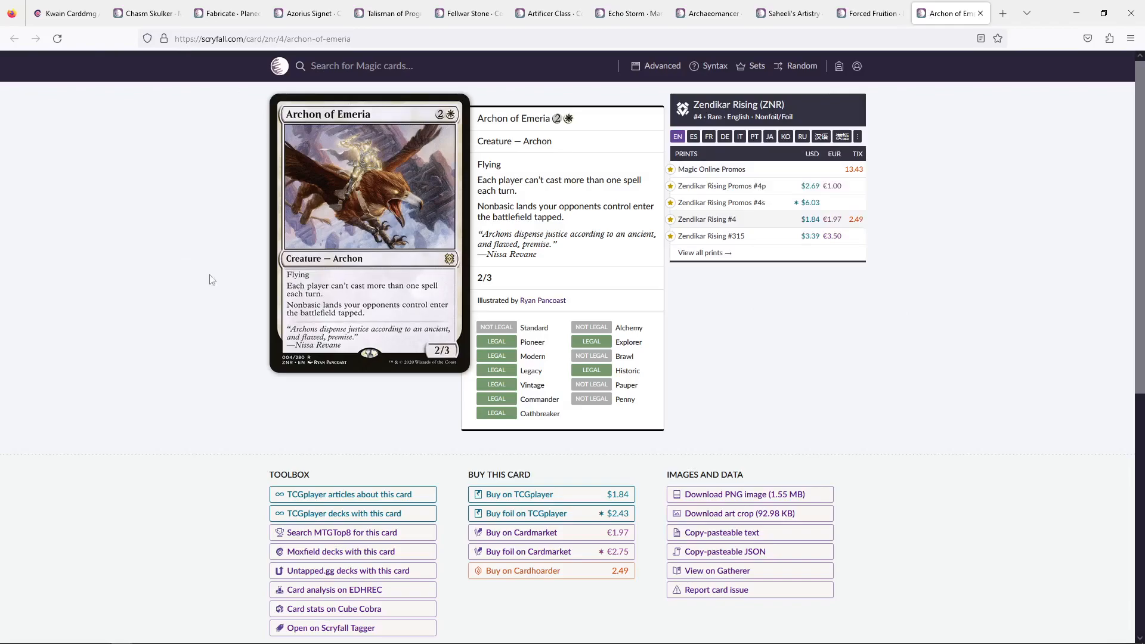
click(358, 66)
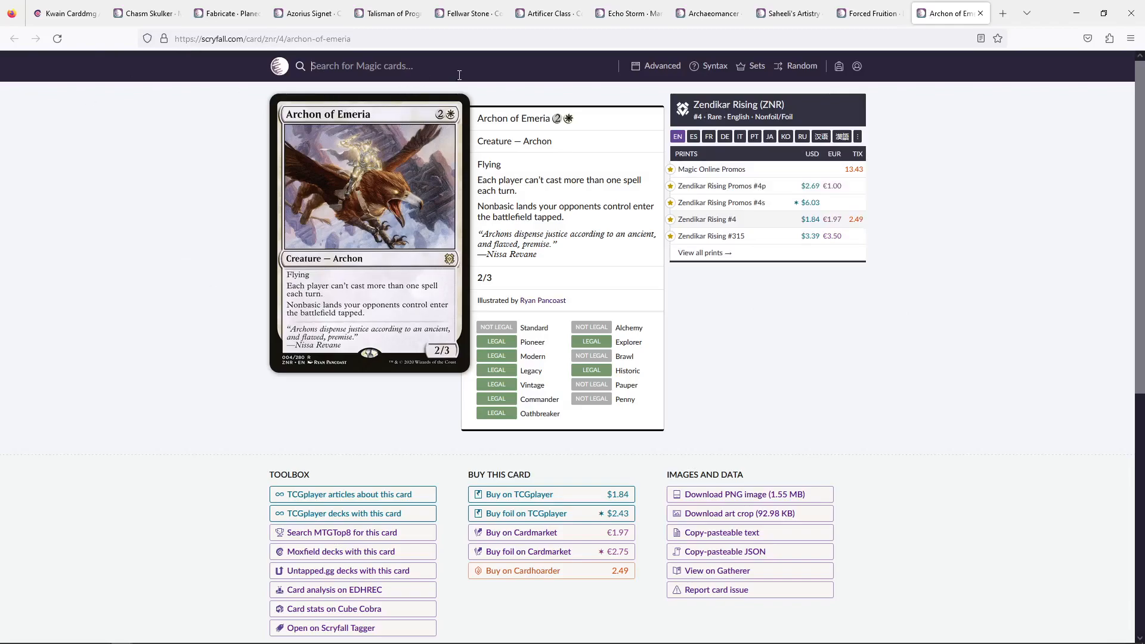
Search Scryfall for 'eidolon' to bring up Eidolon of Rhetoric
text(eidolon)
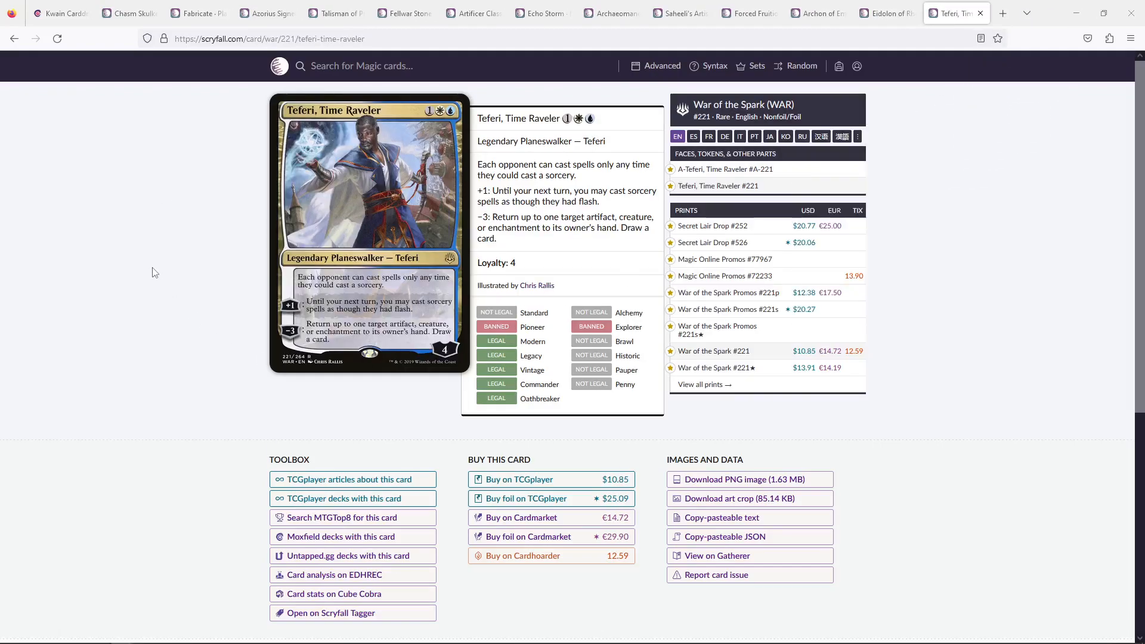
mouse_move(146, 259)
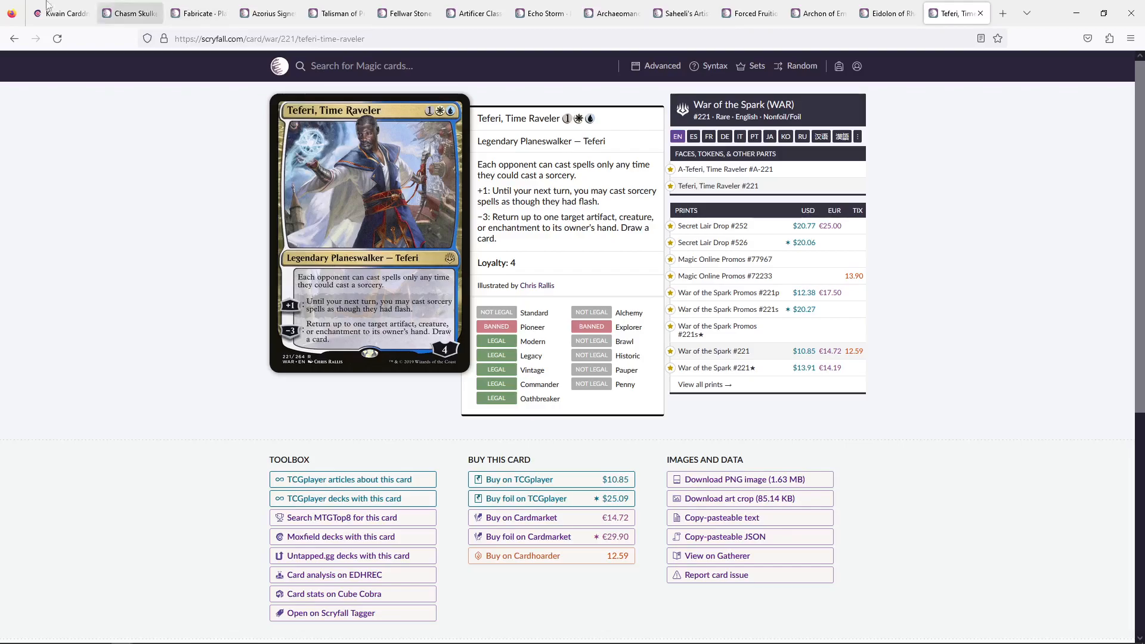
mouse_move(1021, 13)
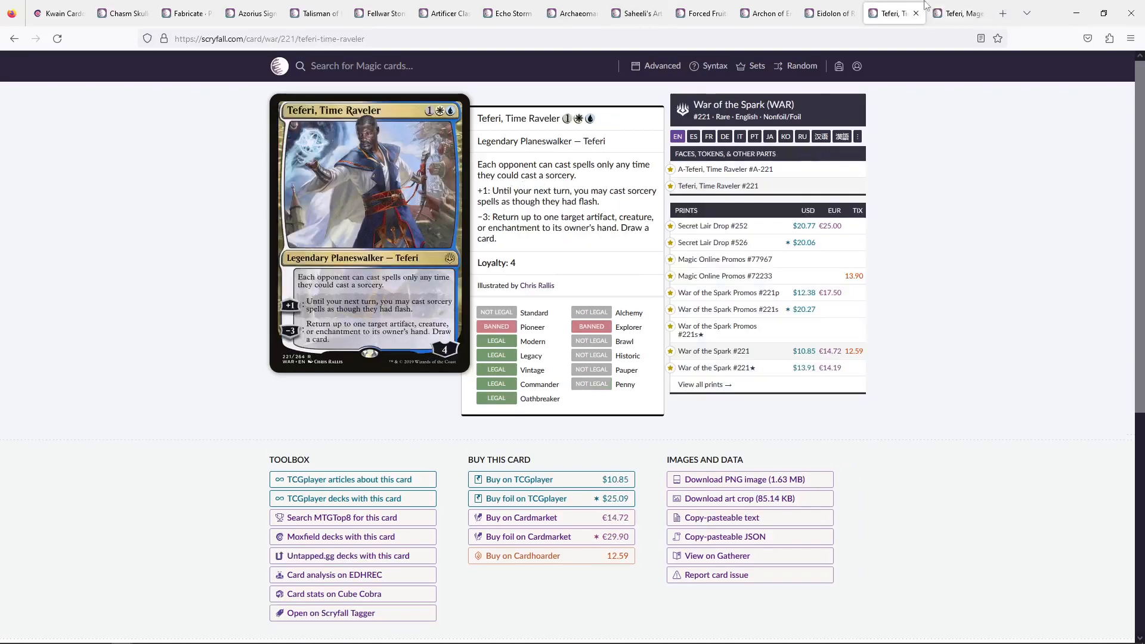
Switch to the second Teferi, Time Raveler card tab
click(957, 14)
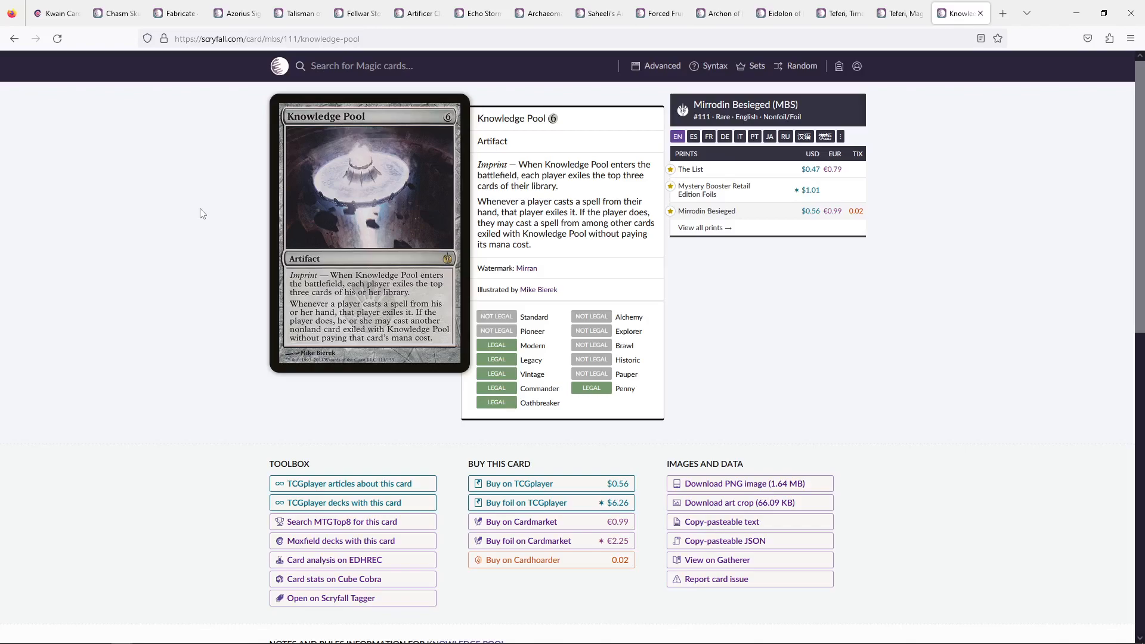
click(55, 13)
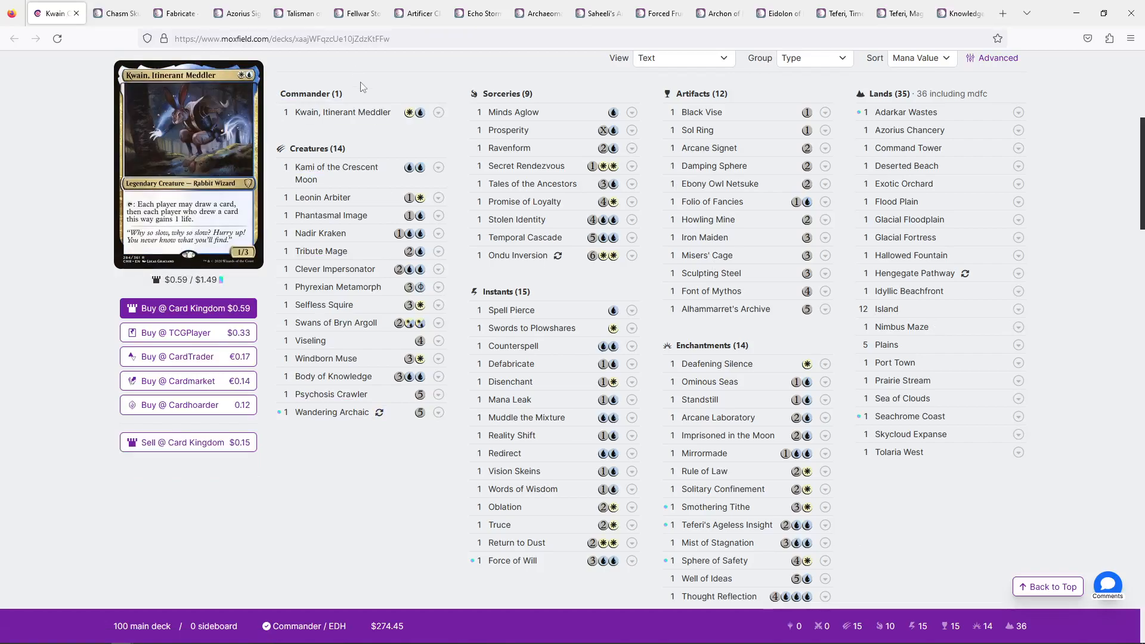
mouse_move(367, 87)
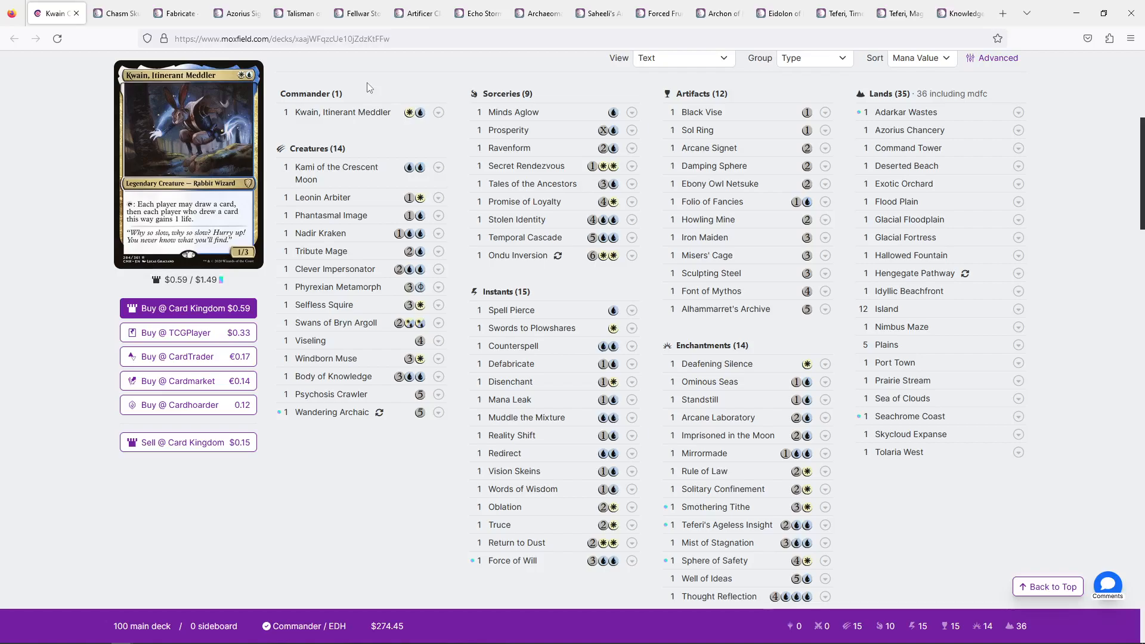
mouse_move(369, 87)
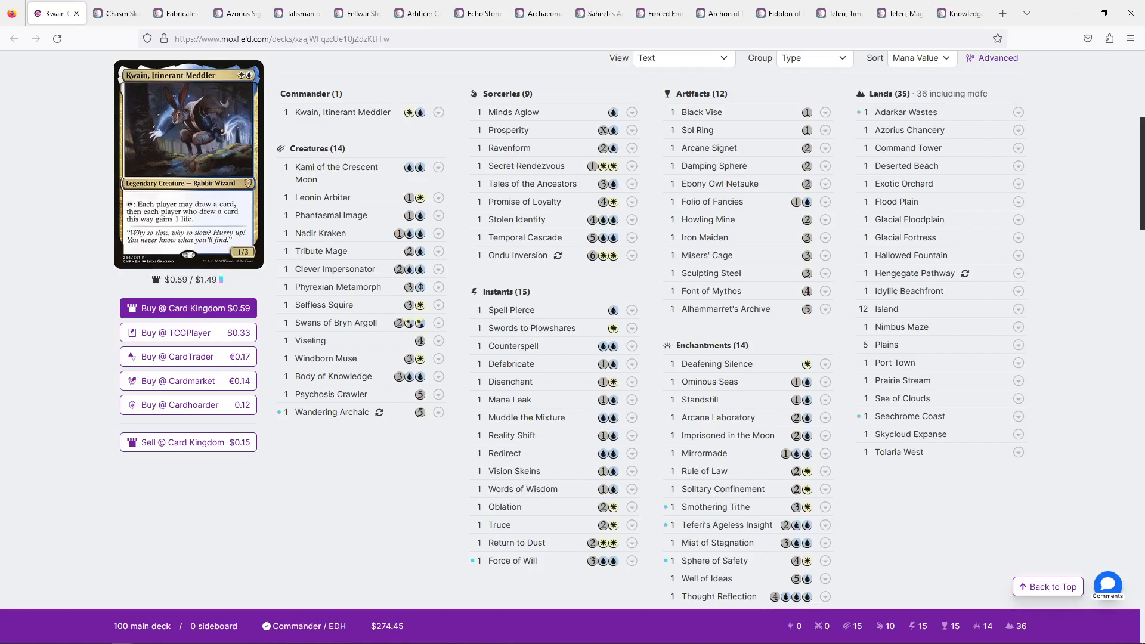